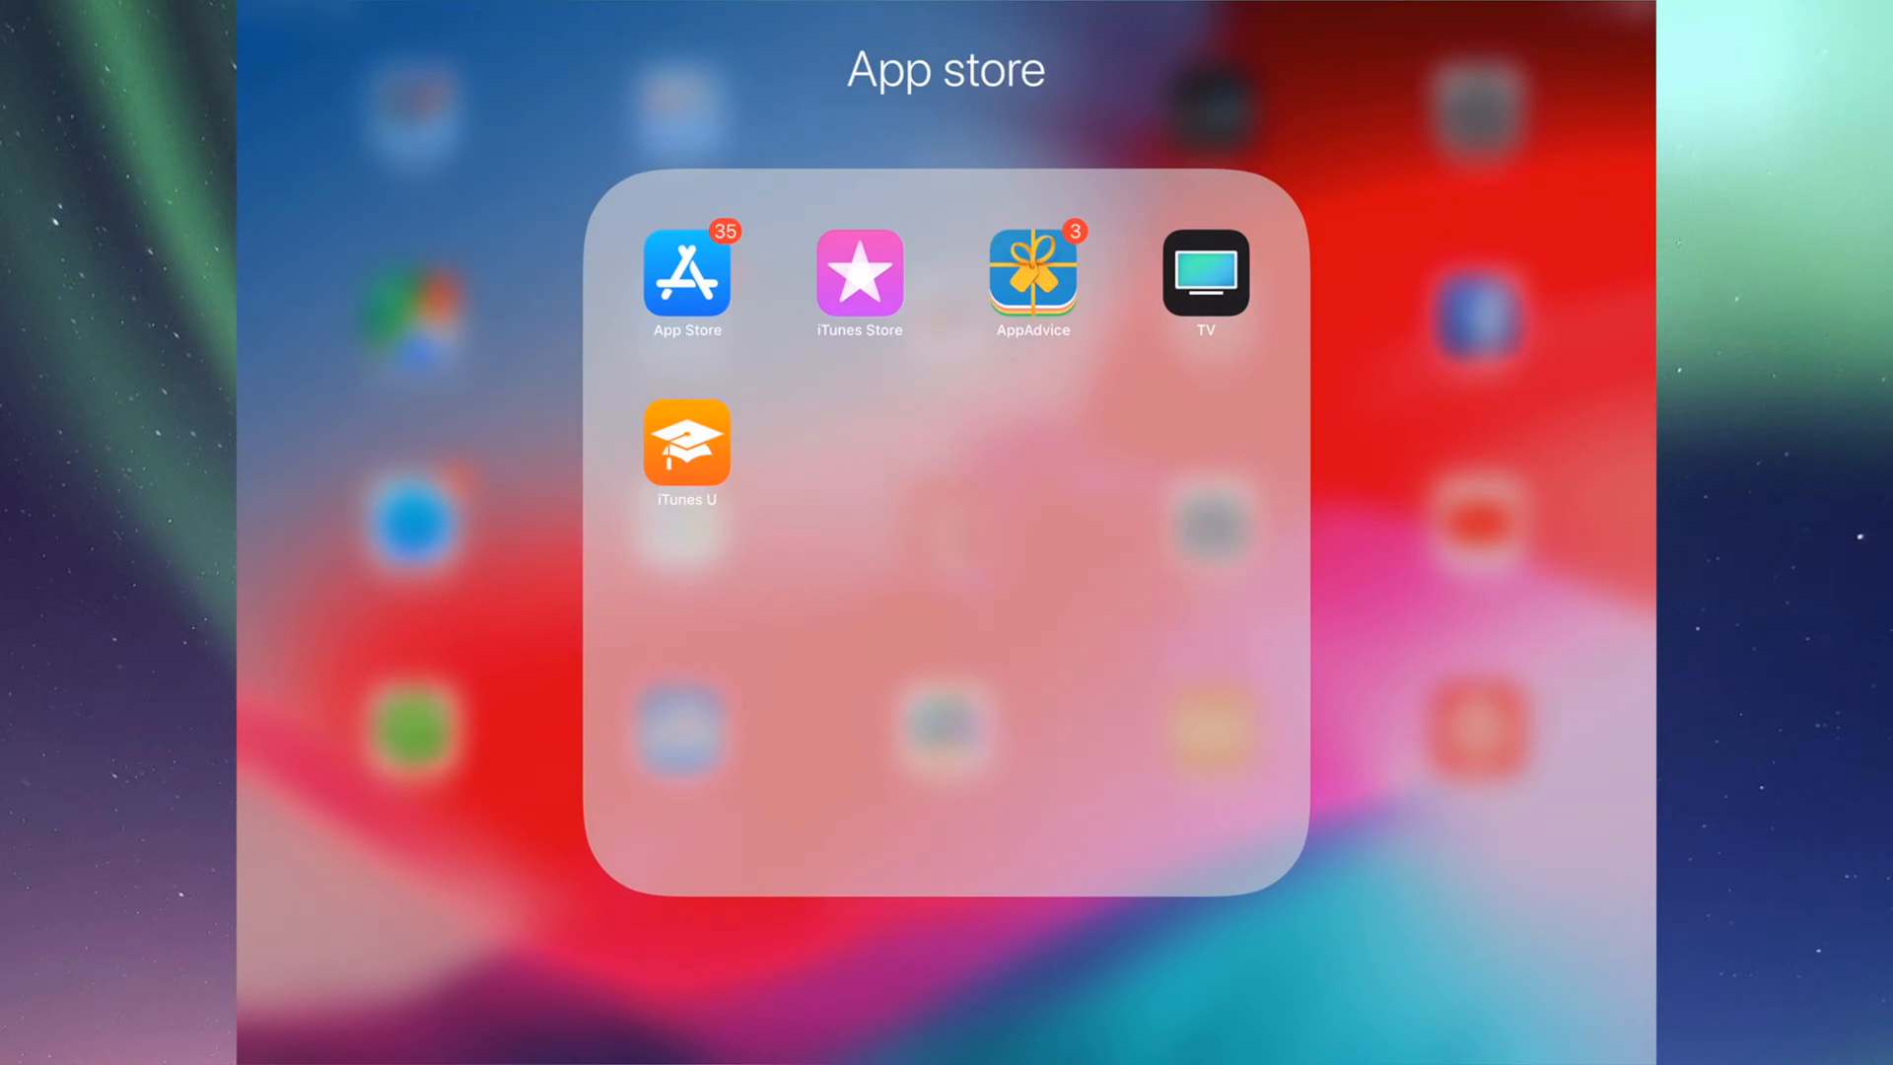
Step: Launch App Store from the App store folder and browse the Updates tab's Available list
{"action": "left_click", "coordinate": [687, 270]}
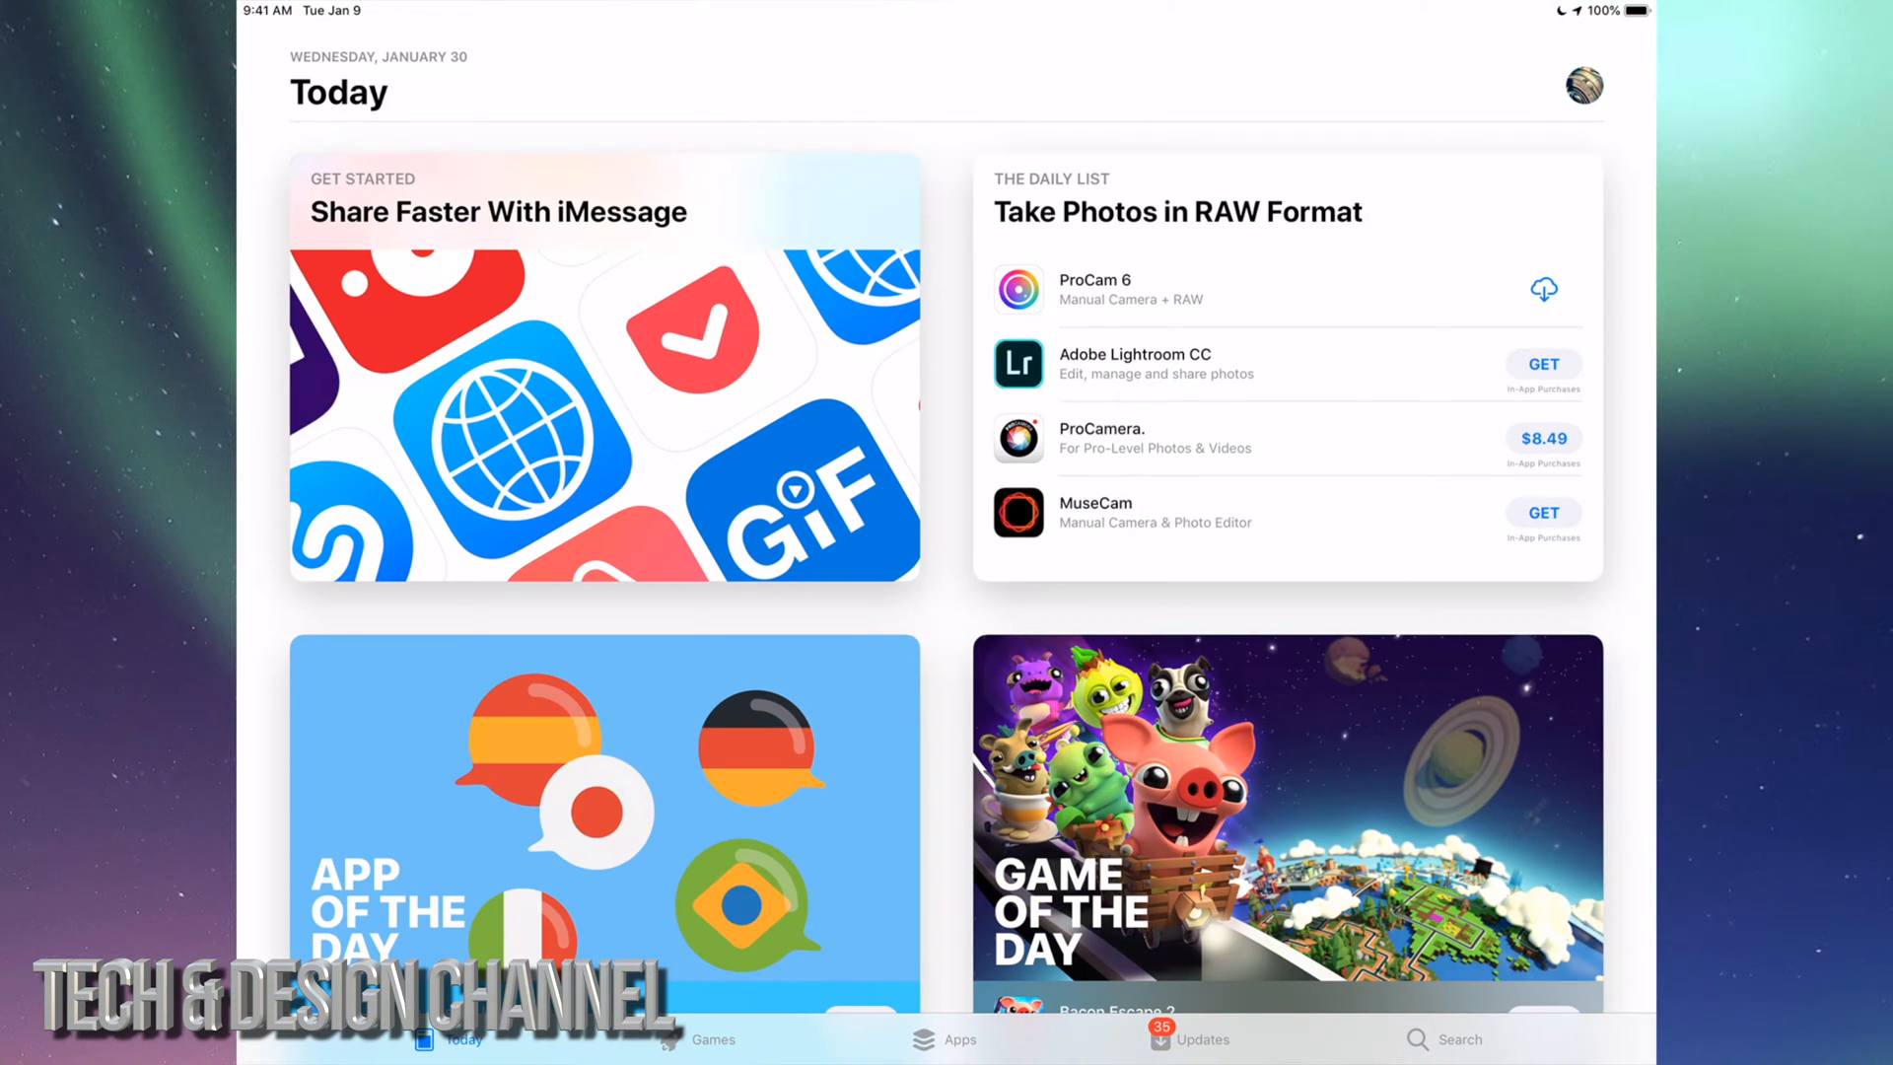
{"action": "left_click", "coordinate": [1190, 1039]}
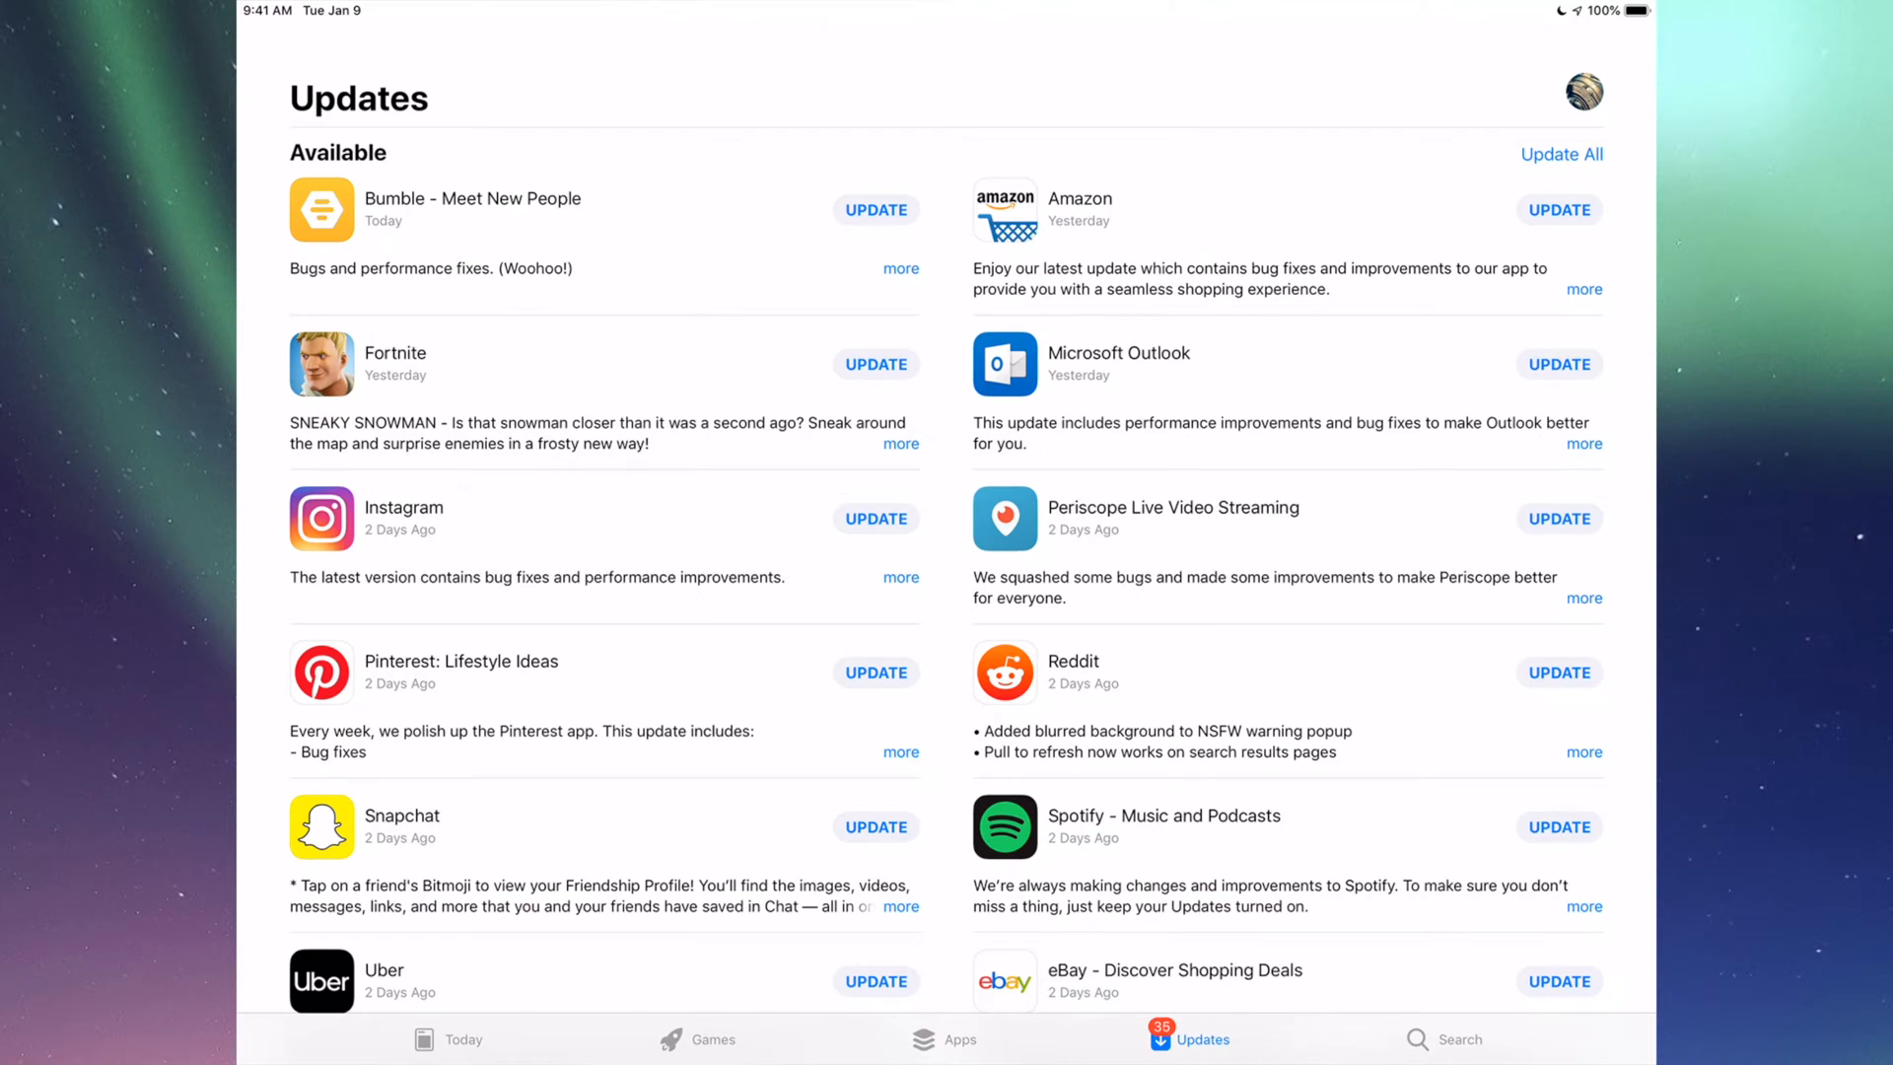
{"action": "scroll", "scroll_direction": "down", "scroll_amount": 3}
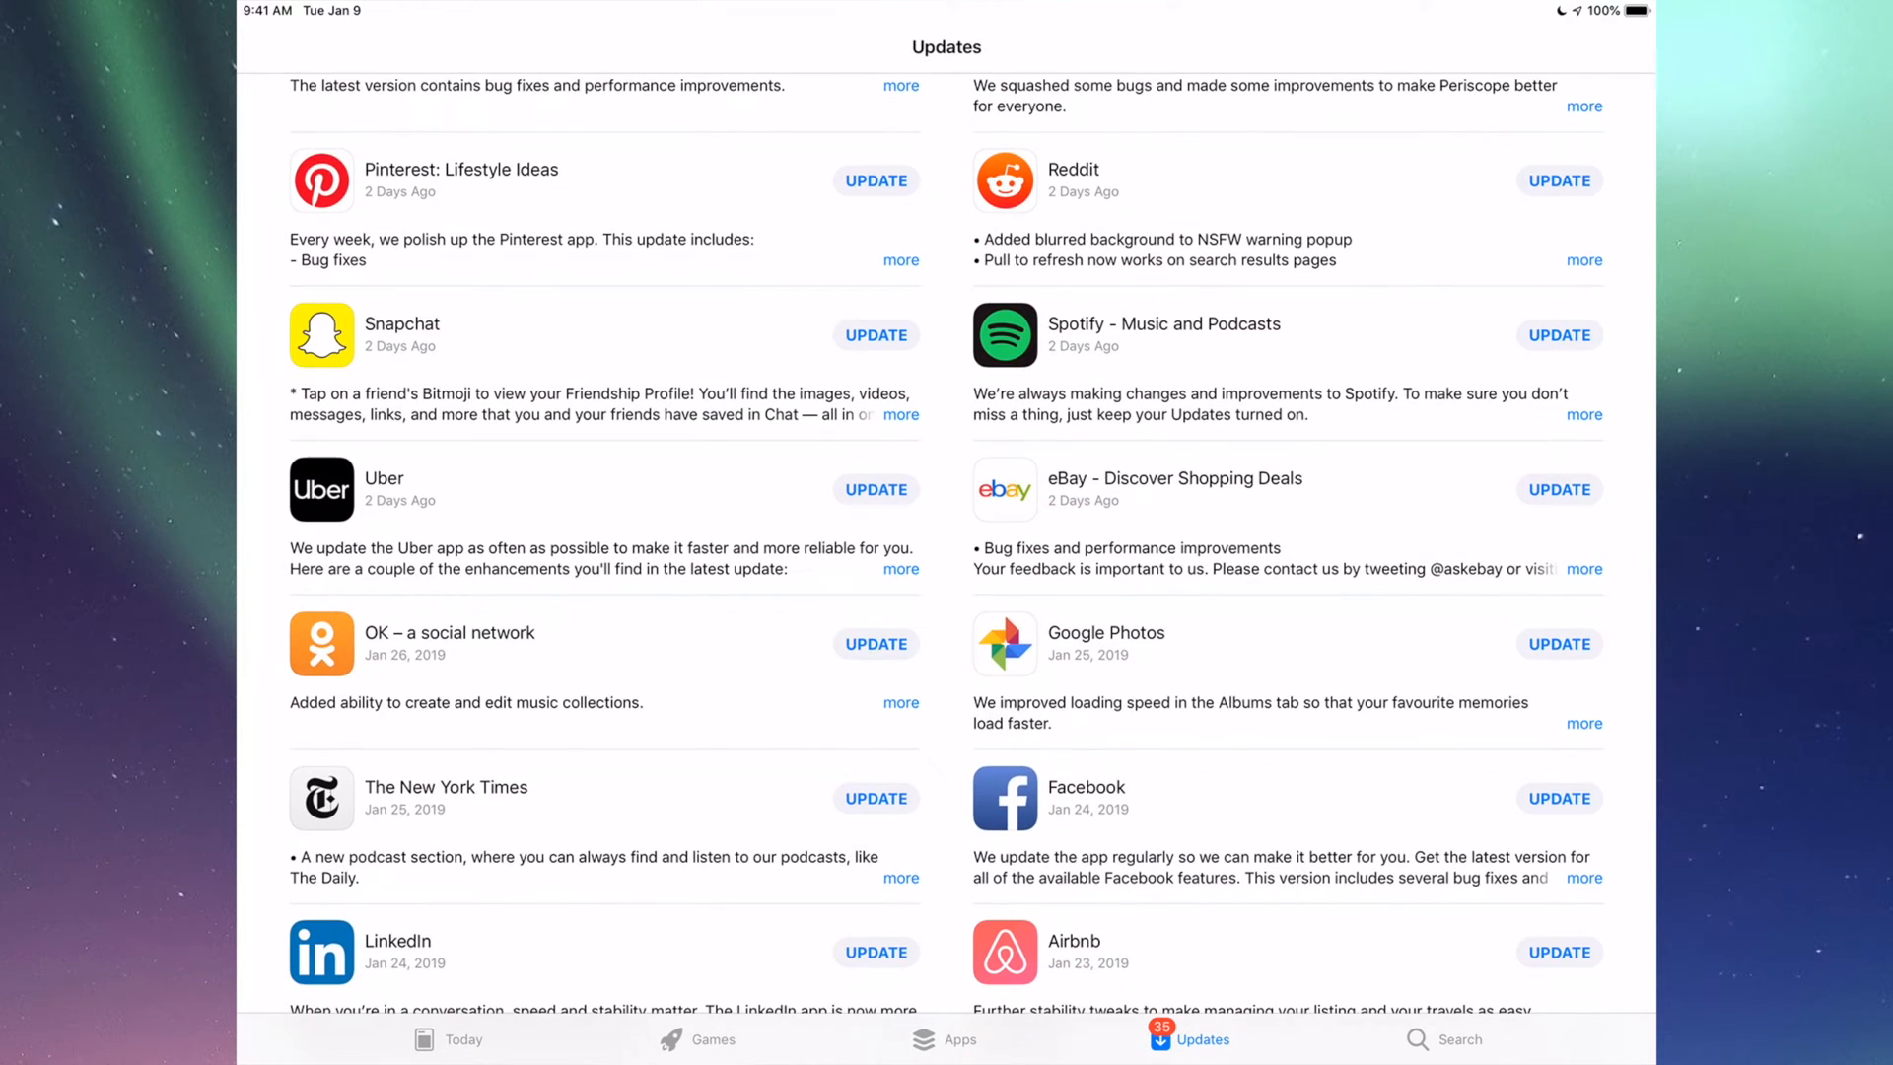
{"action": "scroll", "scroll_direction": "down", "scroll_amount": 3}
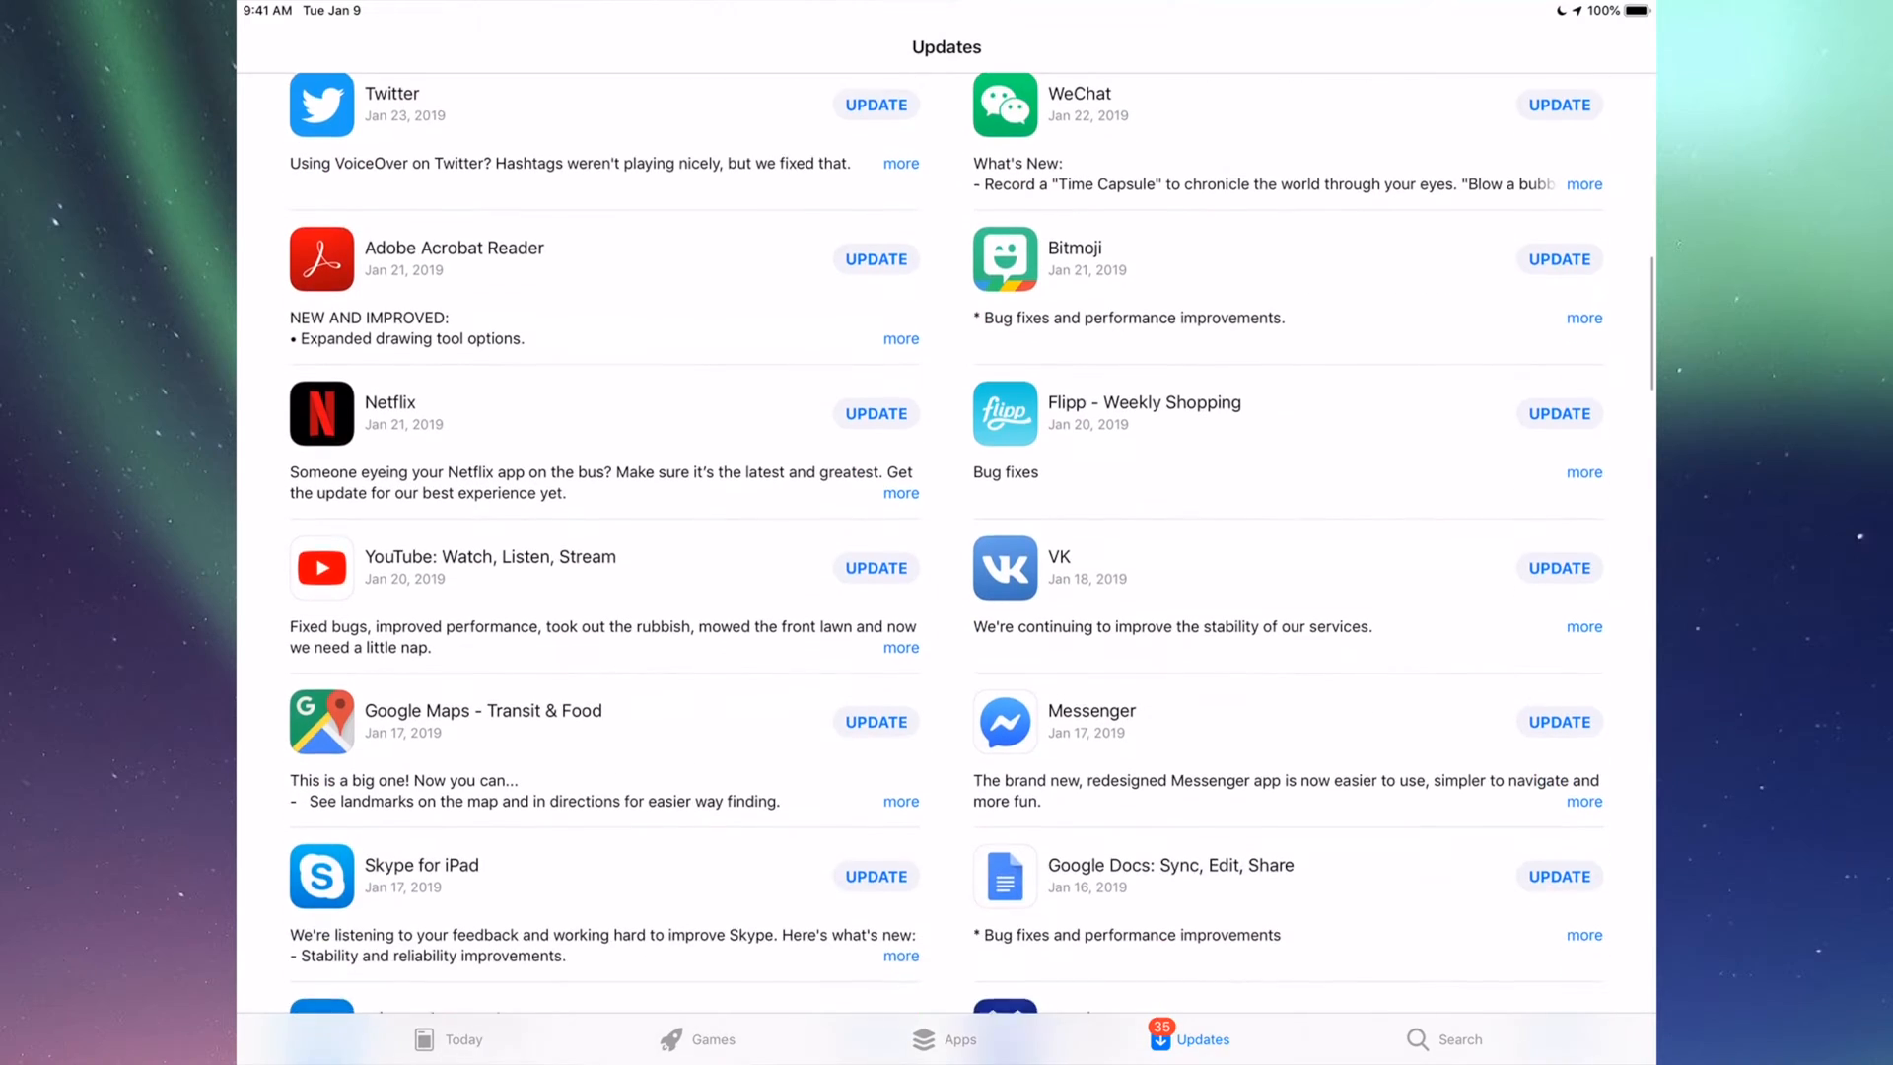
{"action": "scroll", "scroll_direction": "down", "scroll_amount": 3}
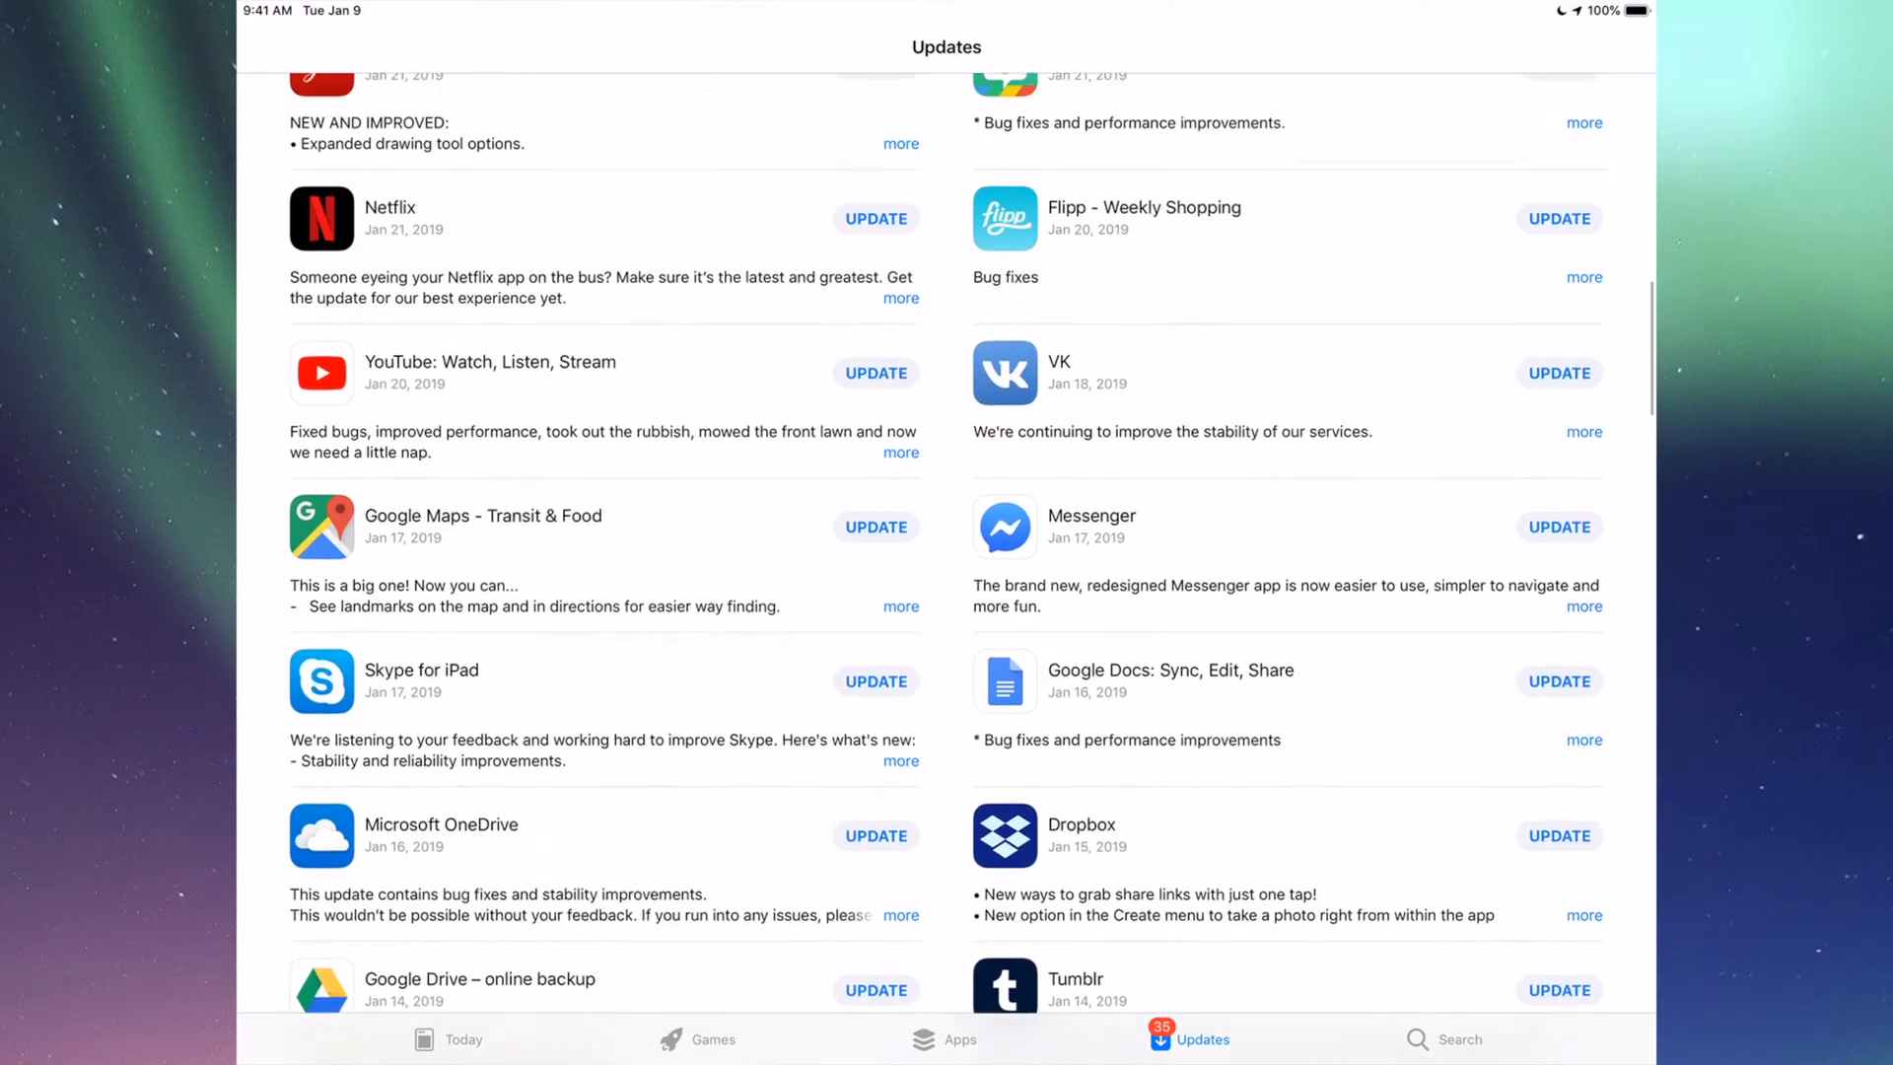
{"action": "scroll", "scroll_direction": "up", "scroll_amount": 3}
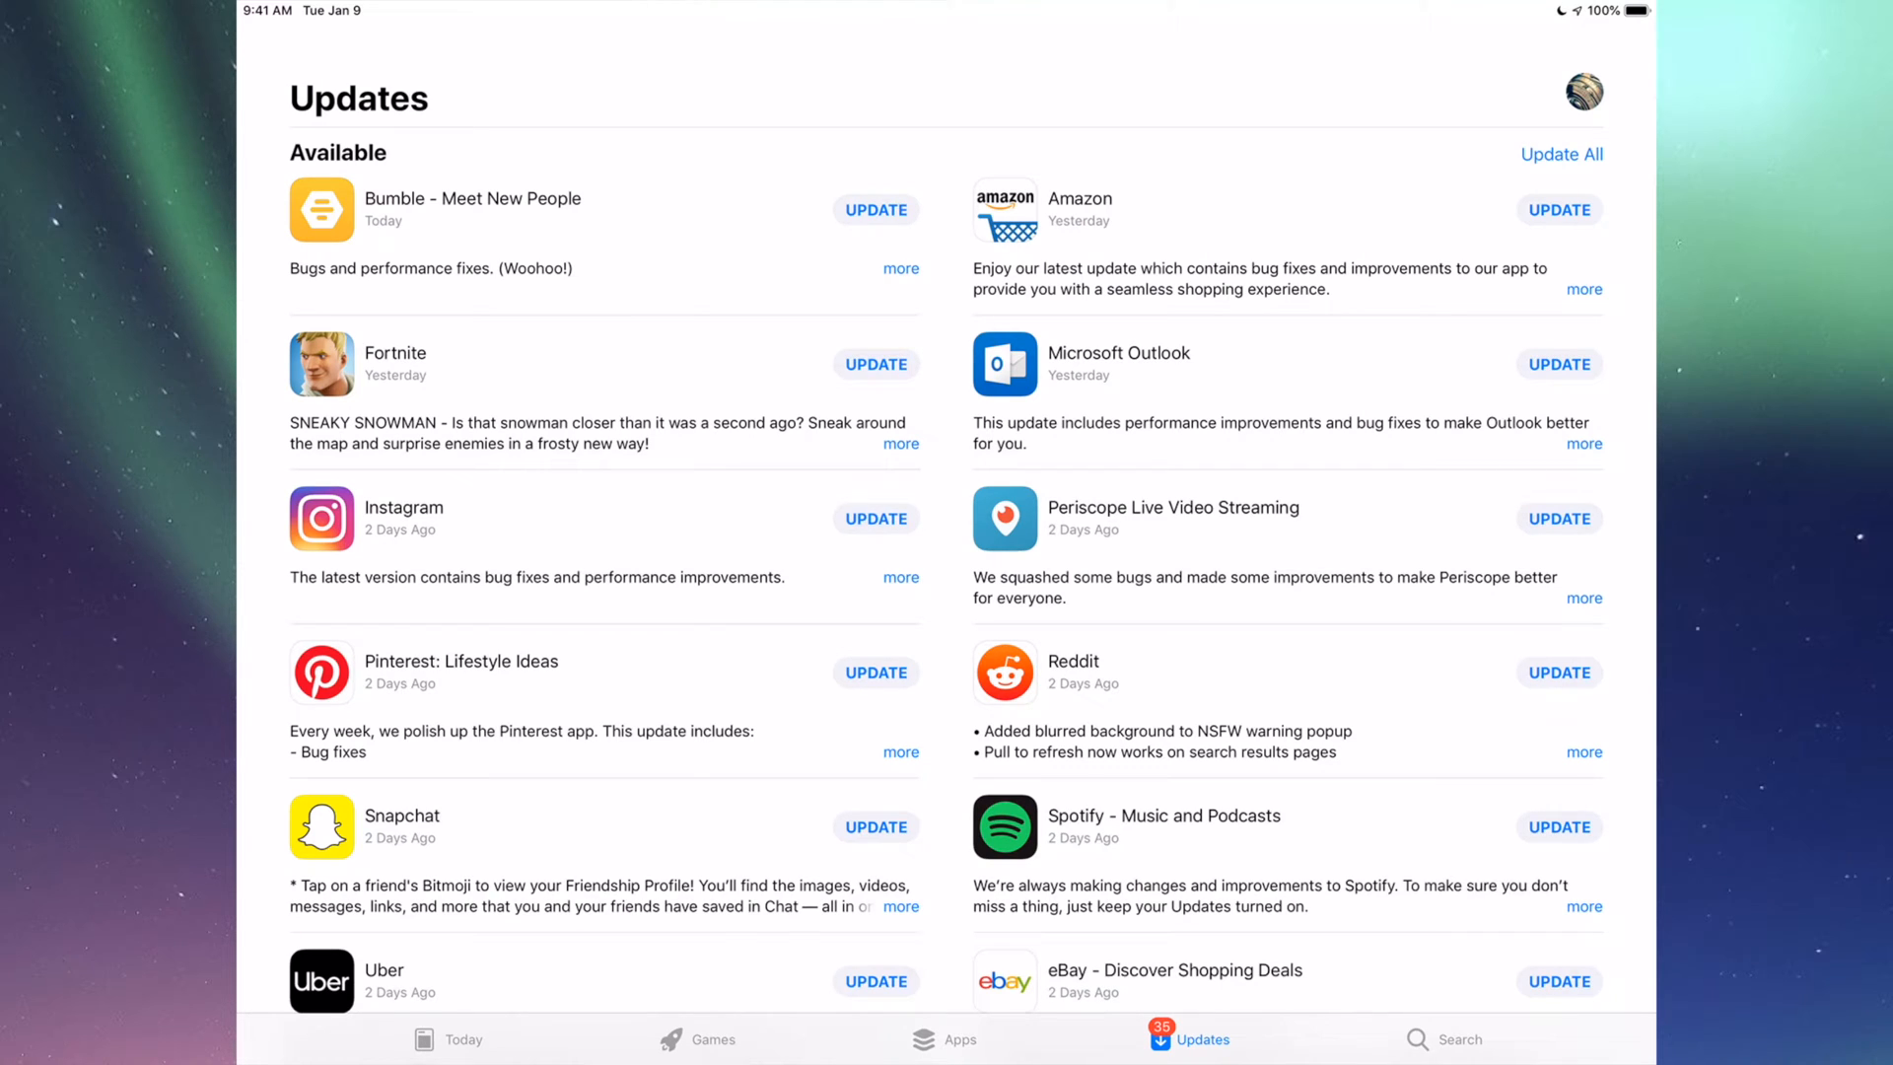
Step: Search the App Store for Fortnite and start its update
{"action": "left_click", "coordinate": [1459, 1038]}
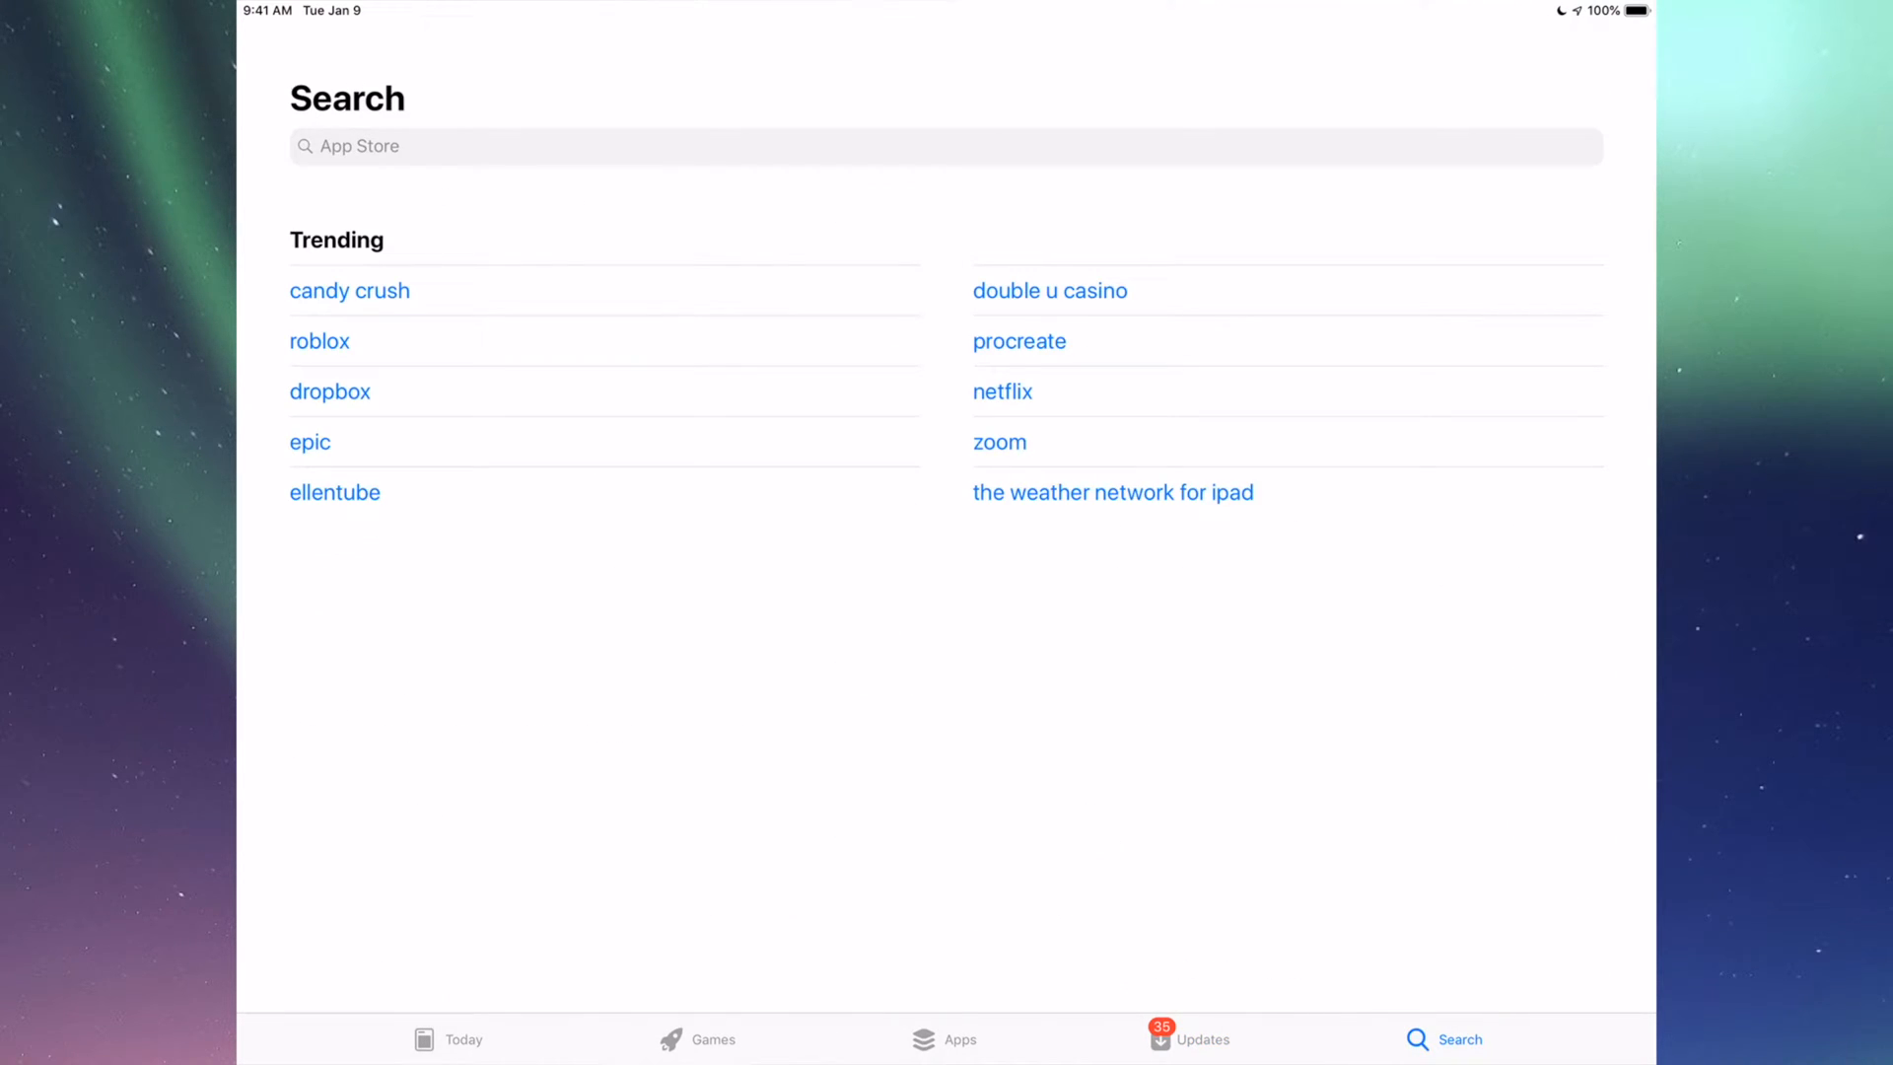
{"action": "left_click", "coordinate": [946, 145]}
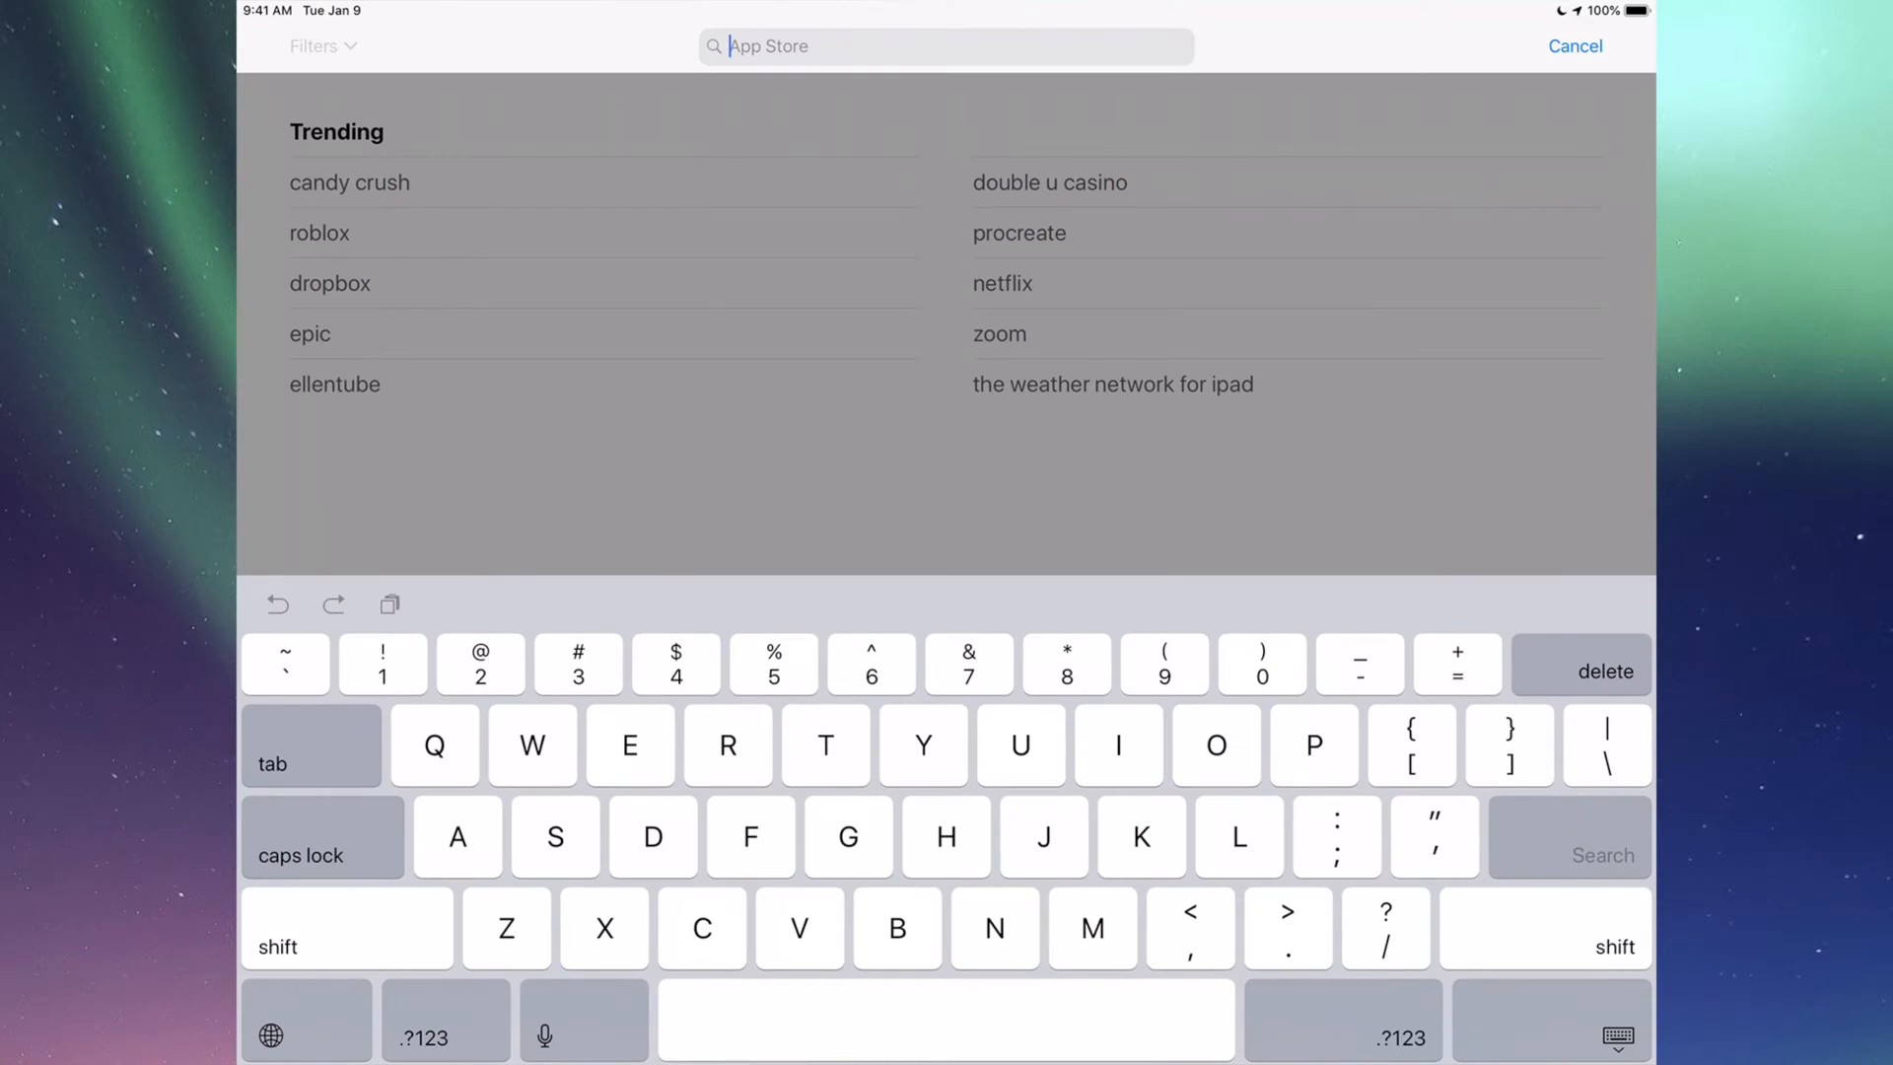
{"action": "type", "text": "Fortnite"}
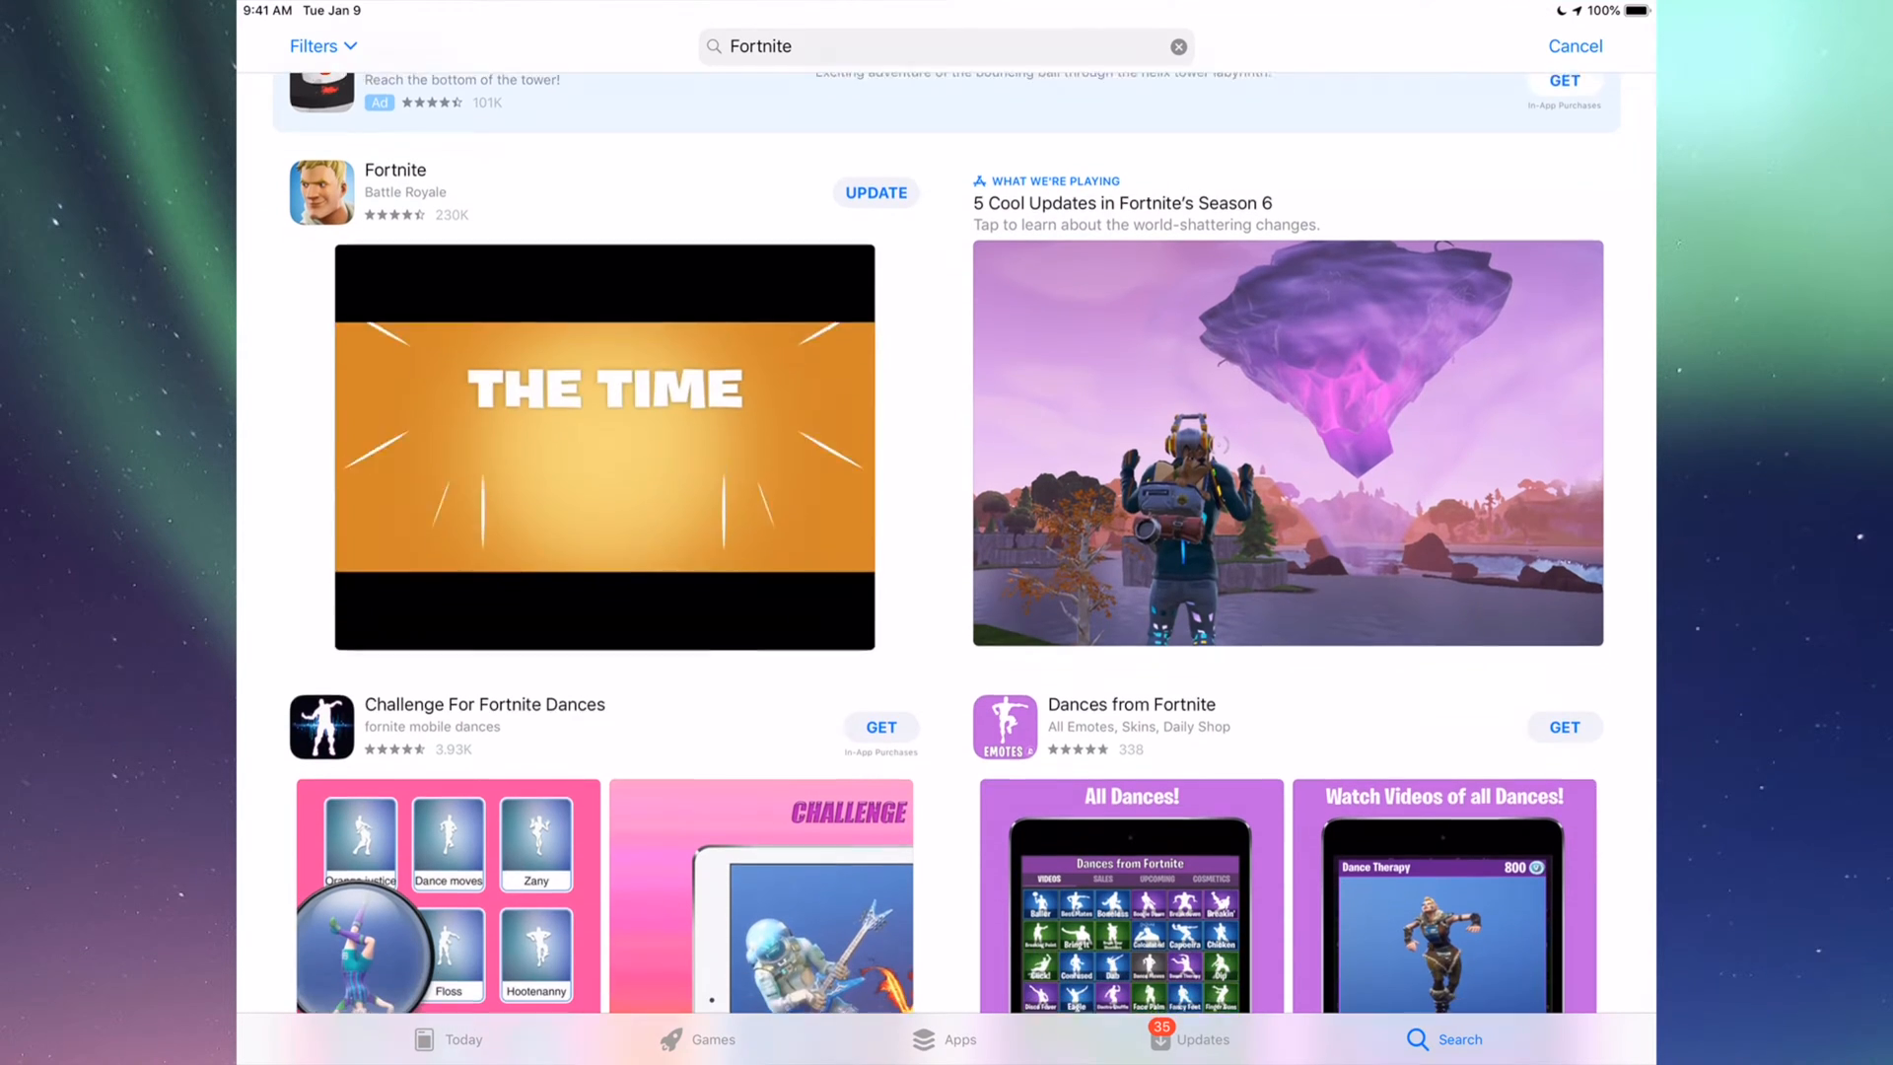
{"action": "scroll", "scroll_direction": "down", "scroll_amount": 3}
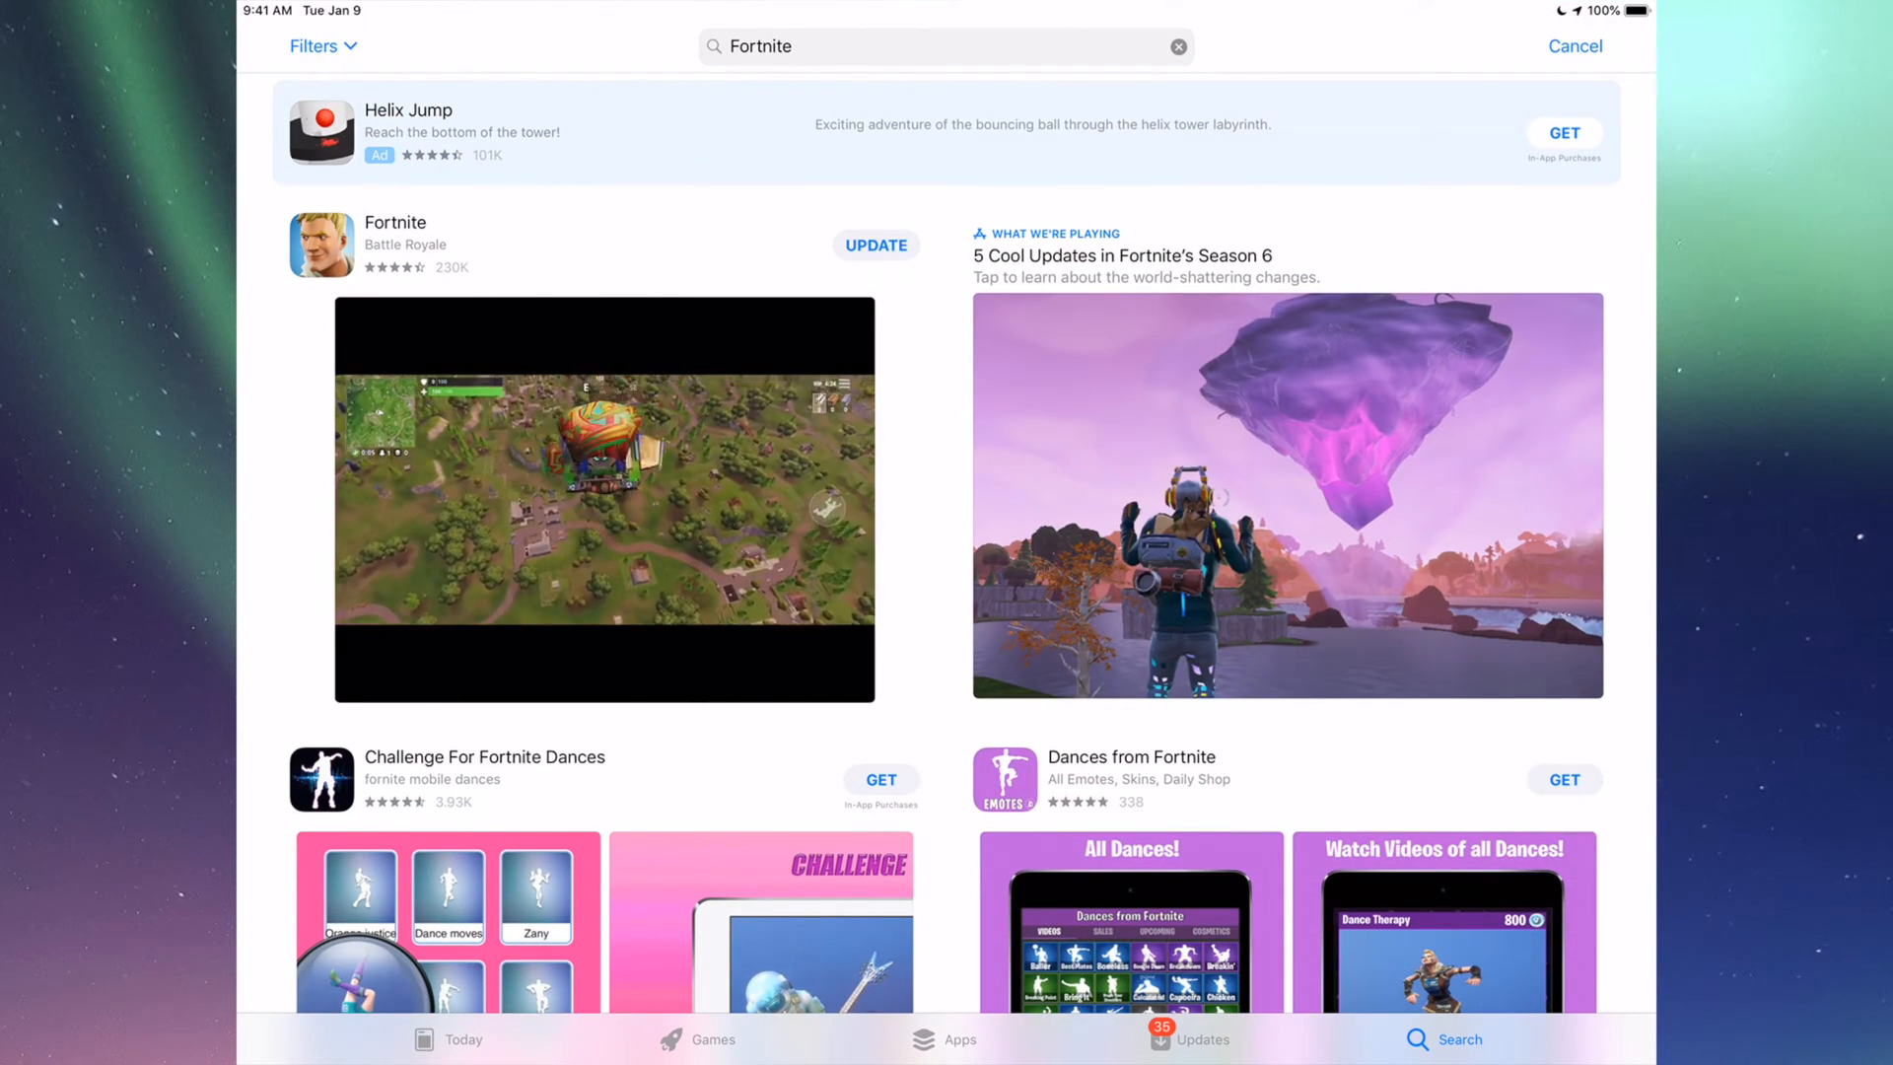
{"action": "left_click", "coordinate": [876, 245]}
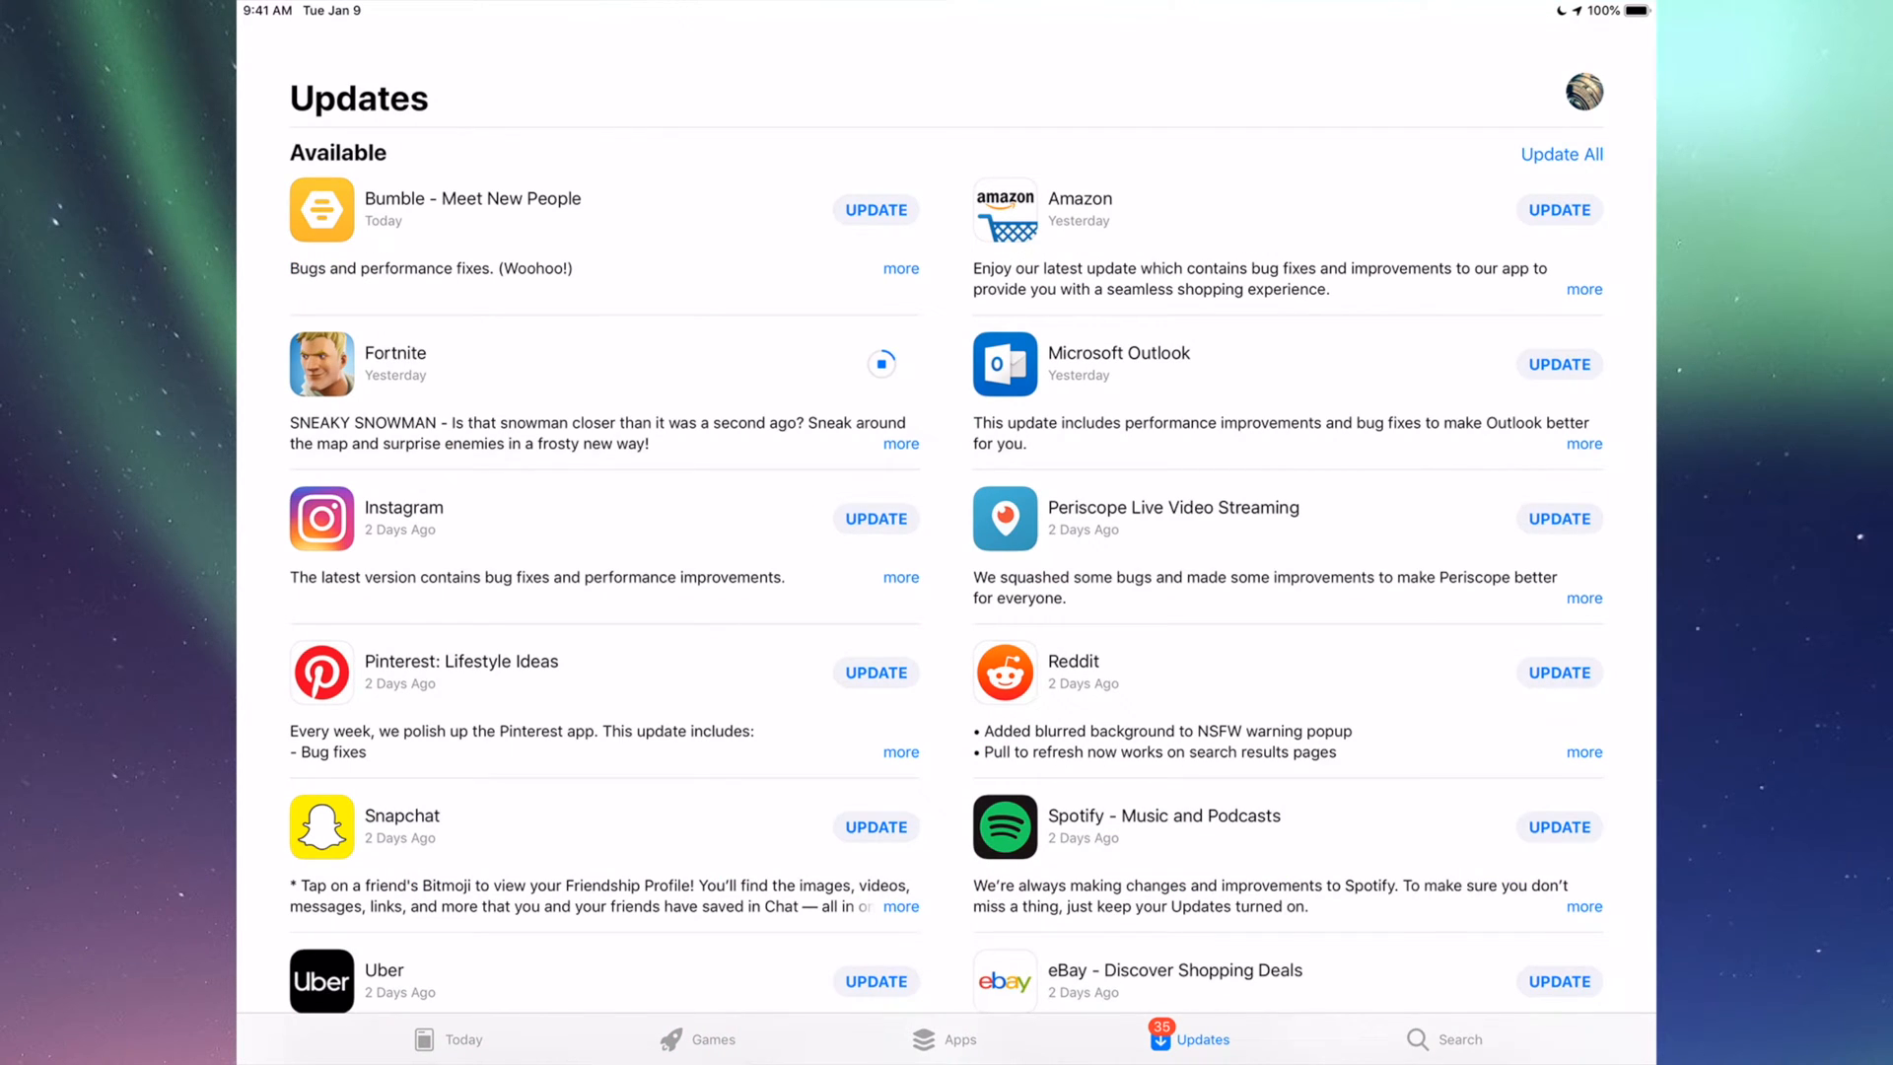
Step: Search for Instagram, start its update, and return to the Home Screen
{"action": "left_click", "coordinate": [1462, 1038]}
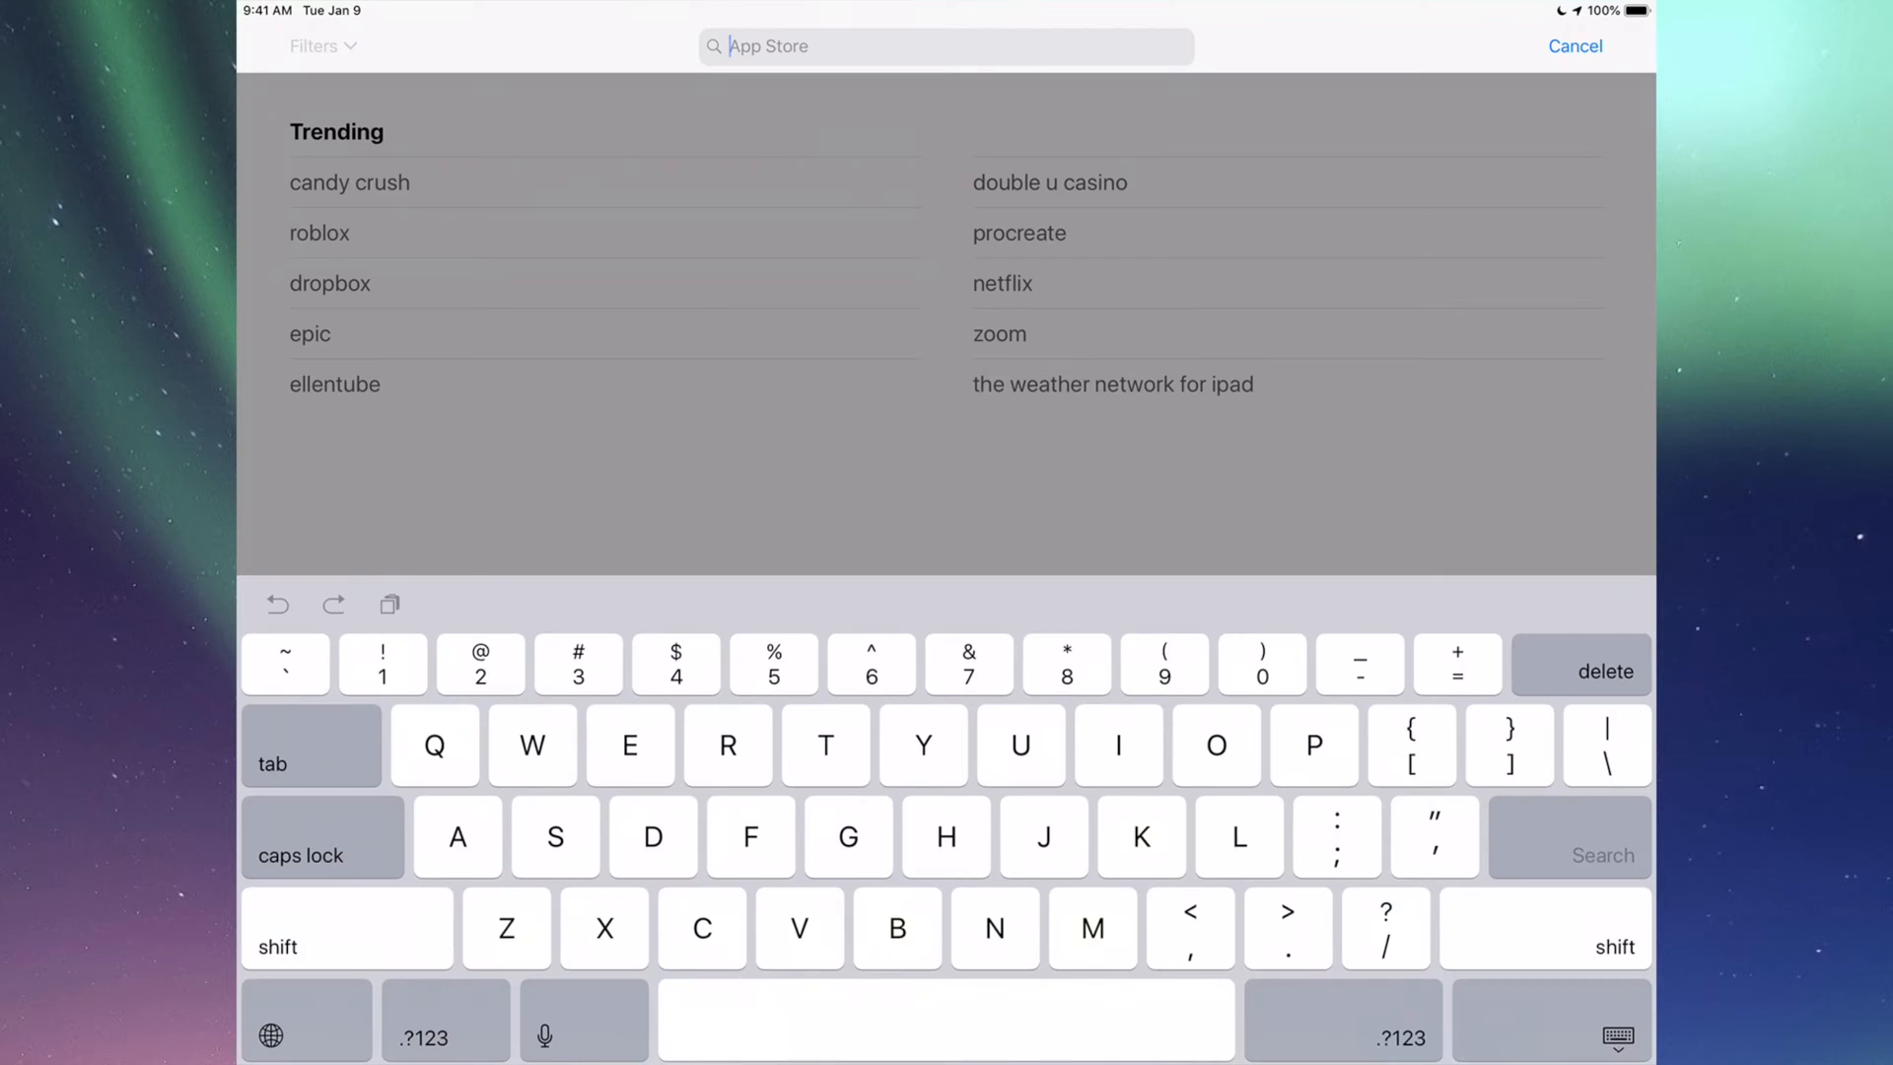
{"action": "type", "text": "Instagram"}
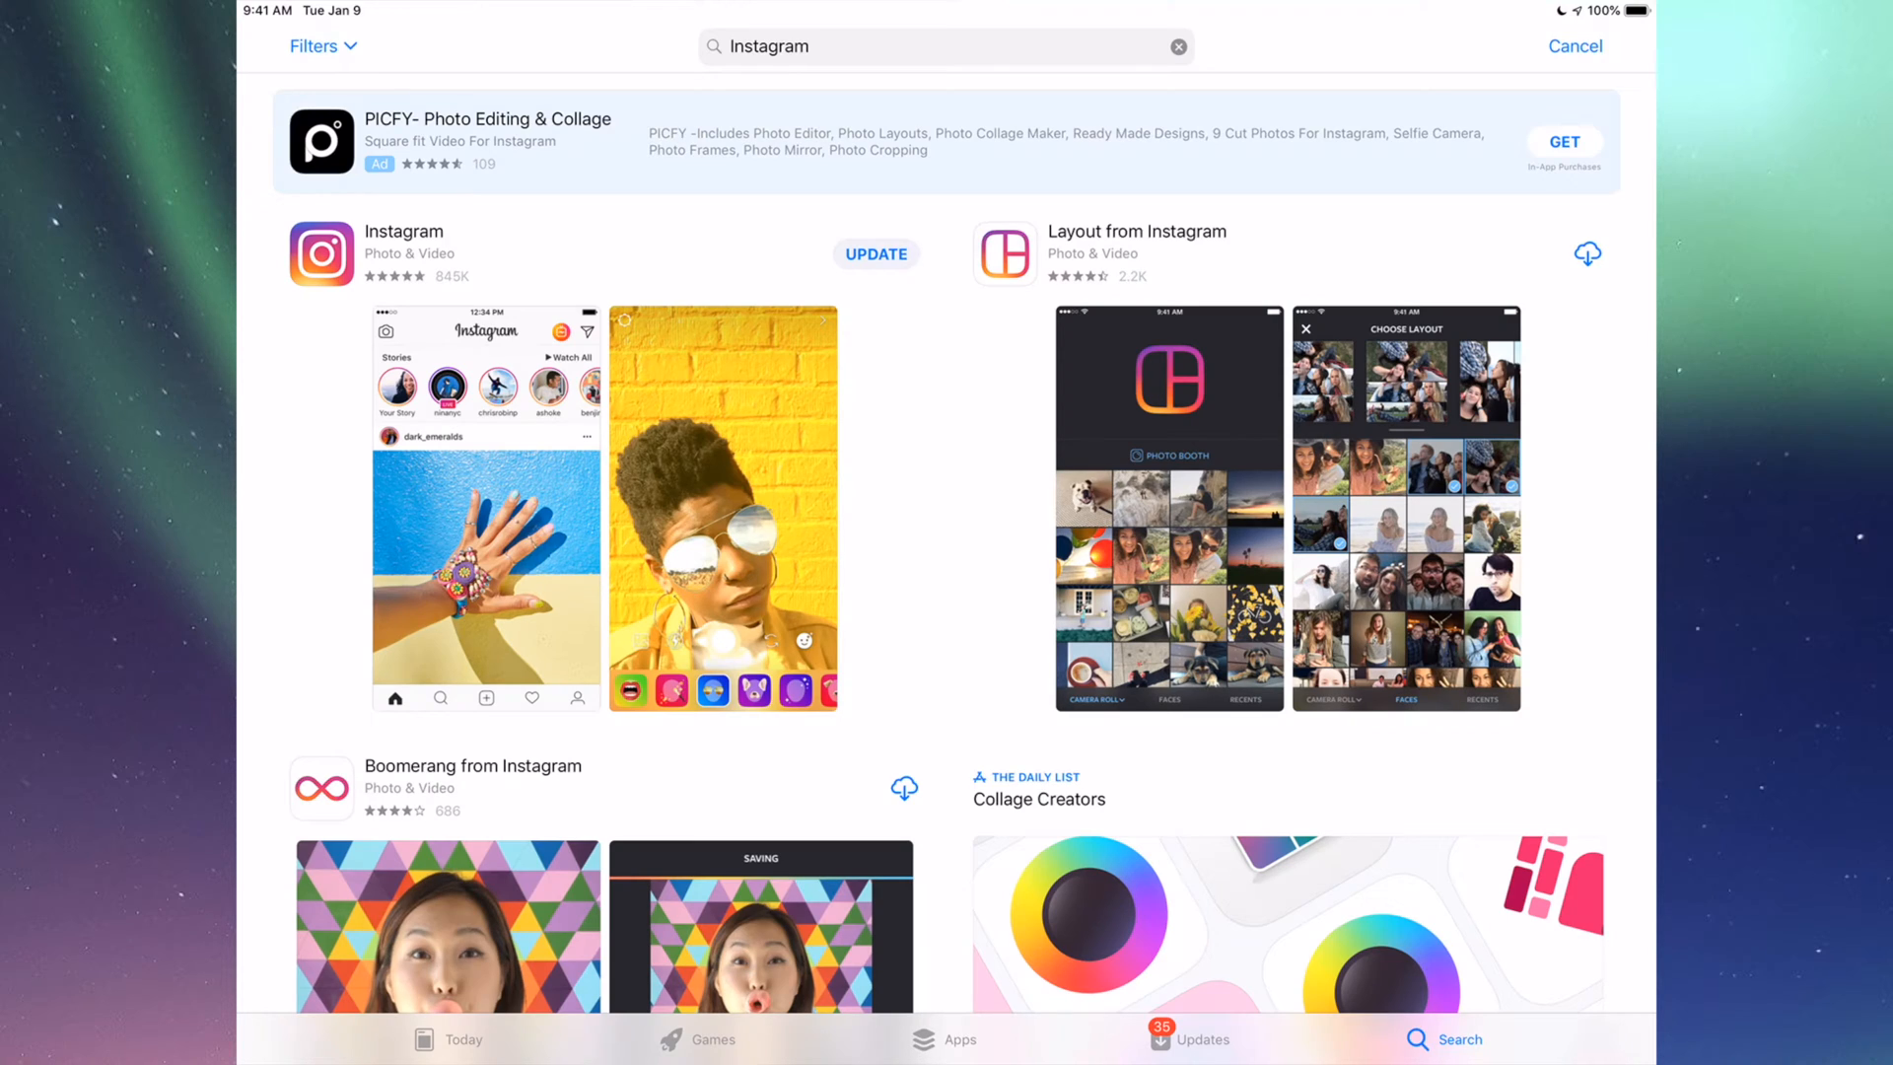
{"action": "left_click", "coordinate": [875, 253]}
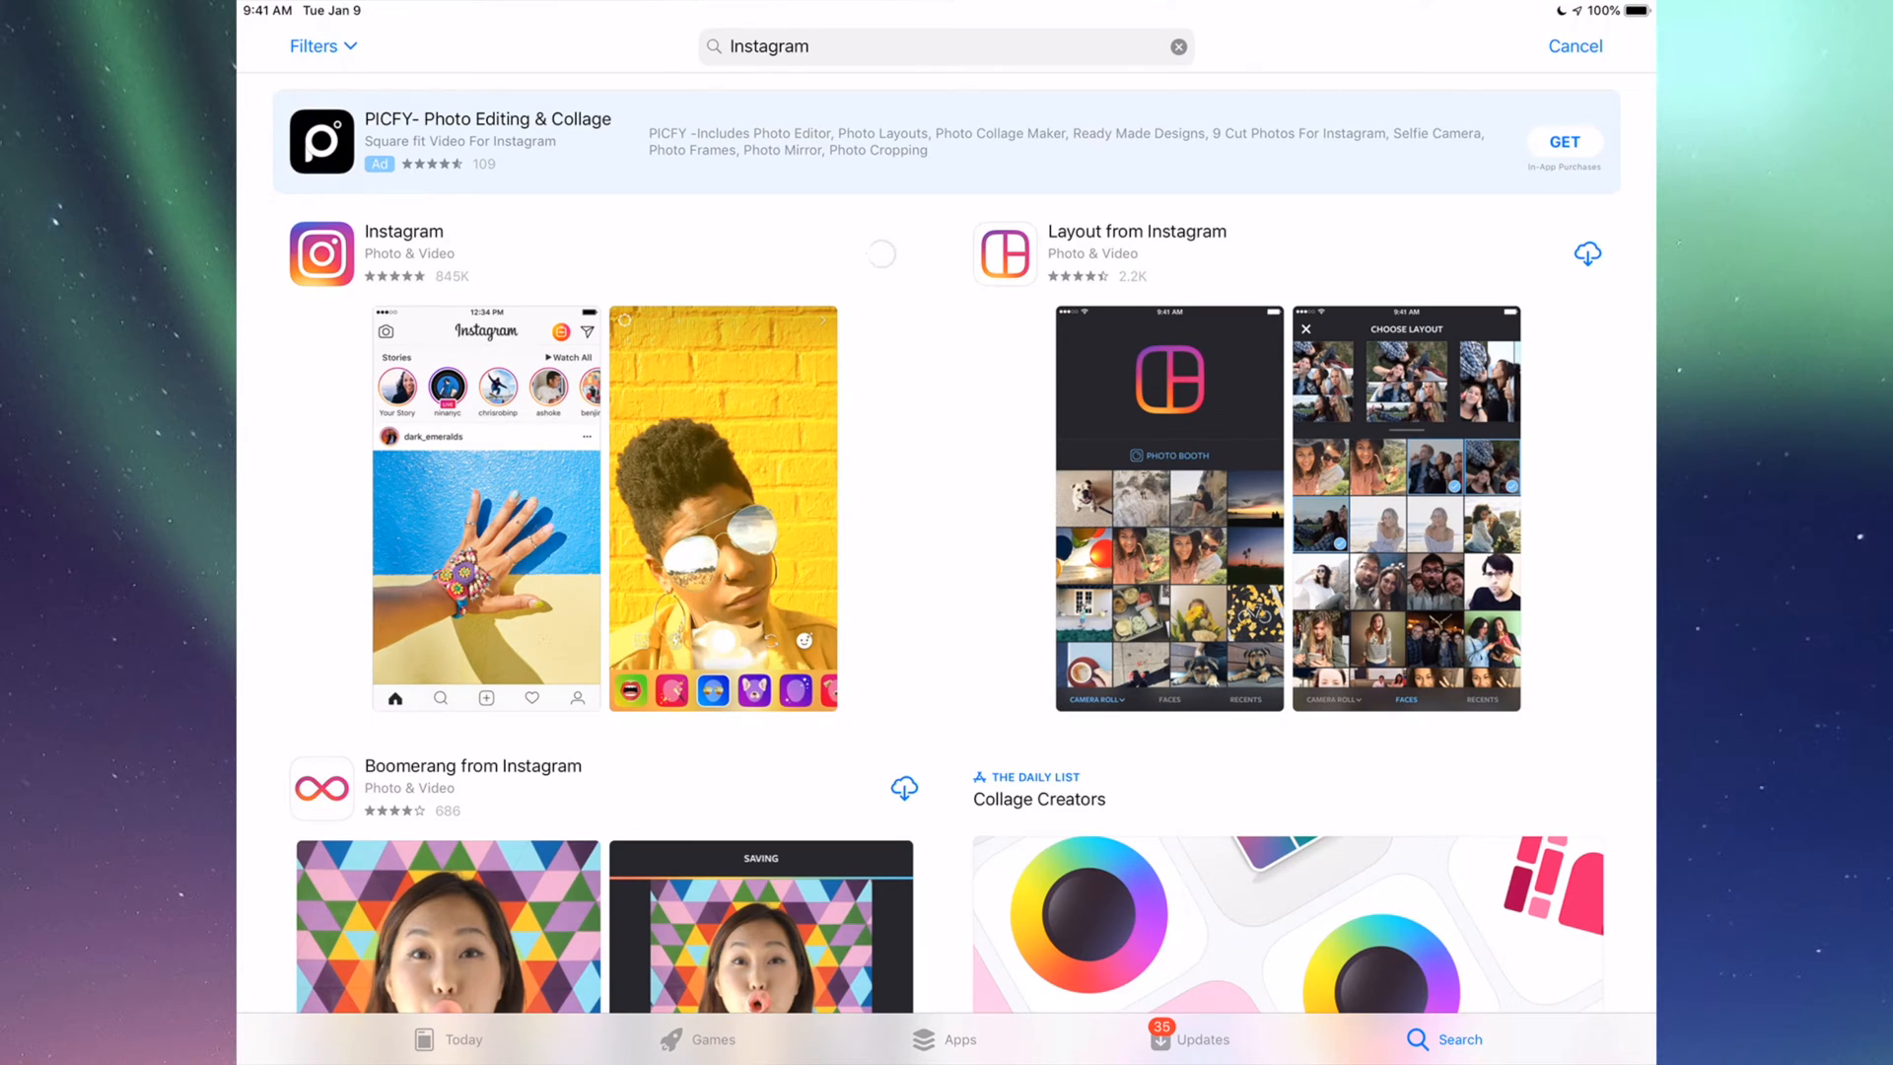
{"action": "left_click", "coordinate": [882, 254]}
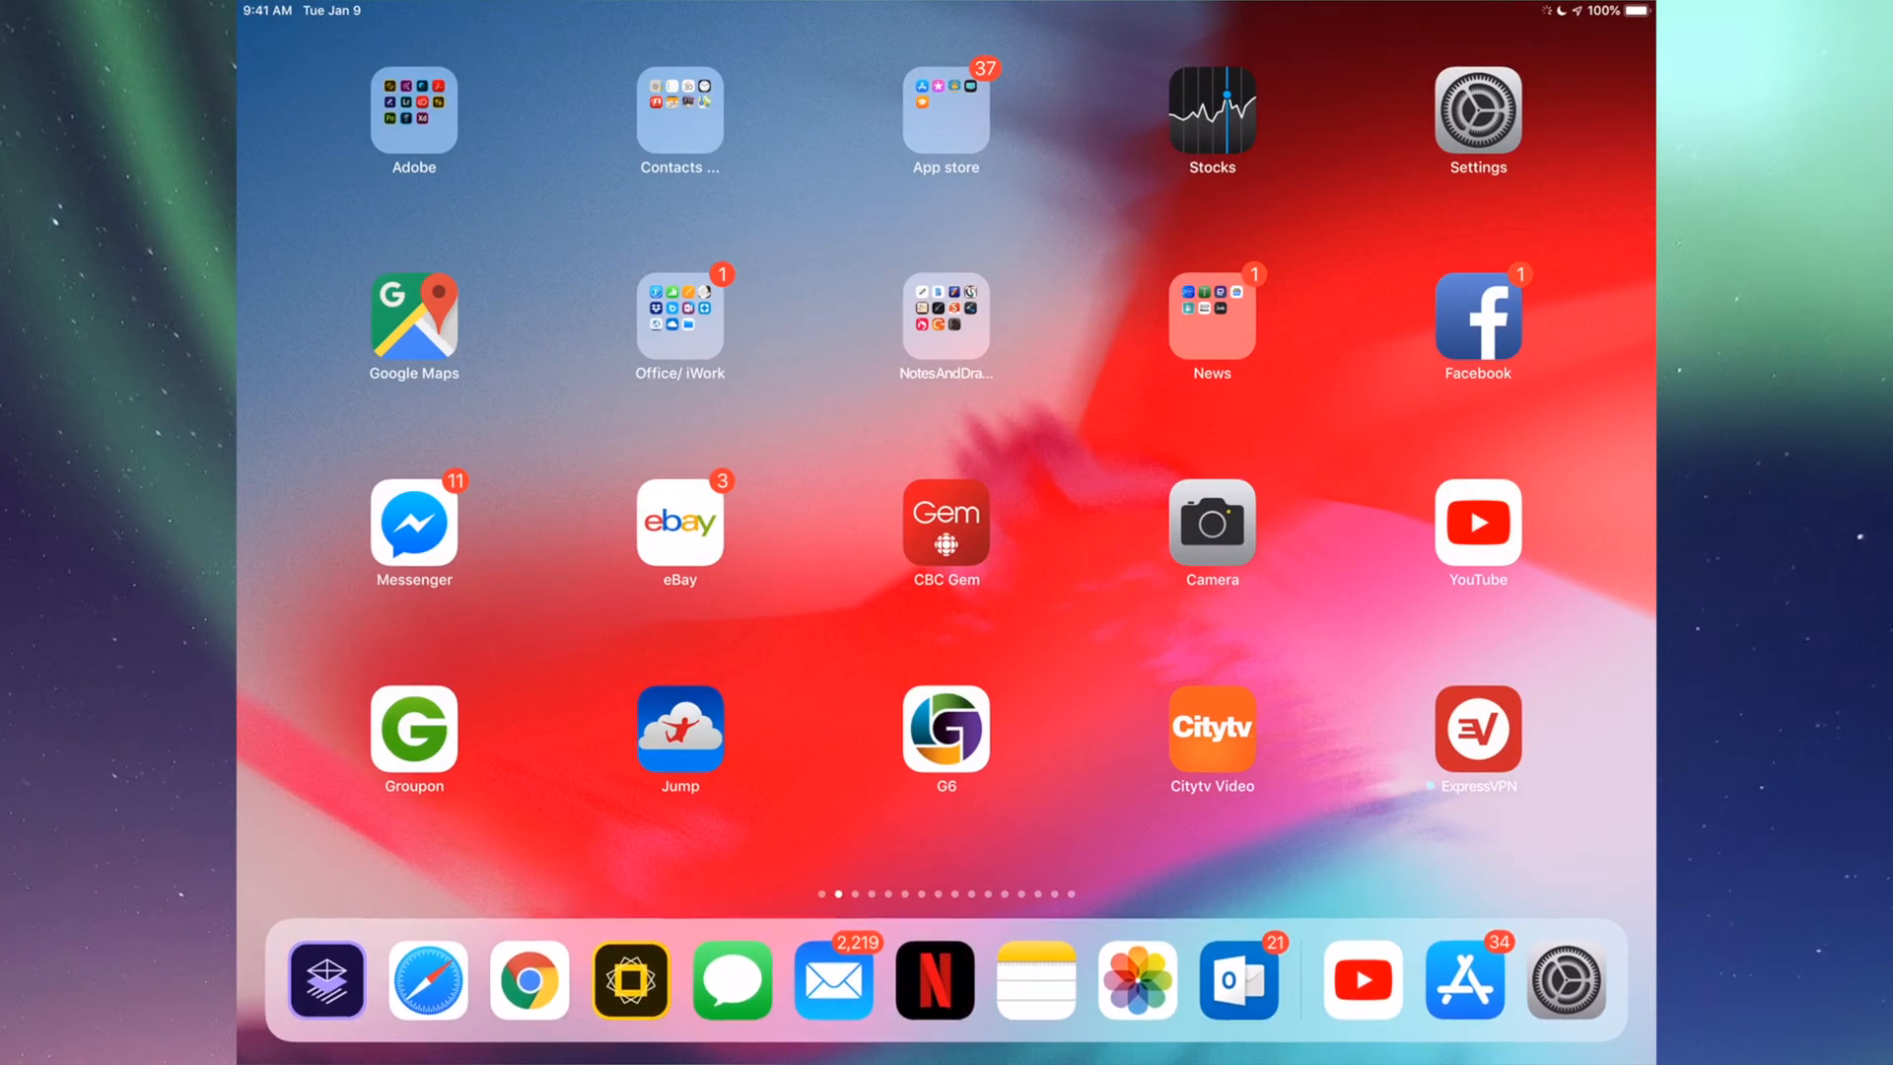
Step: Check General > Software Update in Settings, confirming iOS 12.1.3 is current, then go Home
{"action": "left_click", "coordinate": [1475, 110]}
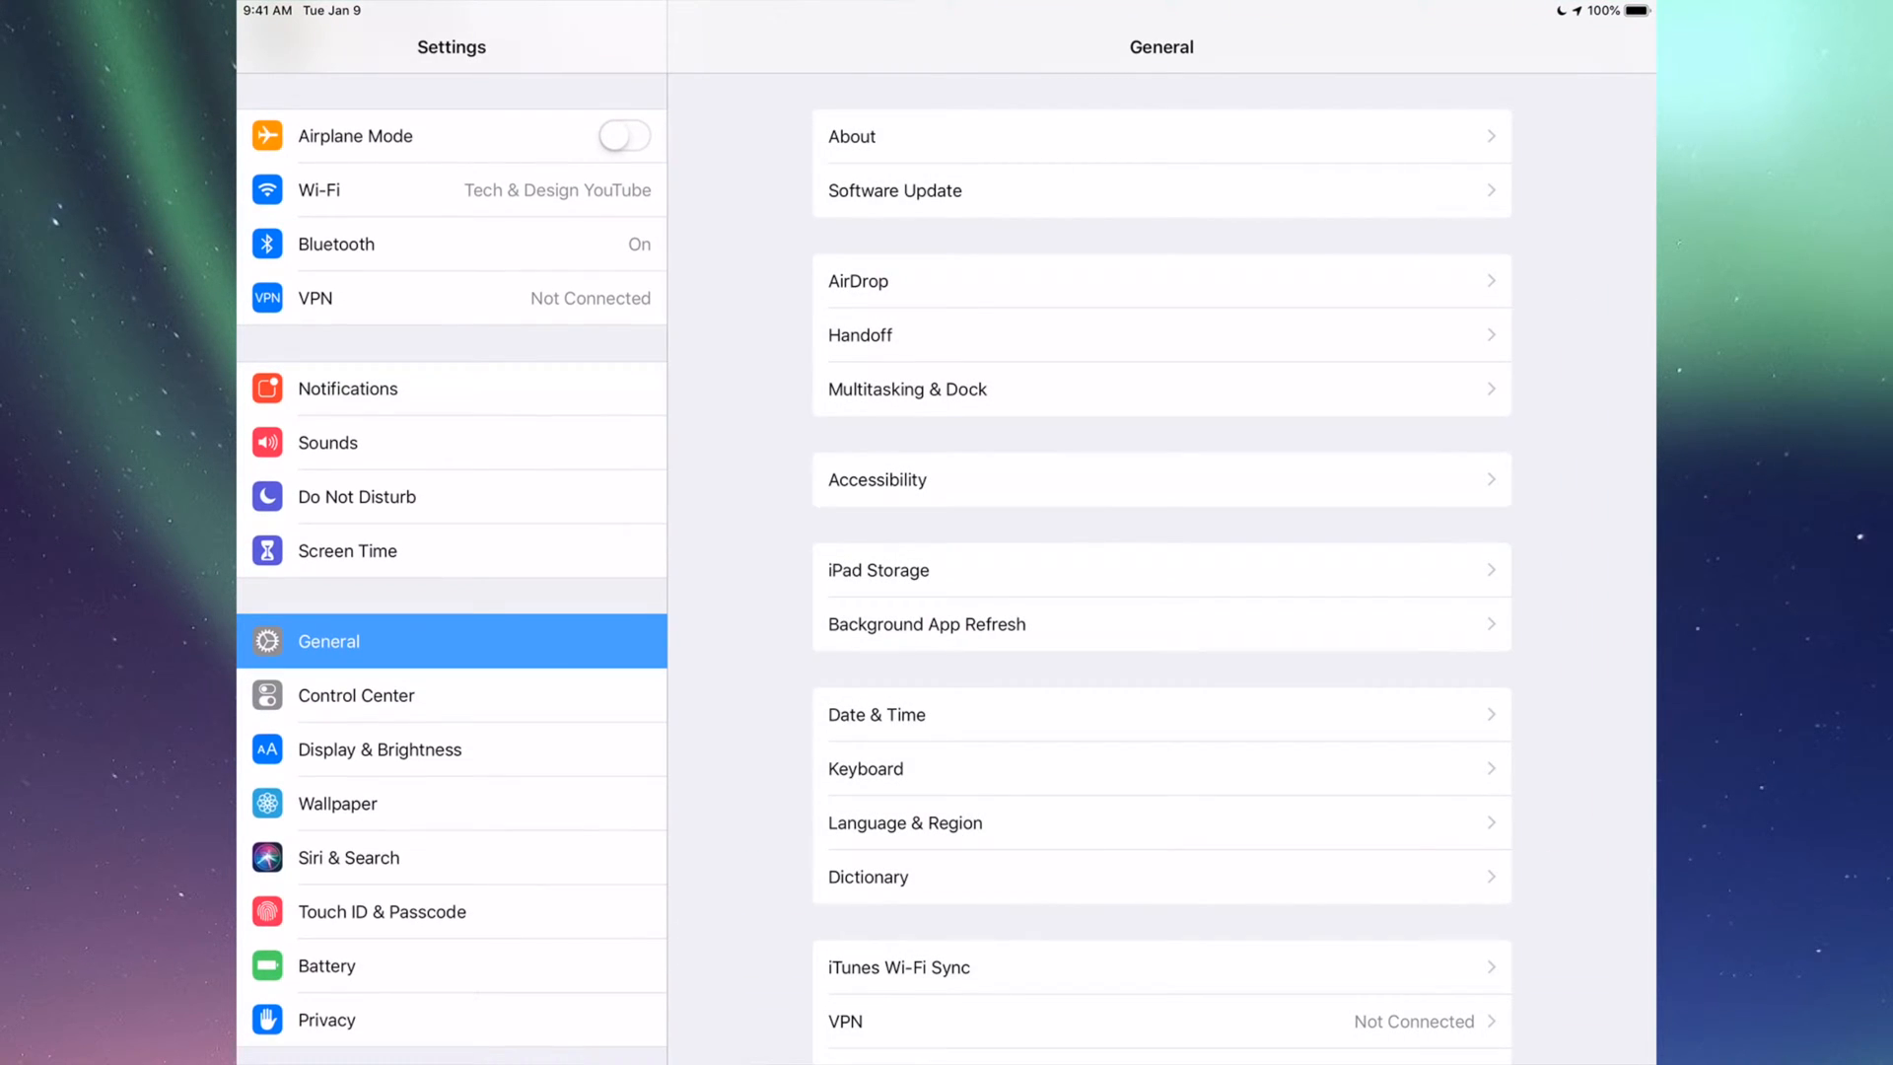
{"action": "scroll", "scroll_direction": "down", "scroll_amount": 3}
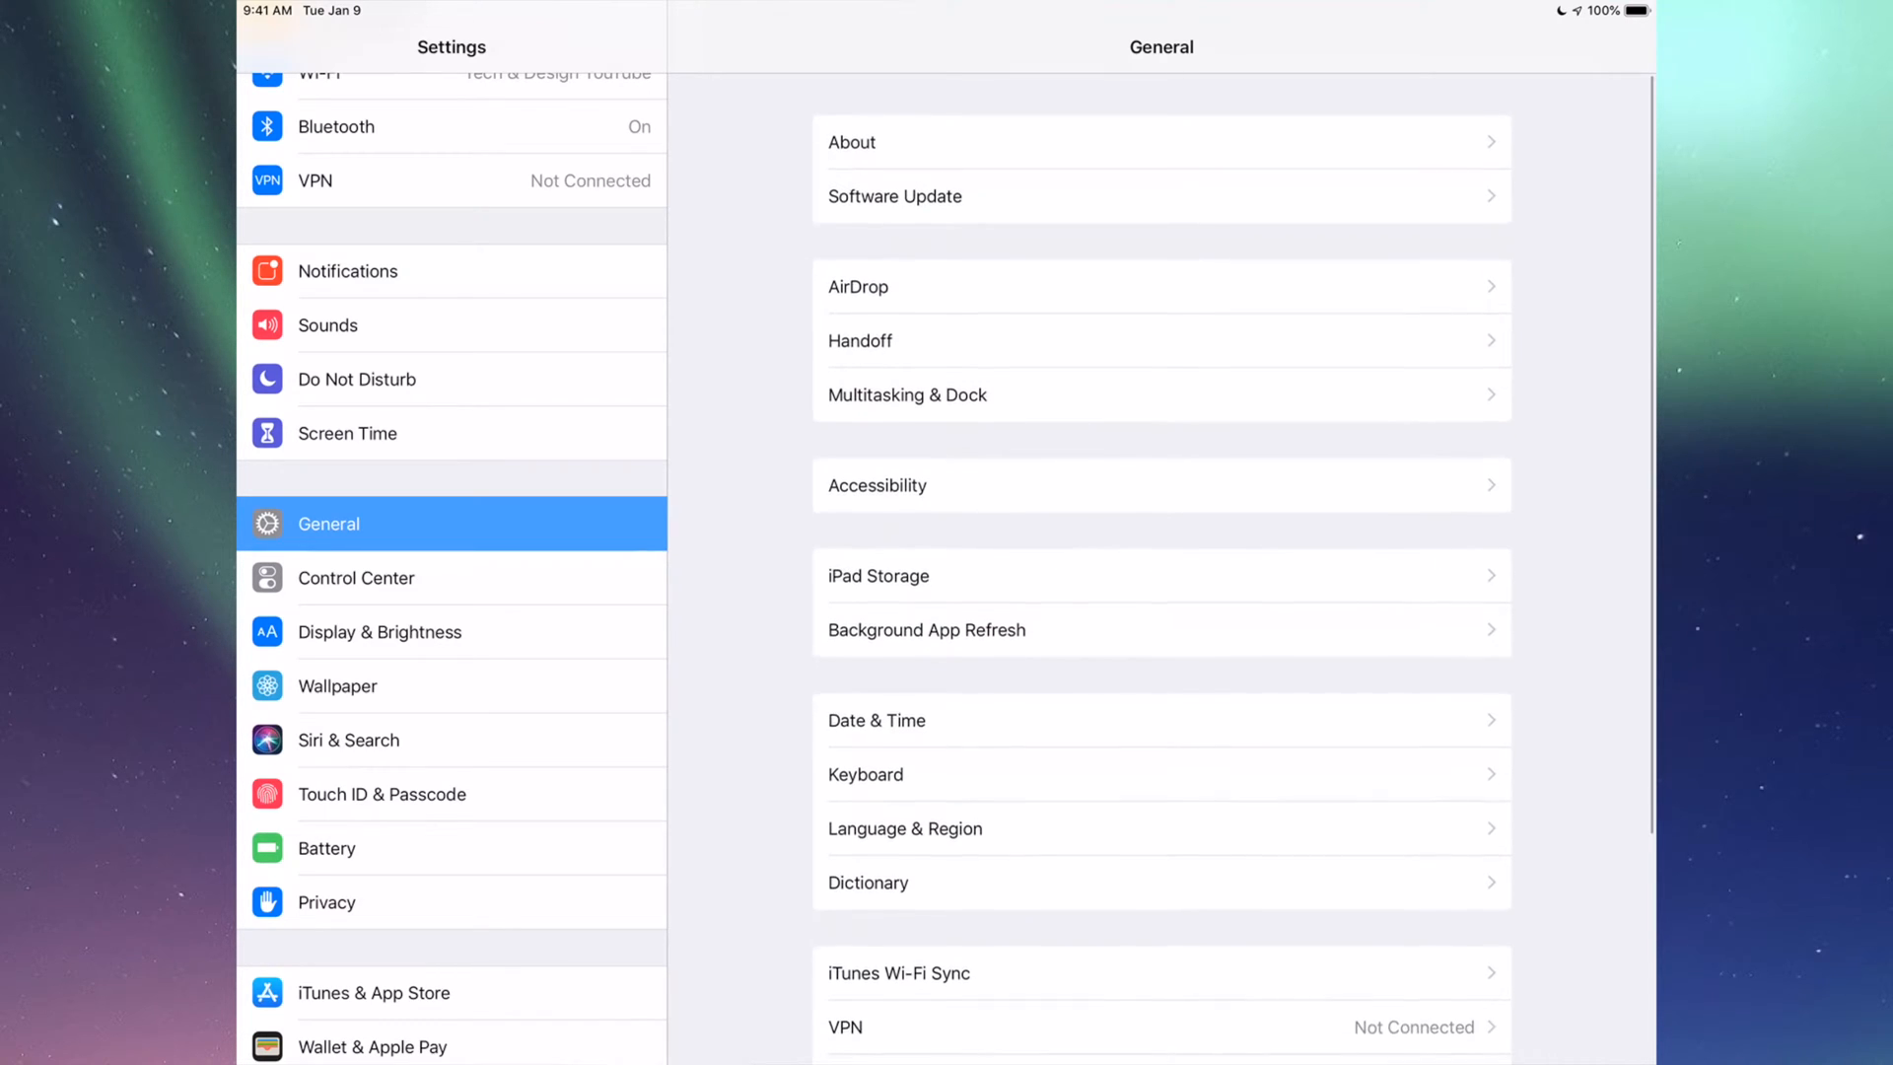
{"action": "left_click", "coordinate": [1160, 195]}
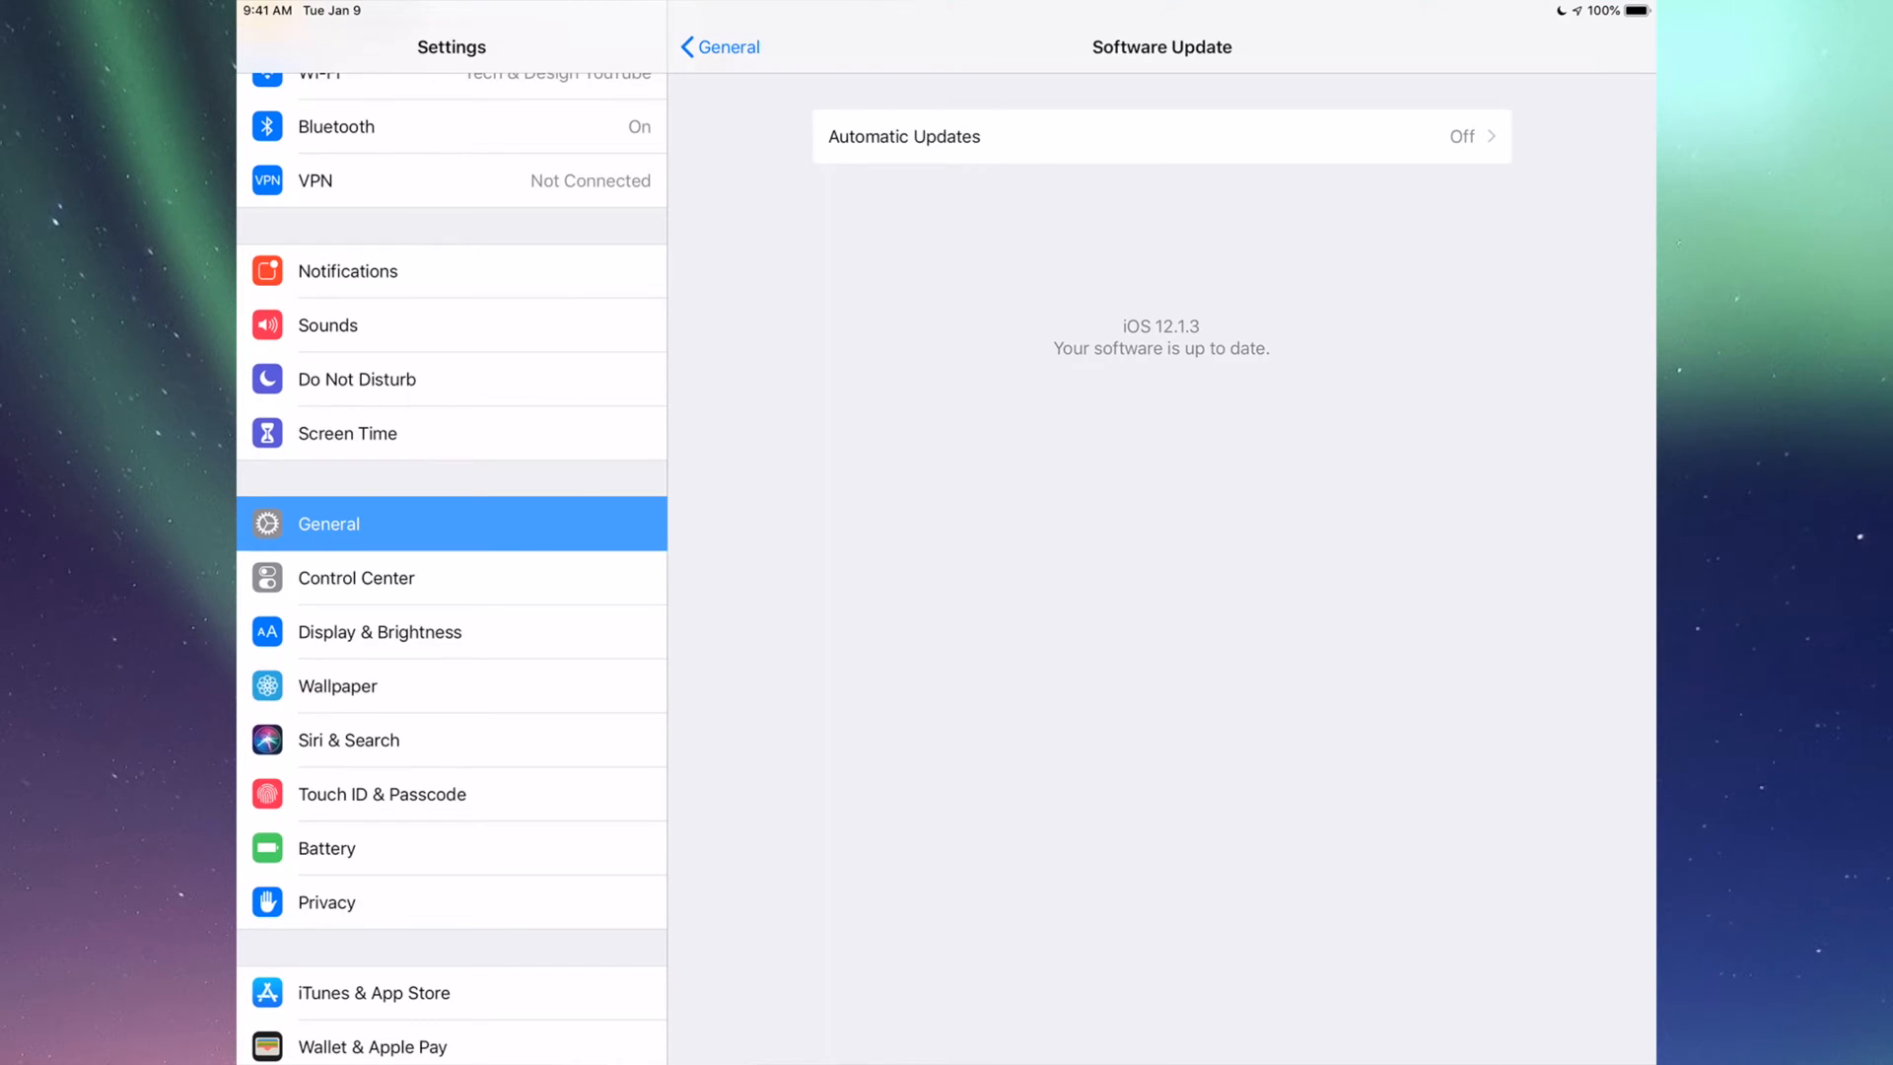
{"action": "key", "text": "home"}
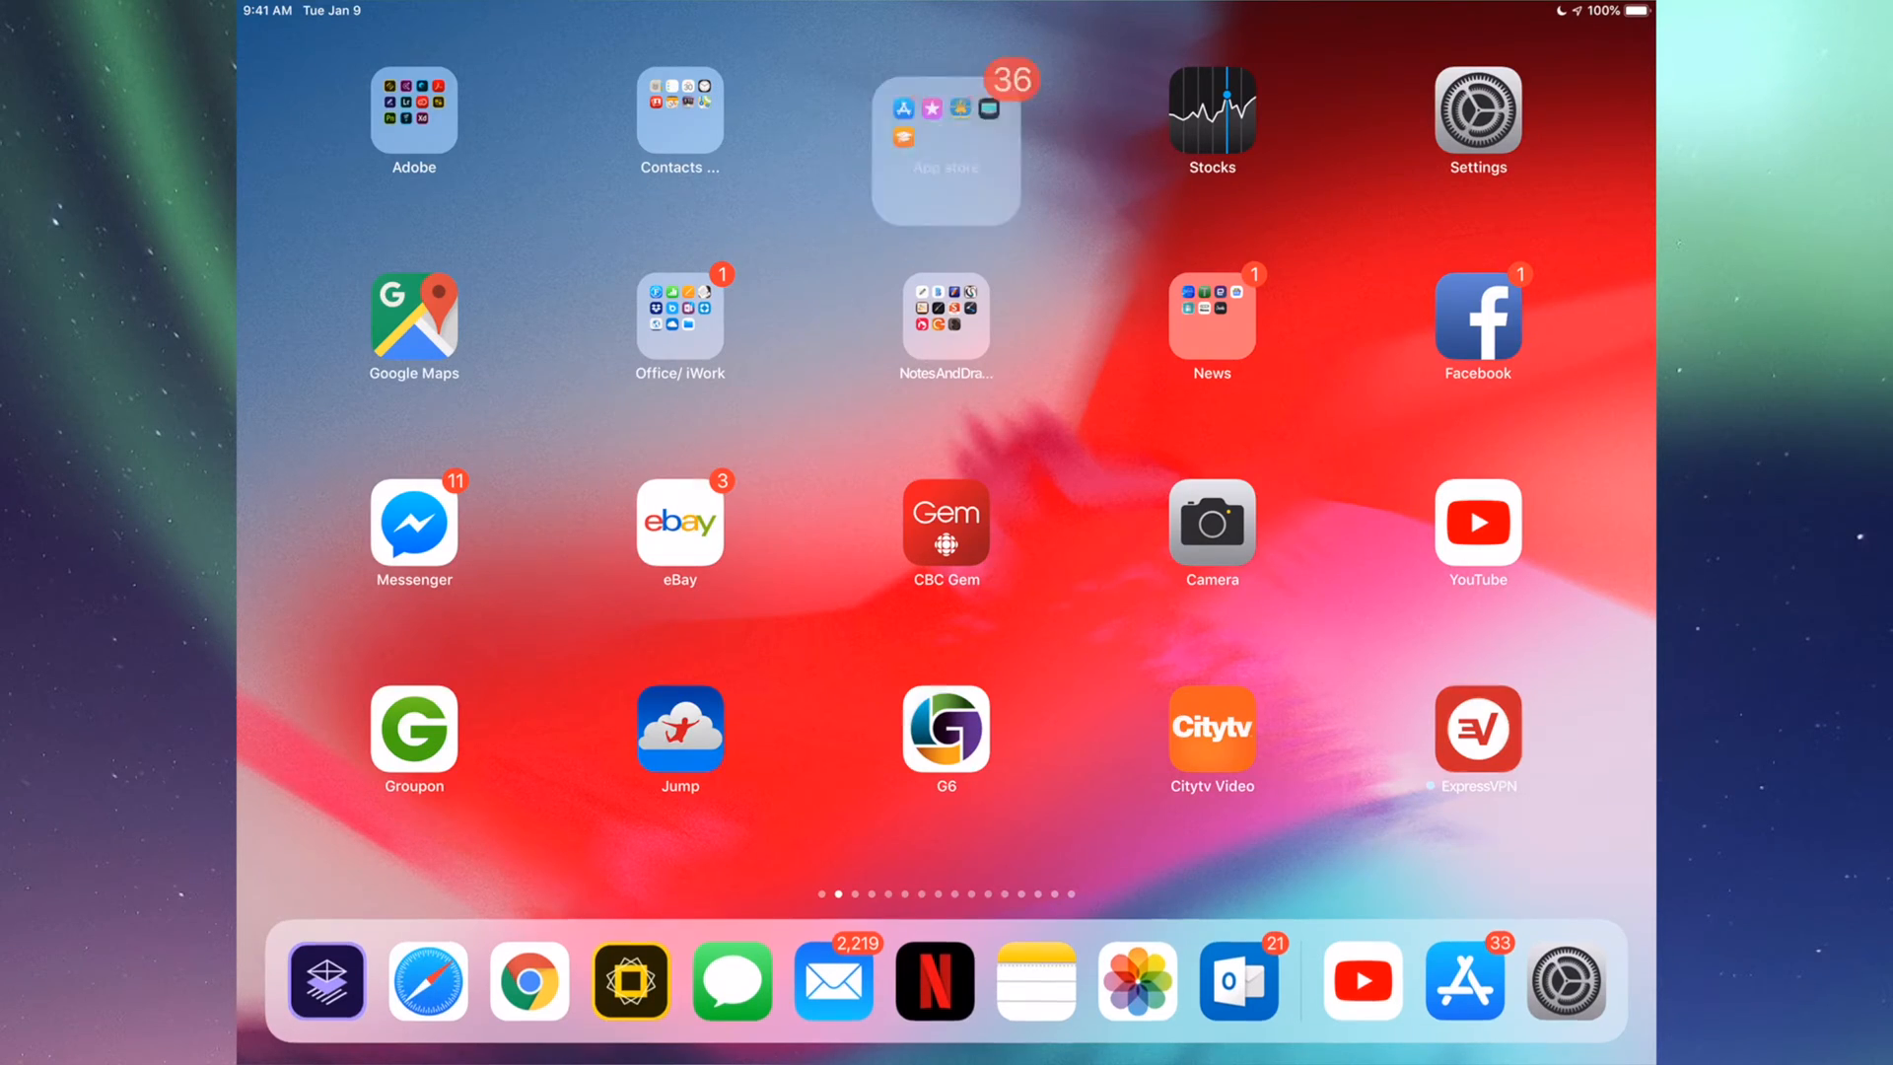
Step: Pass through the app switcher to the Home Screen and open the App store folder
{"action": "left_click", "coordinate": [1464, 980]}
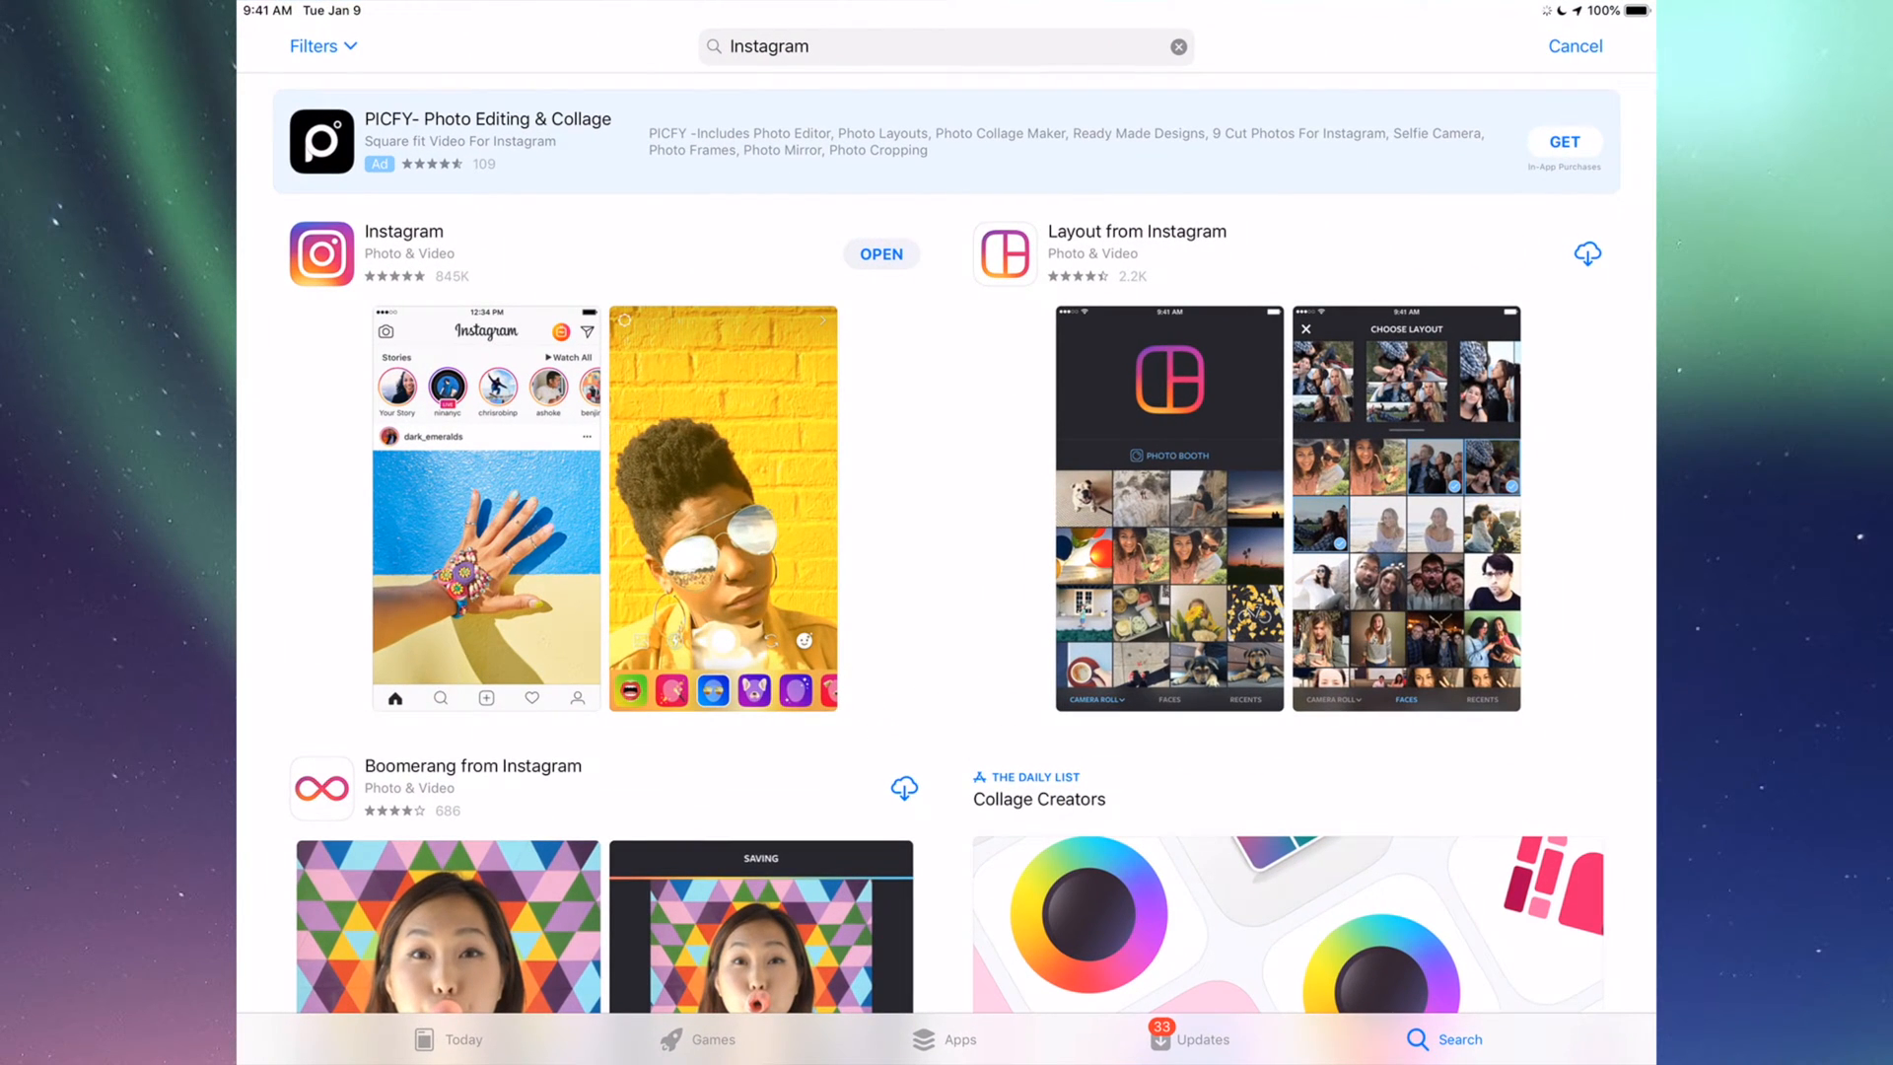
{"action": "left_click", "coordinate": [1190, 1038]}
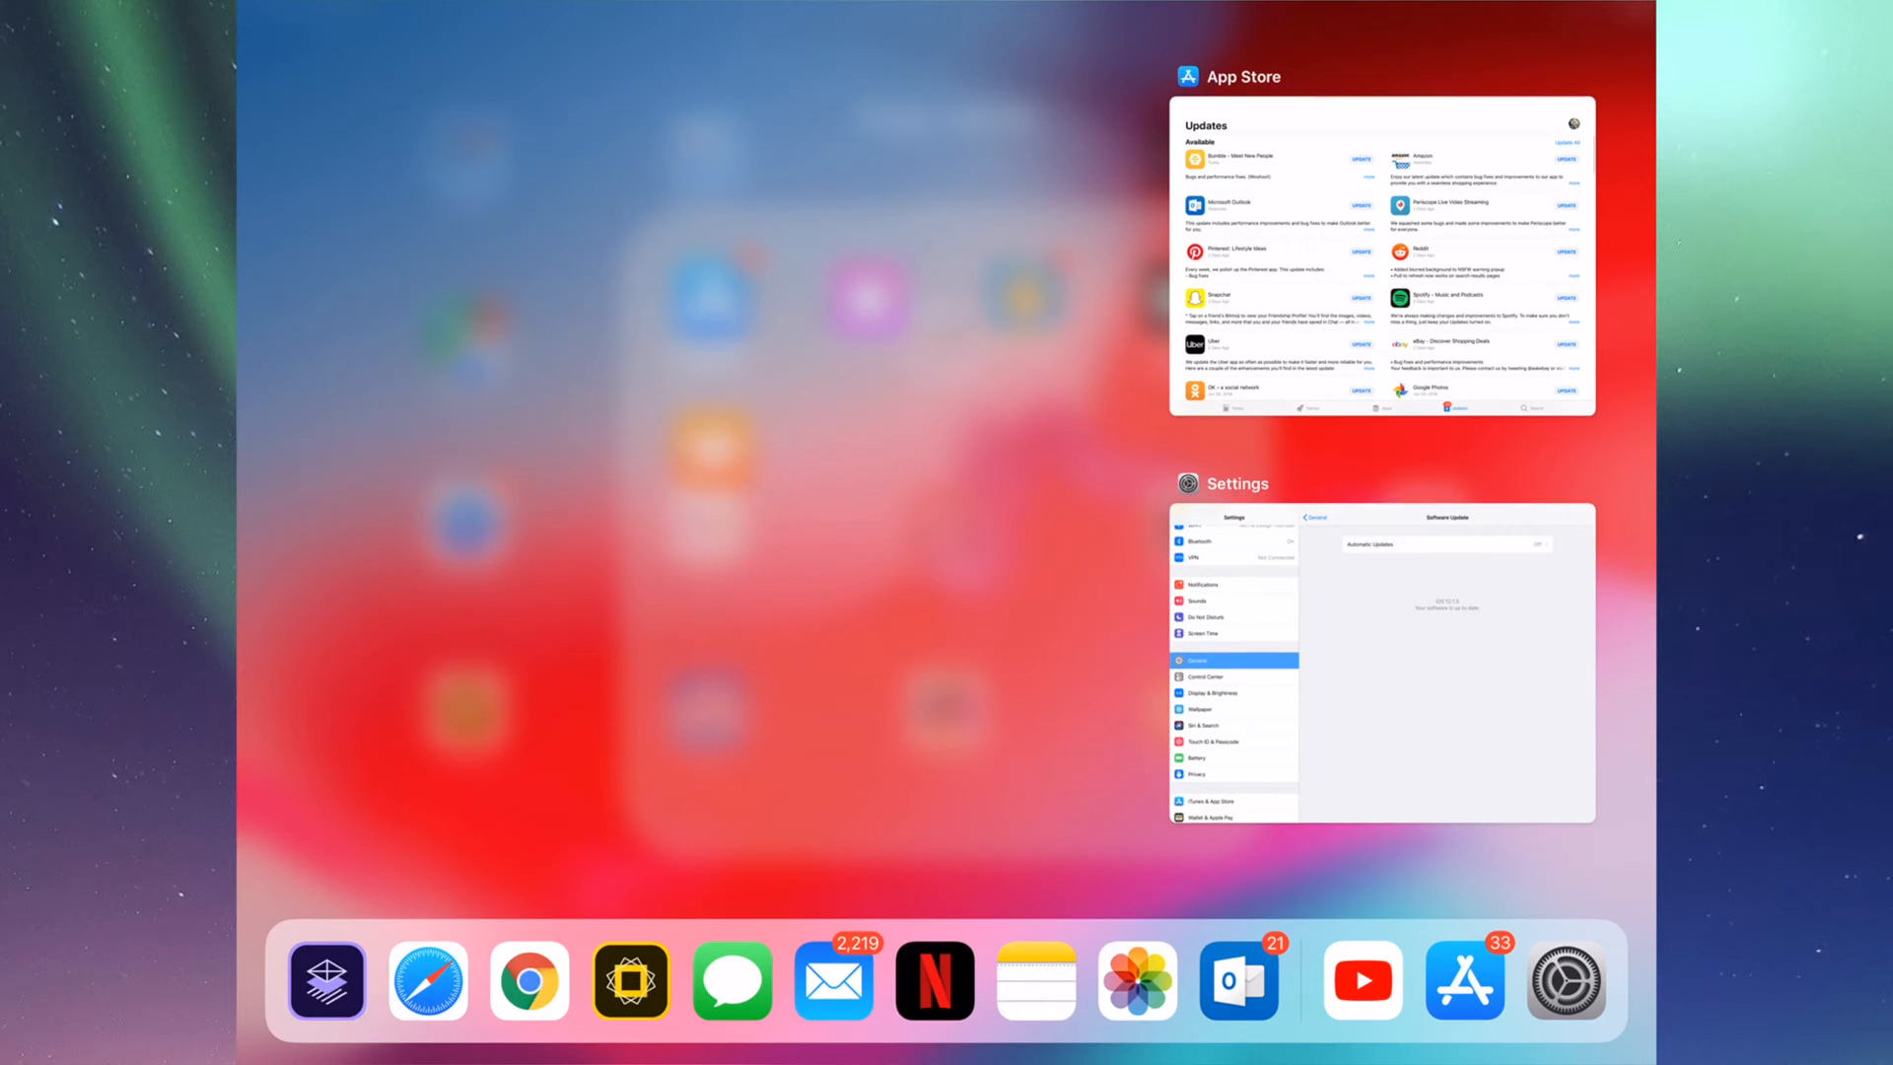
{"action": "left_click", "coordinate": [1381, 658]}
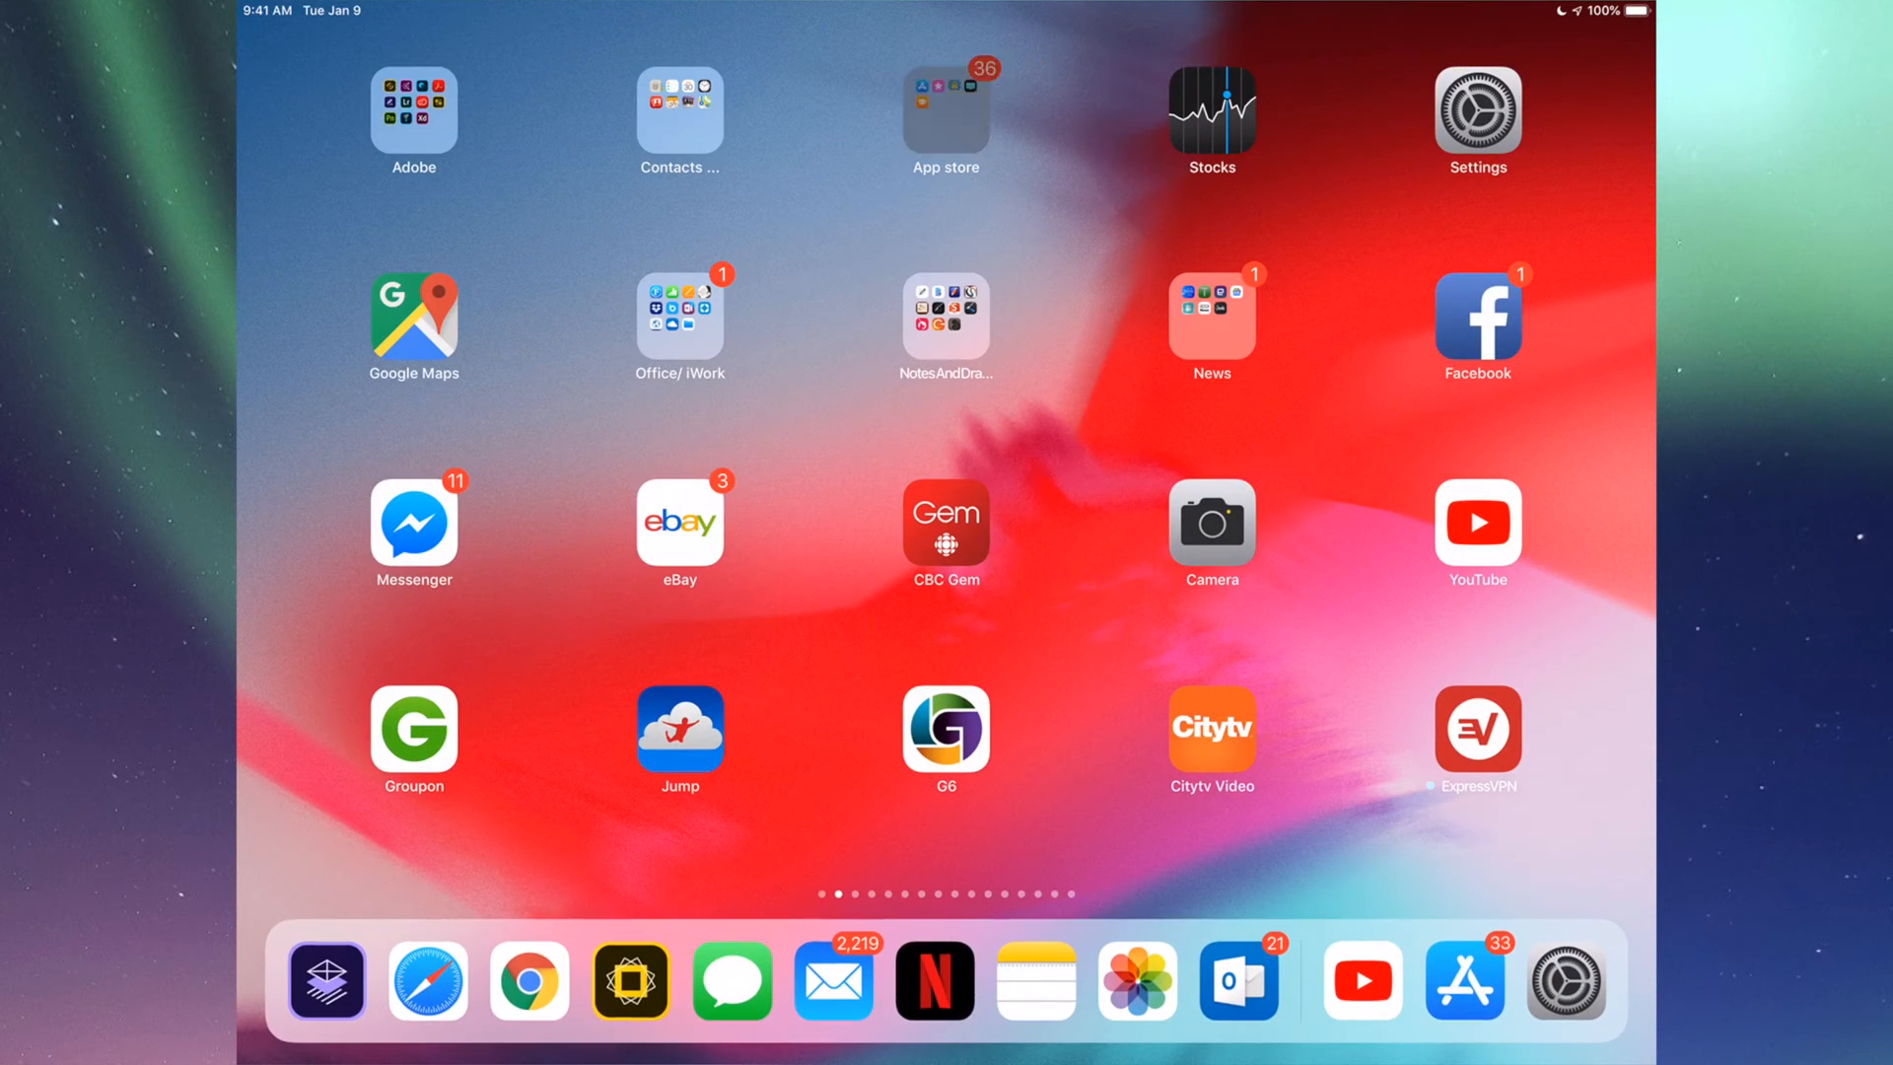
{"action": "left_click", "coordinate": [946, 109]}
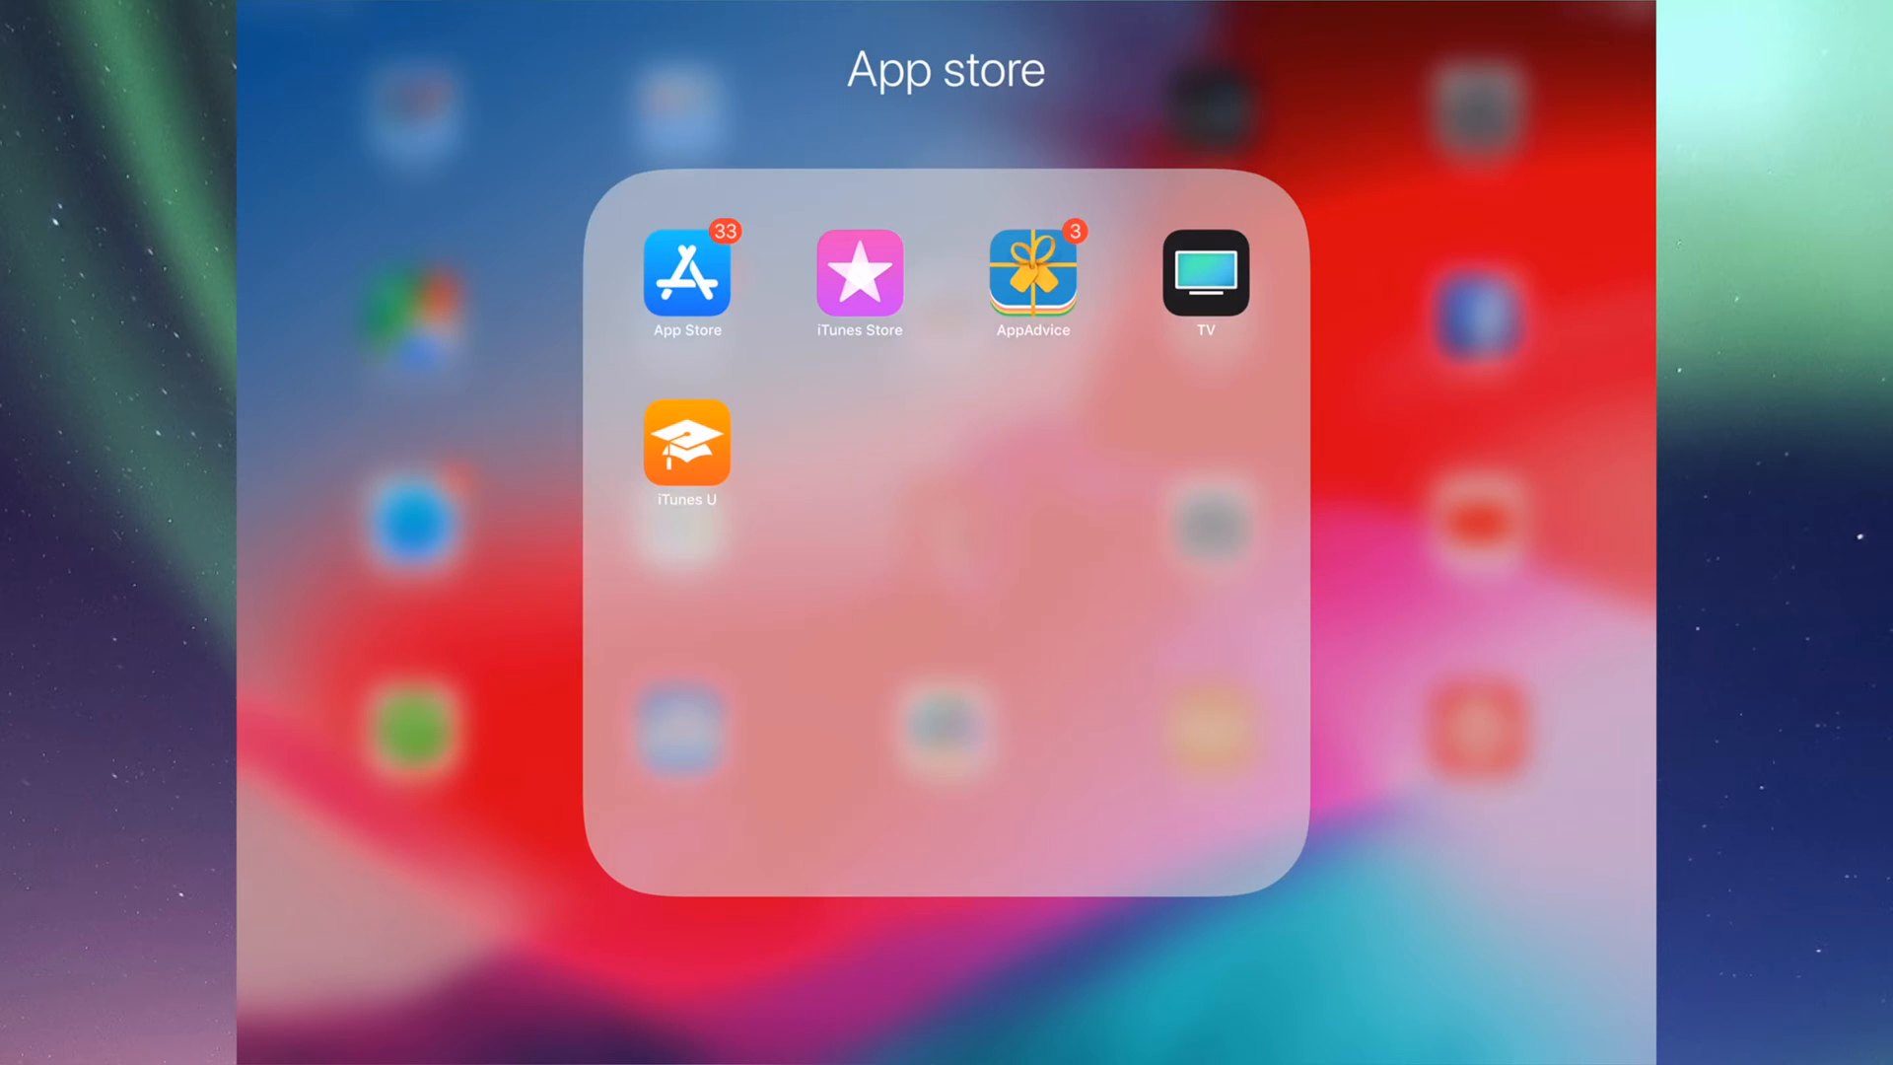
Step: Launch App Store, choose Update All, and review the queued and recently updated apps
{"action": "left_click", "coordinate": [686, 270]}
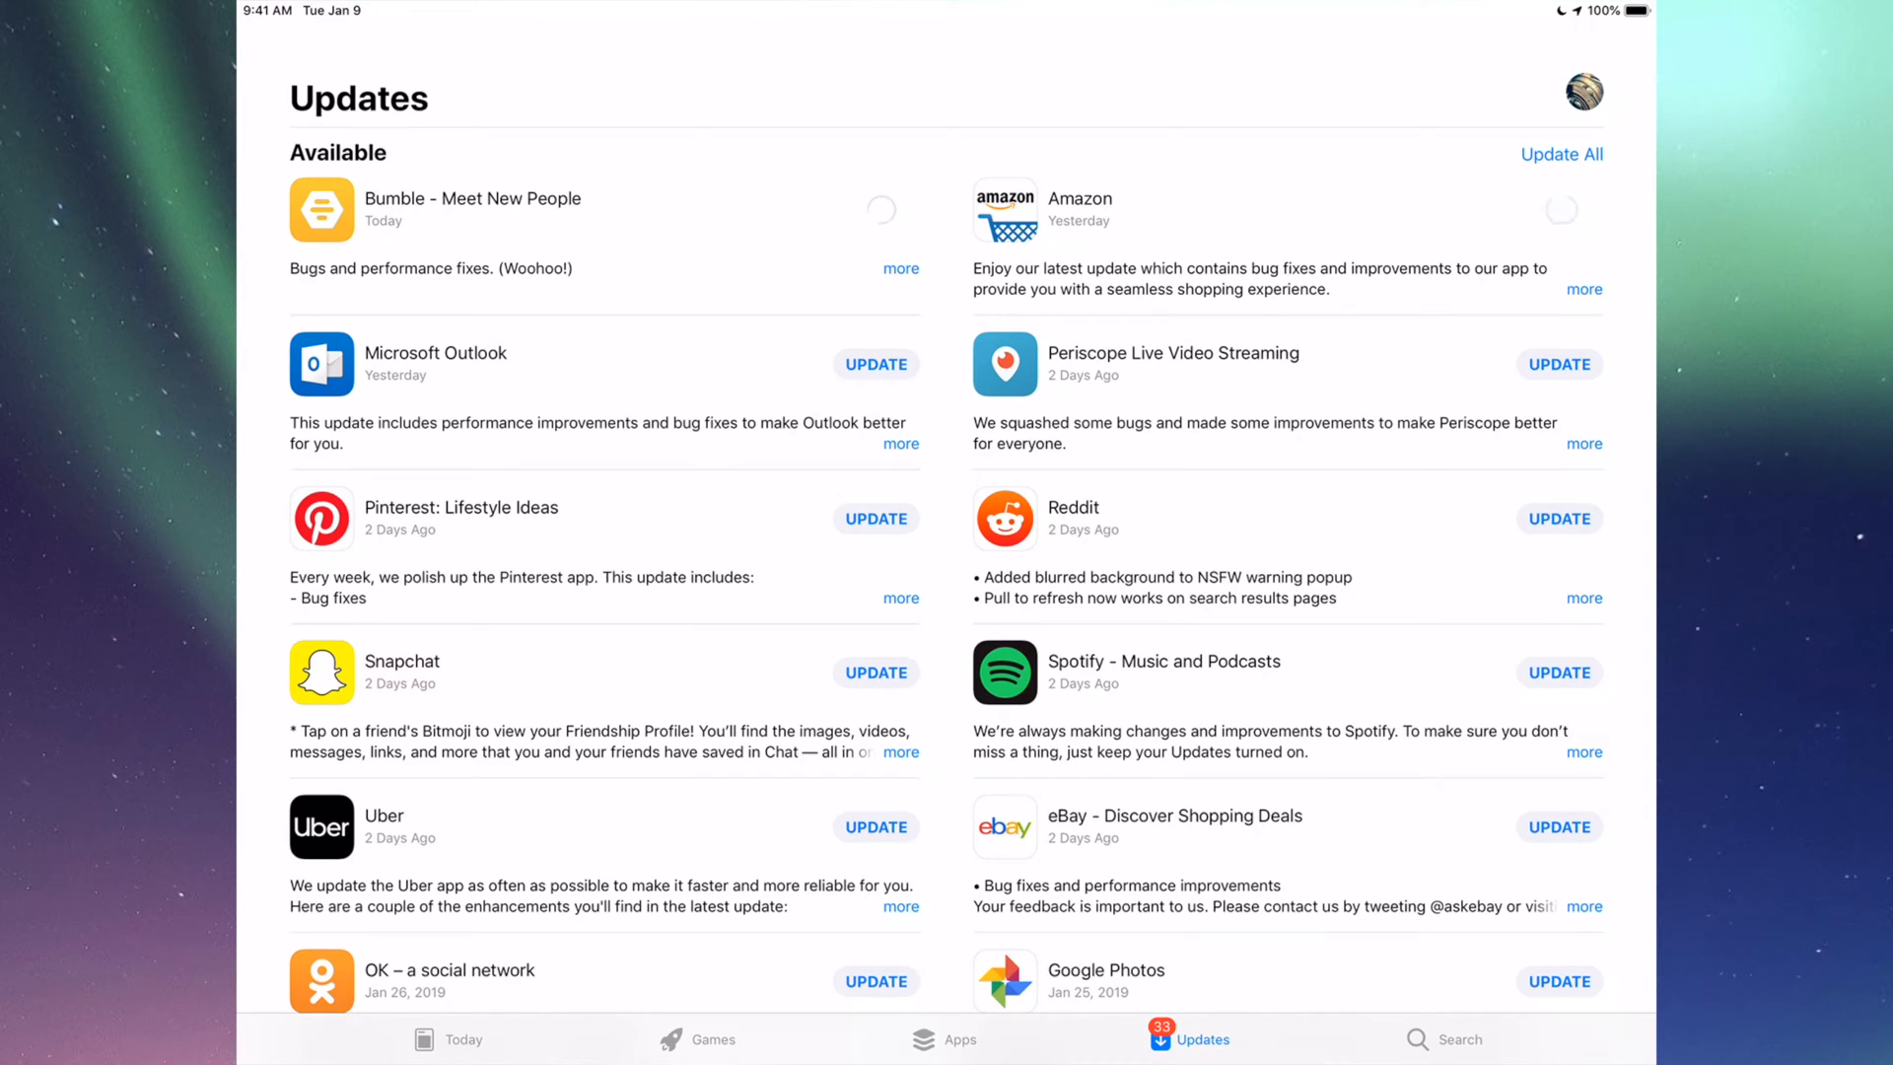
{"action": "left_click", "coordinate": [875, 364]}
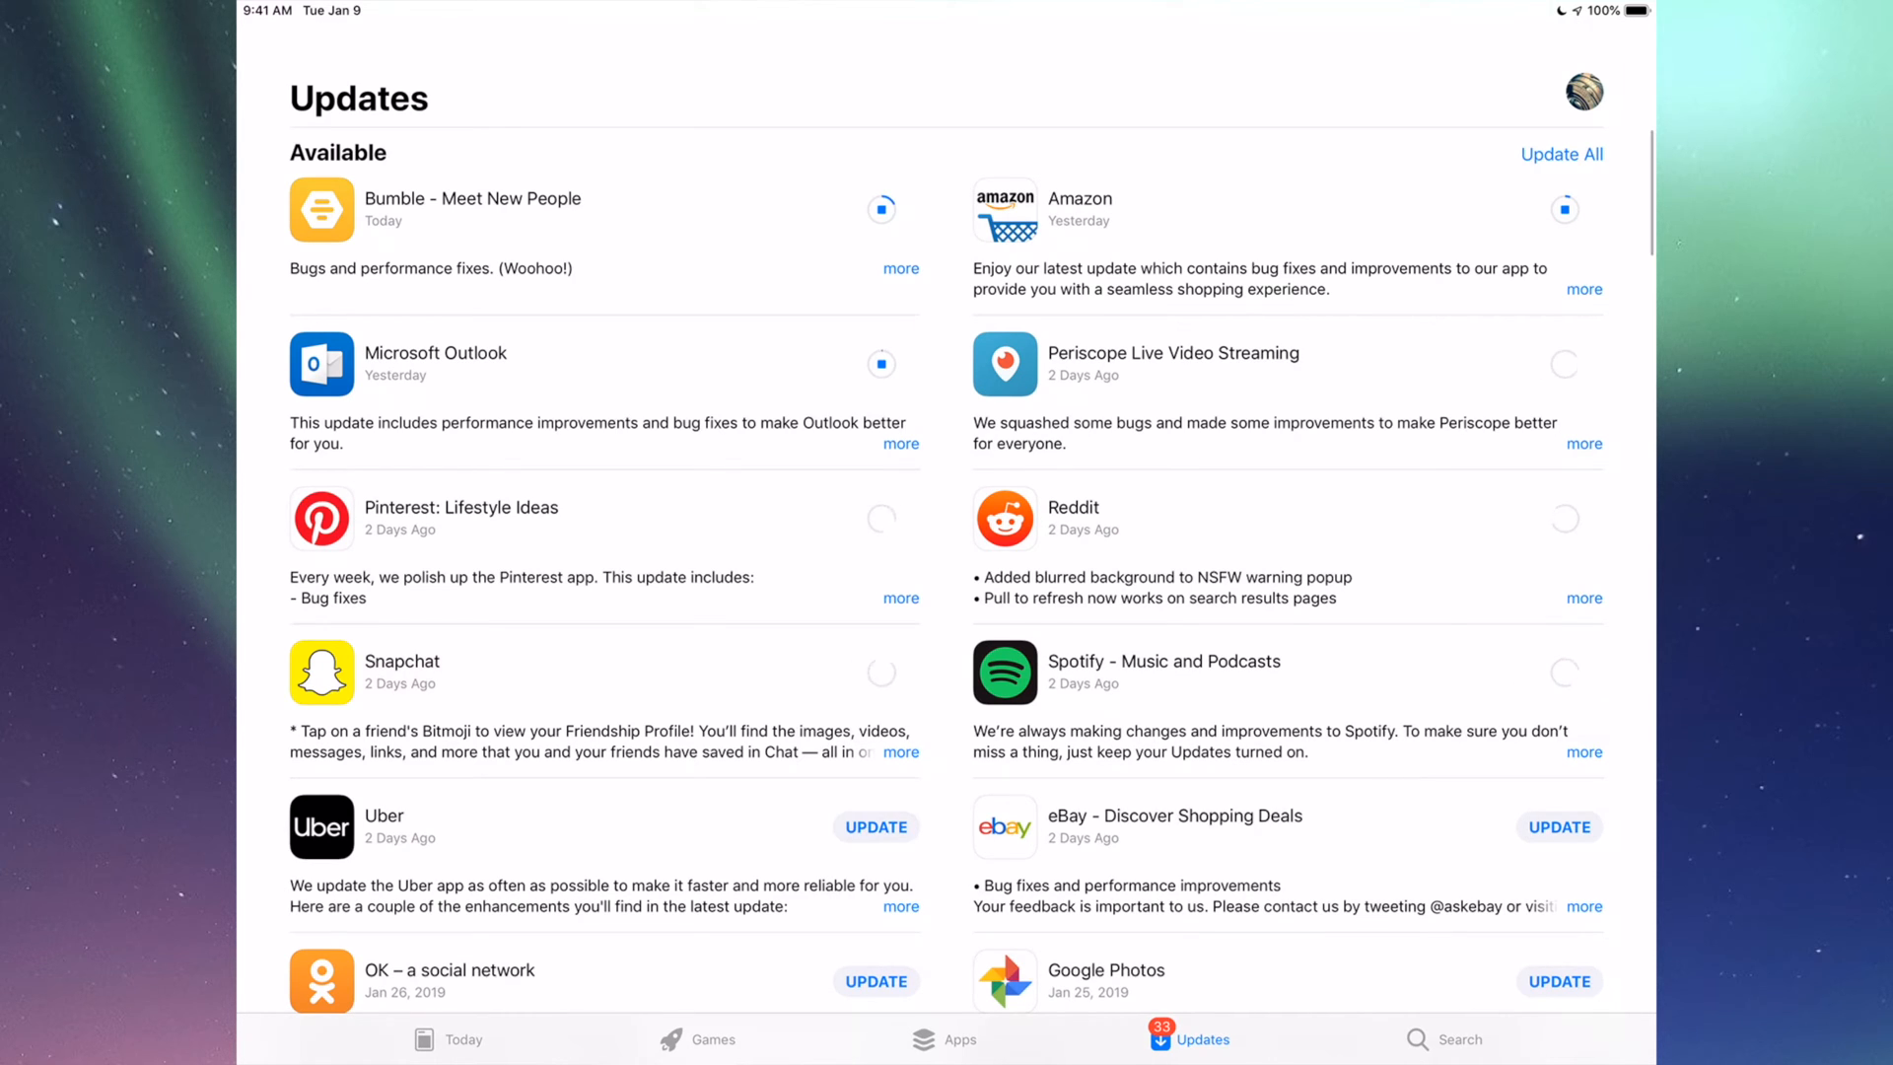
{"action": "scroll", "scroll_direction": "down", "scroll_amount": 3}
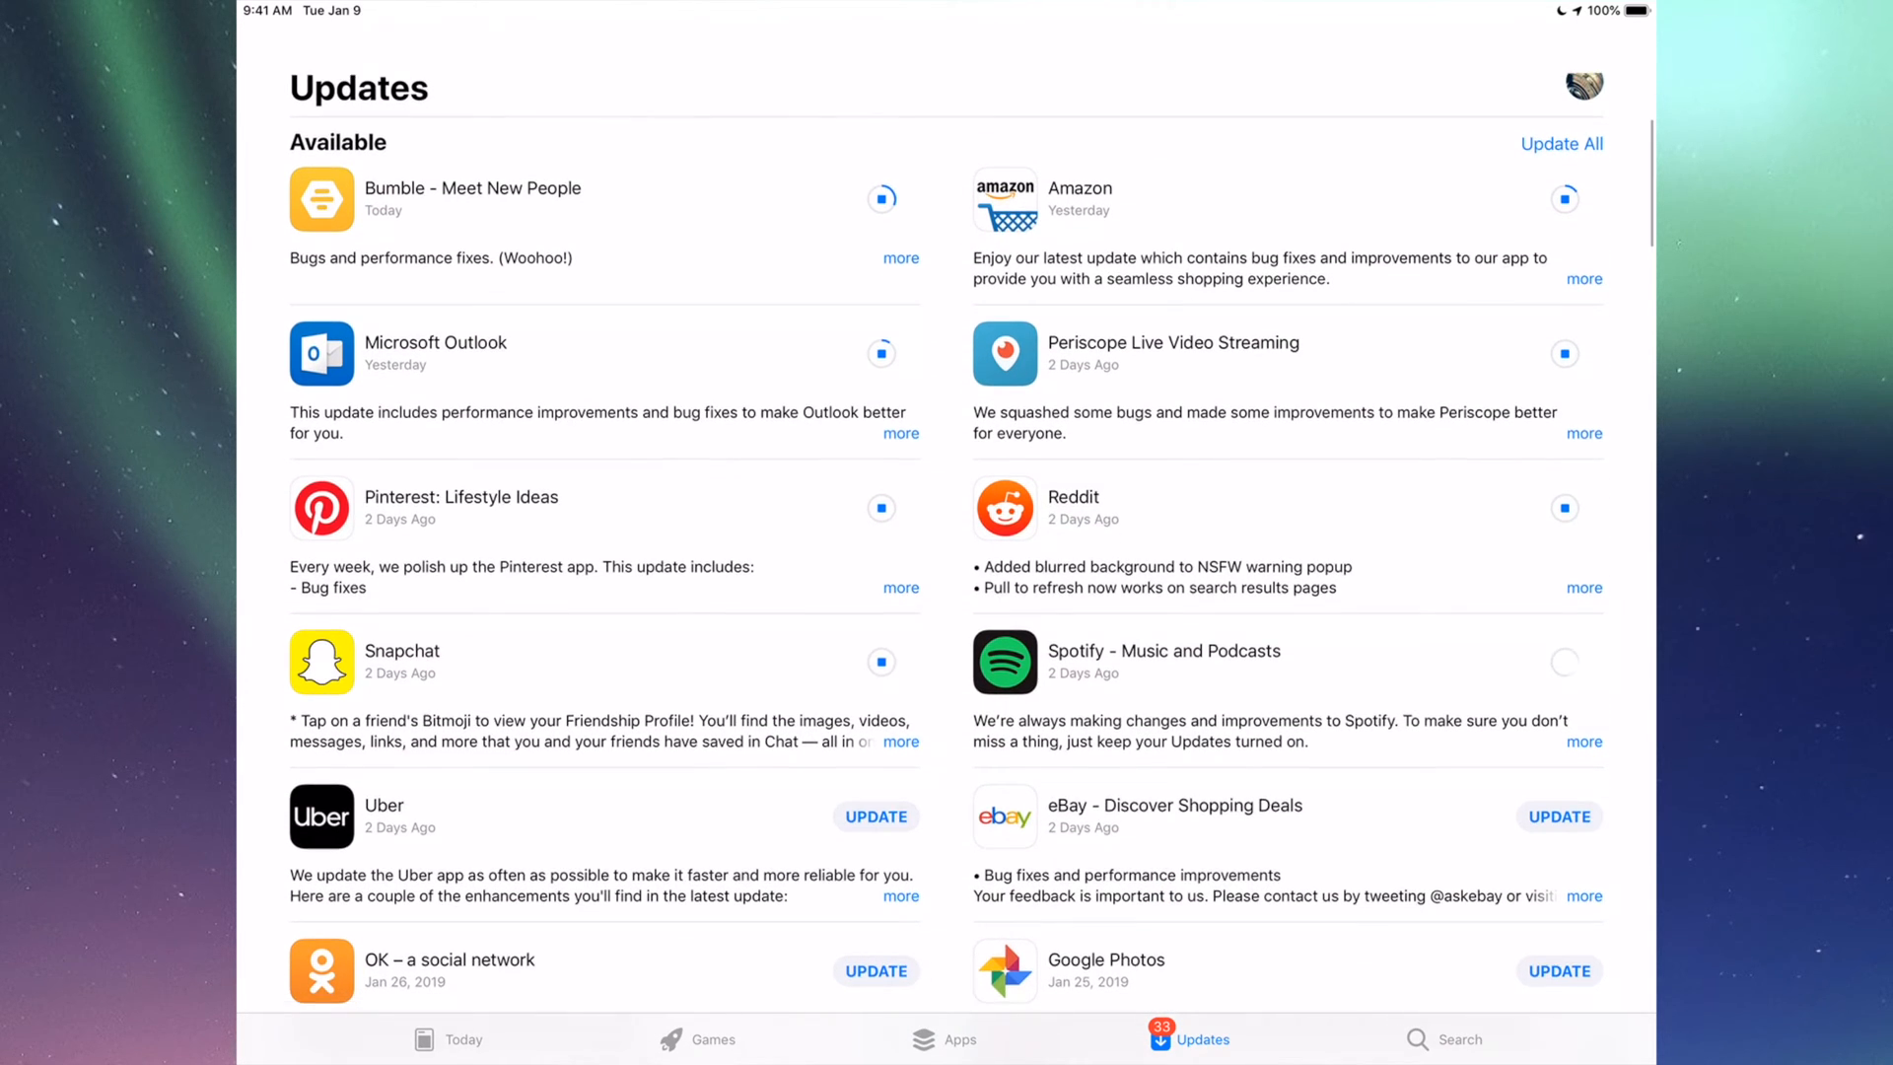
{"action": "scroll", "scroll_direction": "down", "scroll_amount": 3}
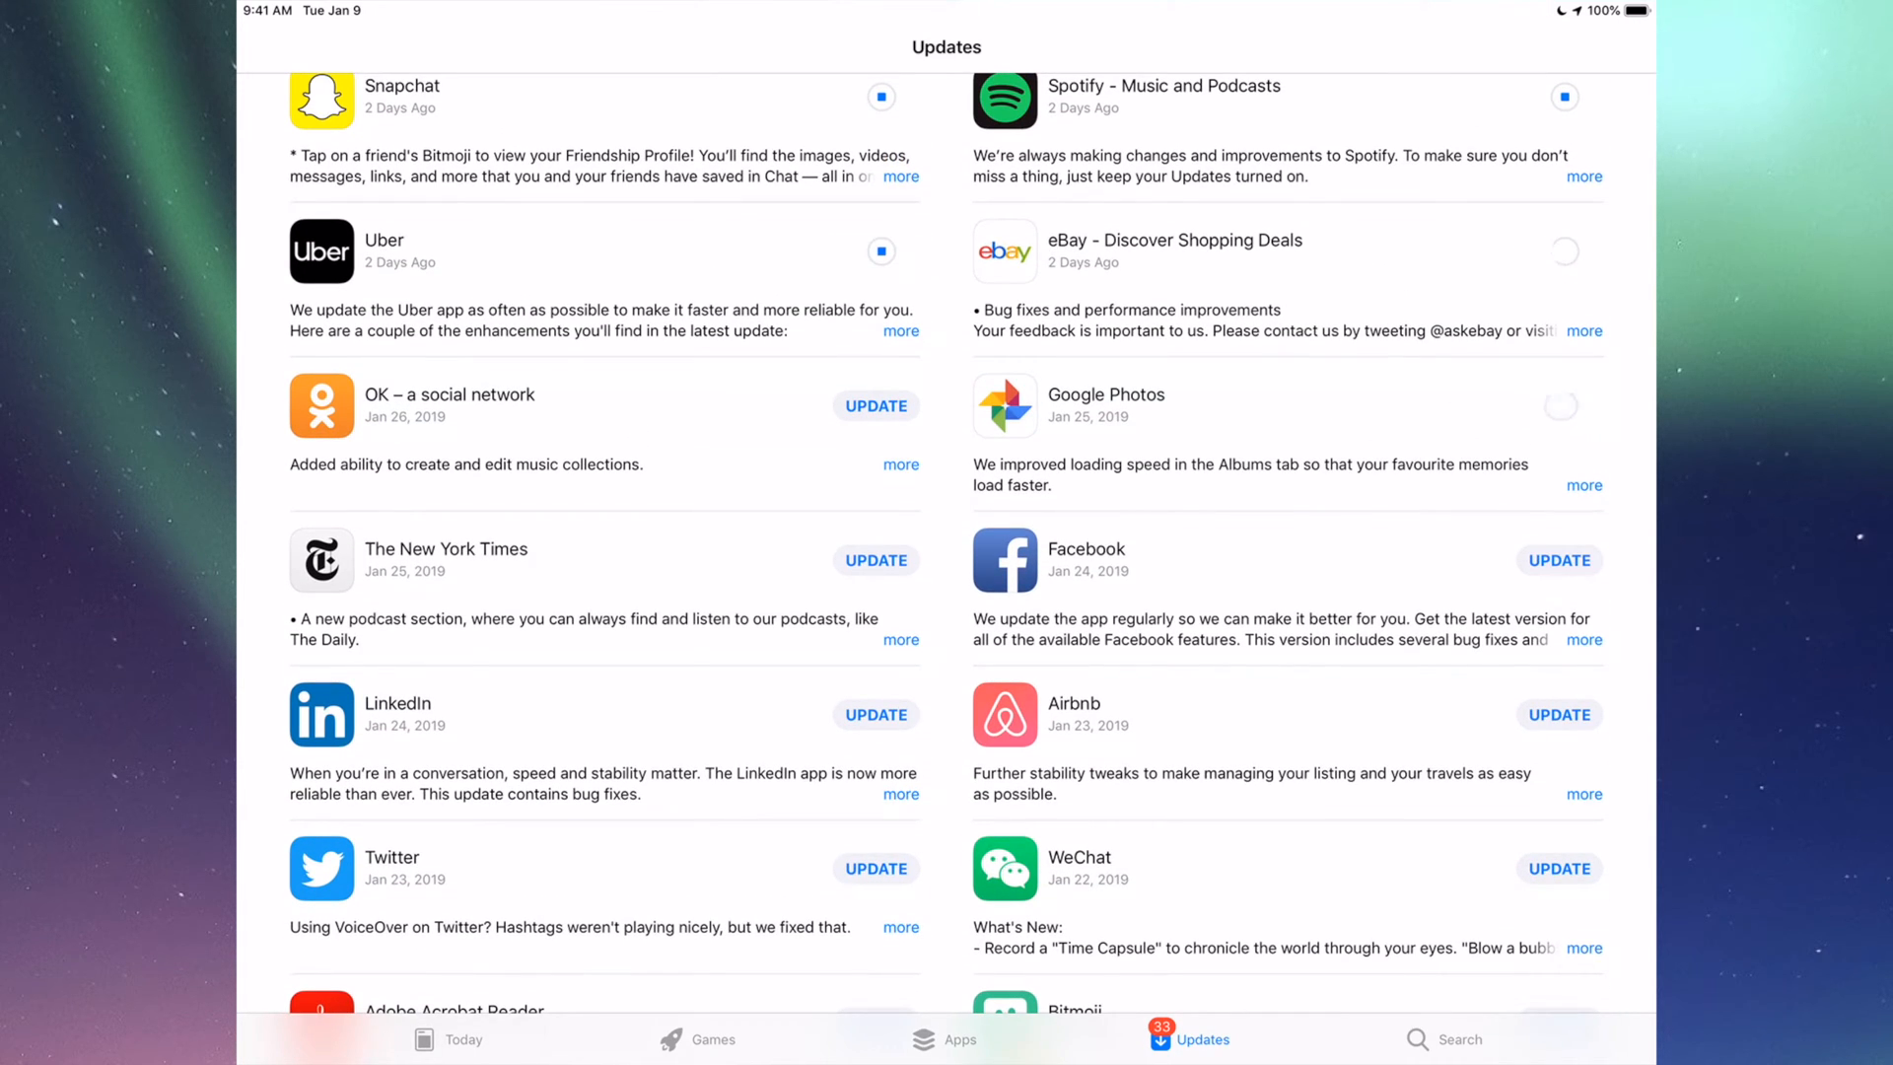
{"action": "scroll", "scroll_direction": "down", "scroll_amount": 3}
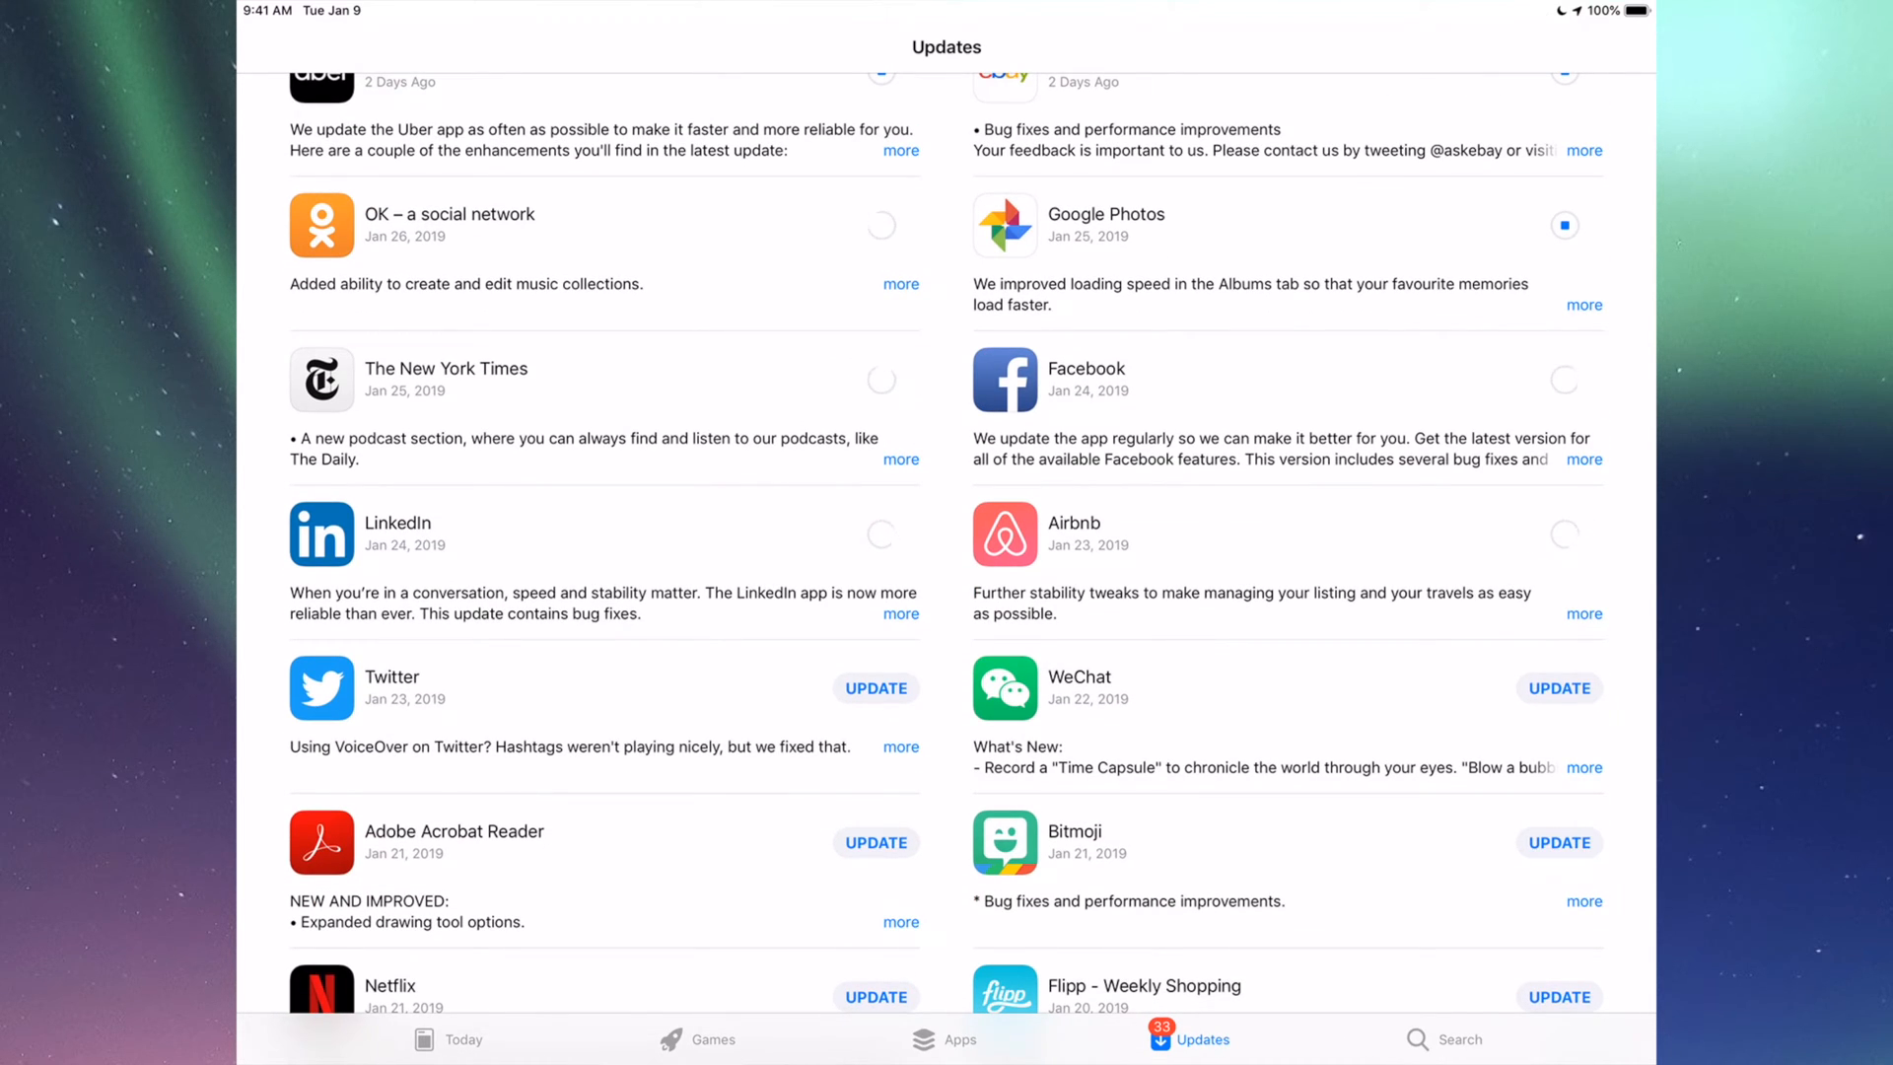
{"action": "scroll", "scroll_direction": "down", "scroll_amount": 3}
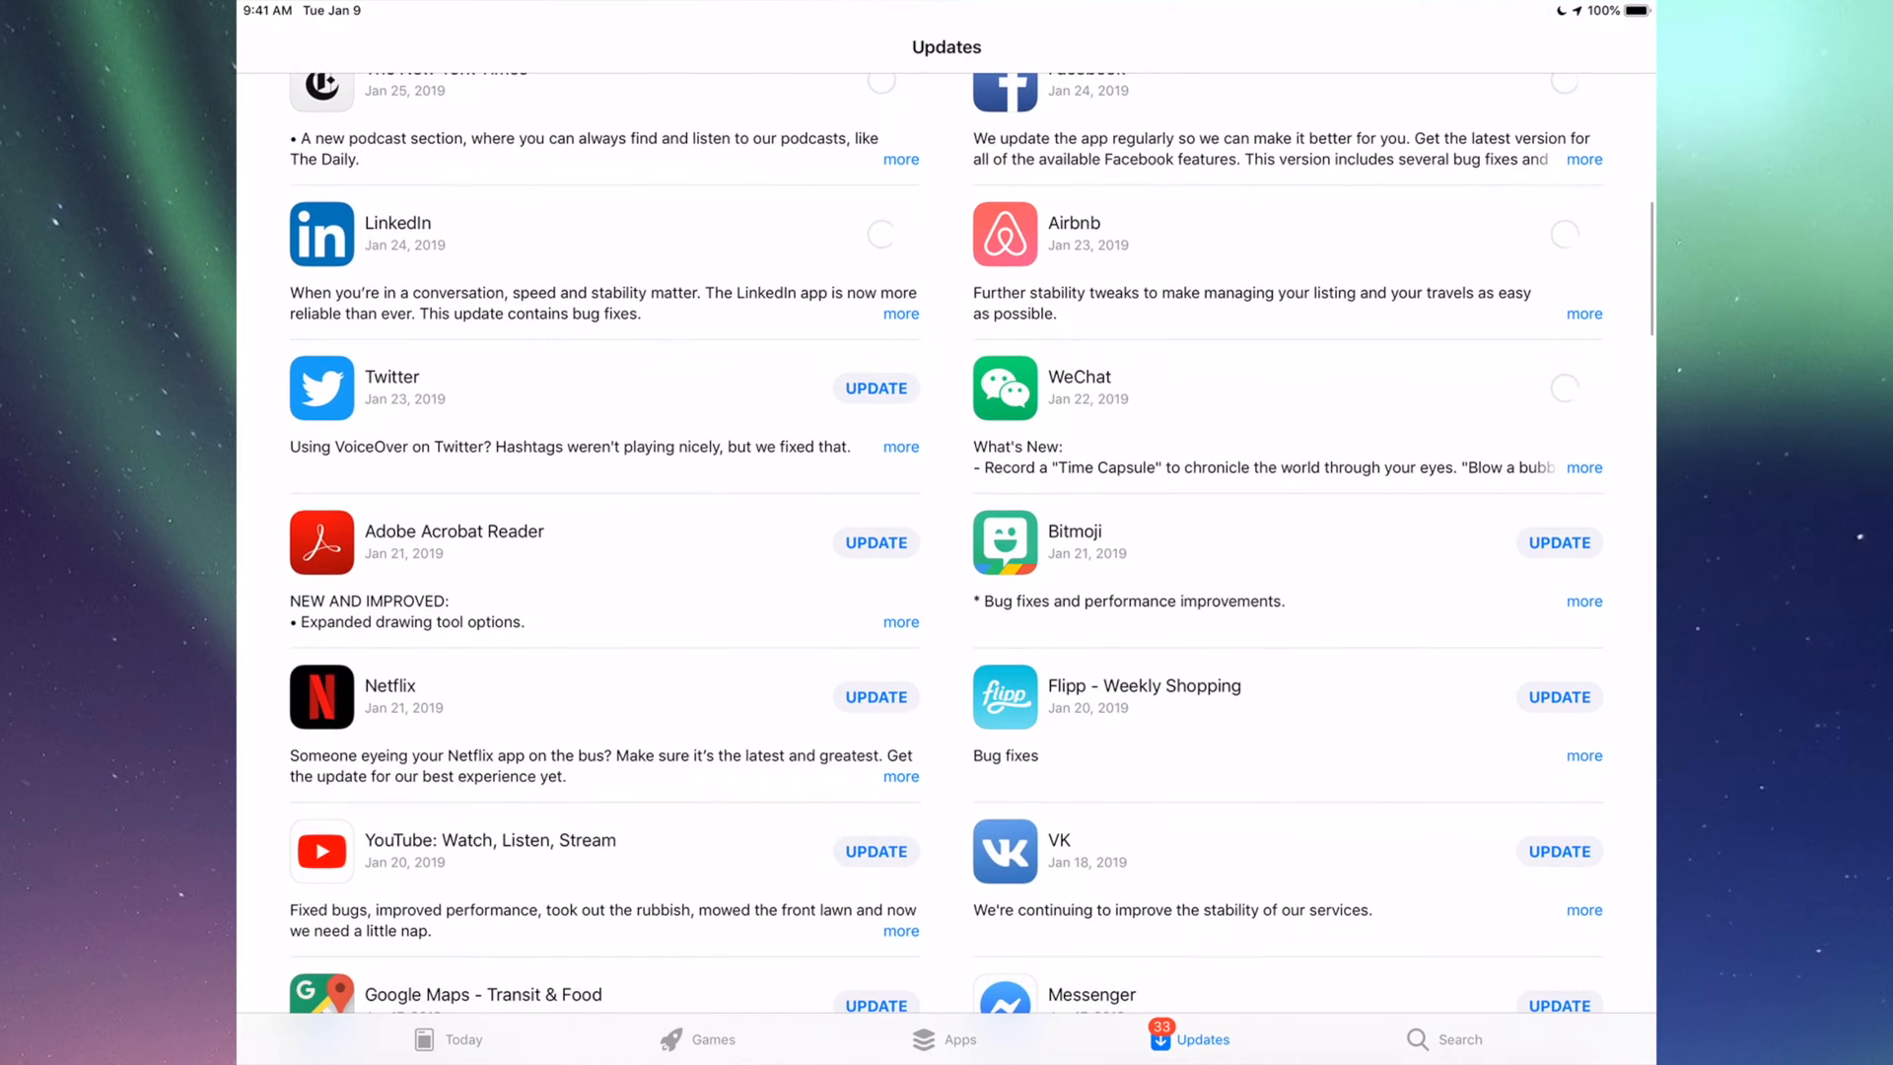
{"action": "left_click", "coordinate": [876, 387]}
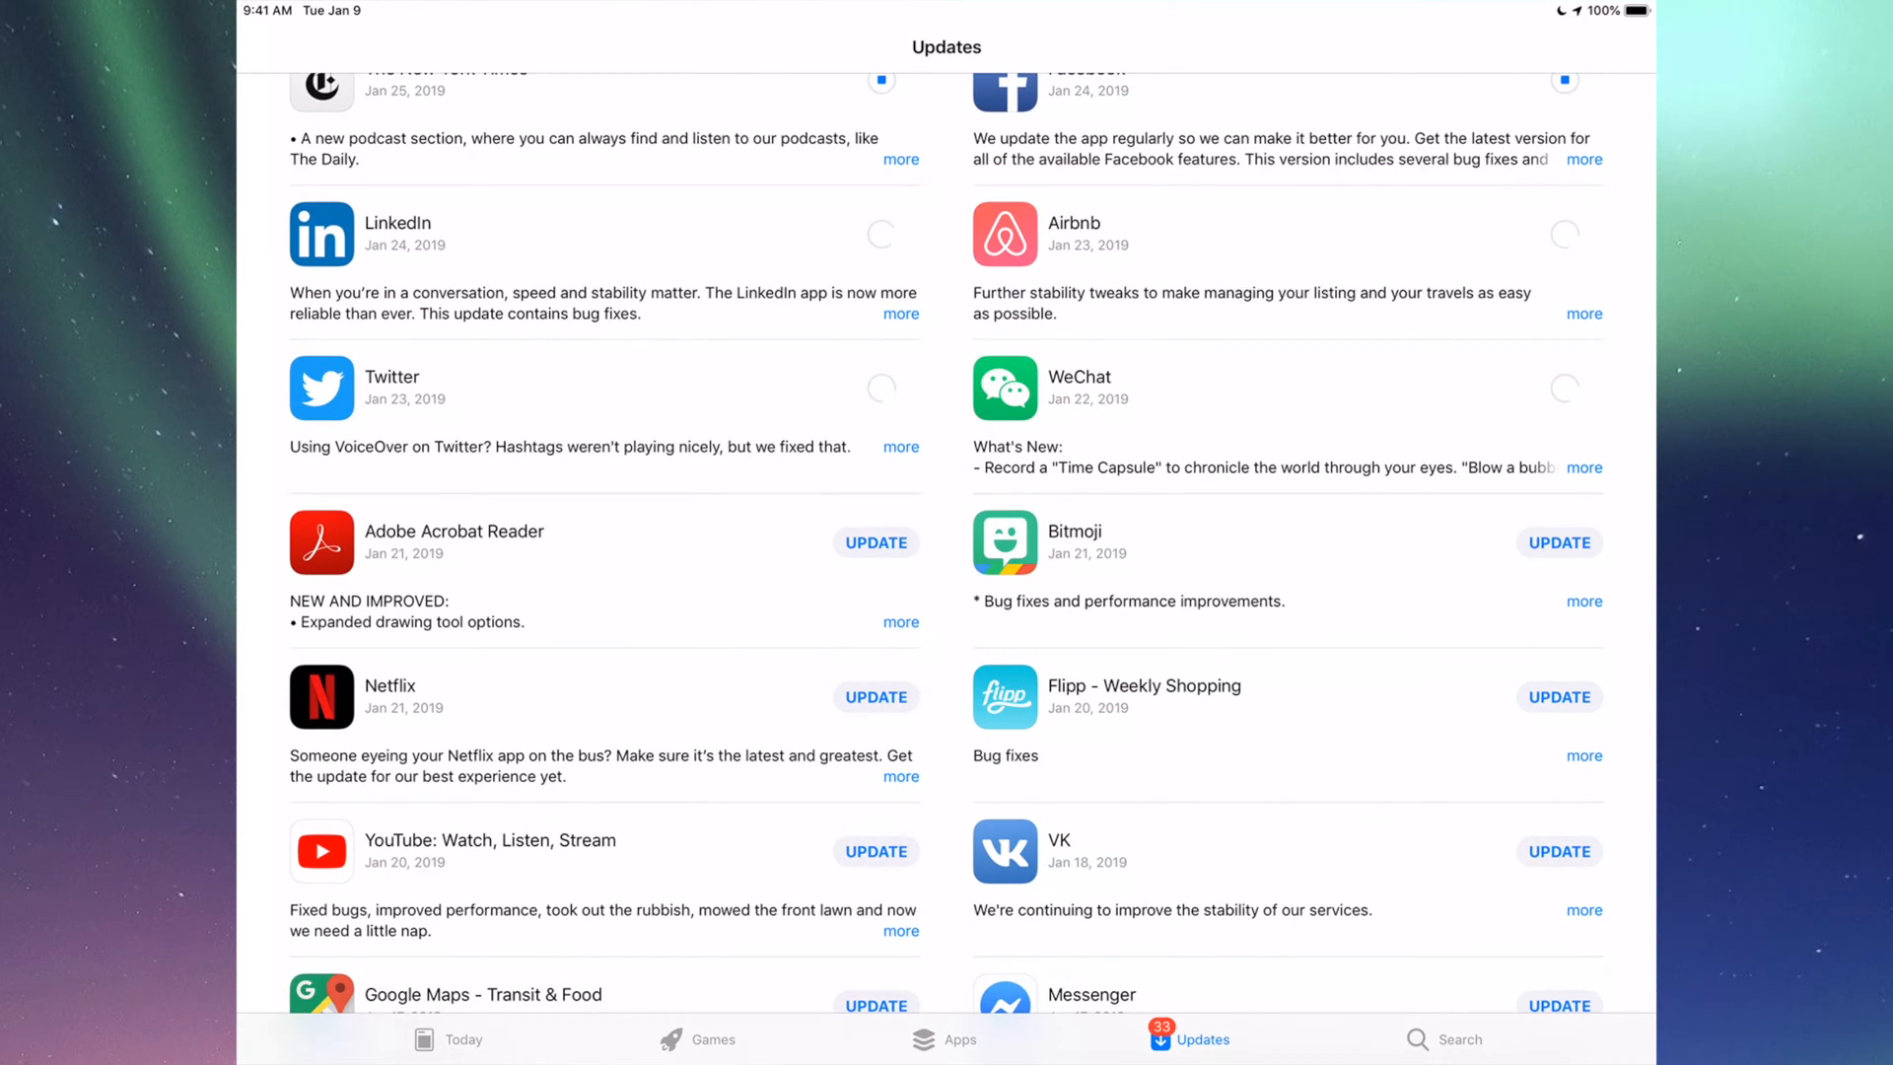
{"action": "scroll", "scroll_direction": "down", "scroll_amount": 3}
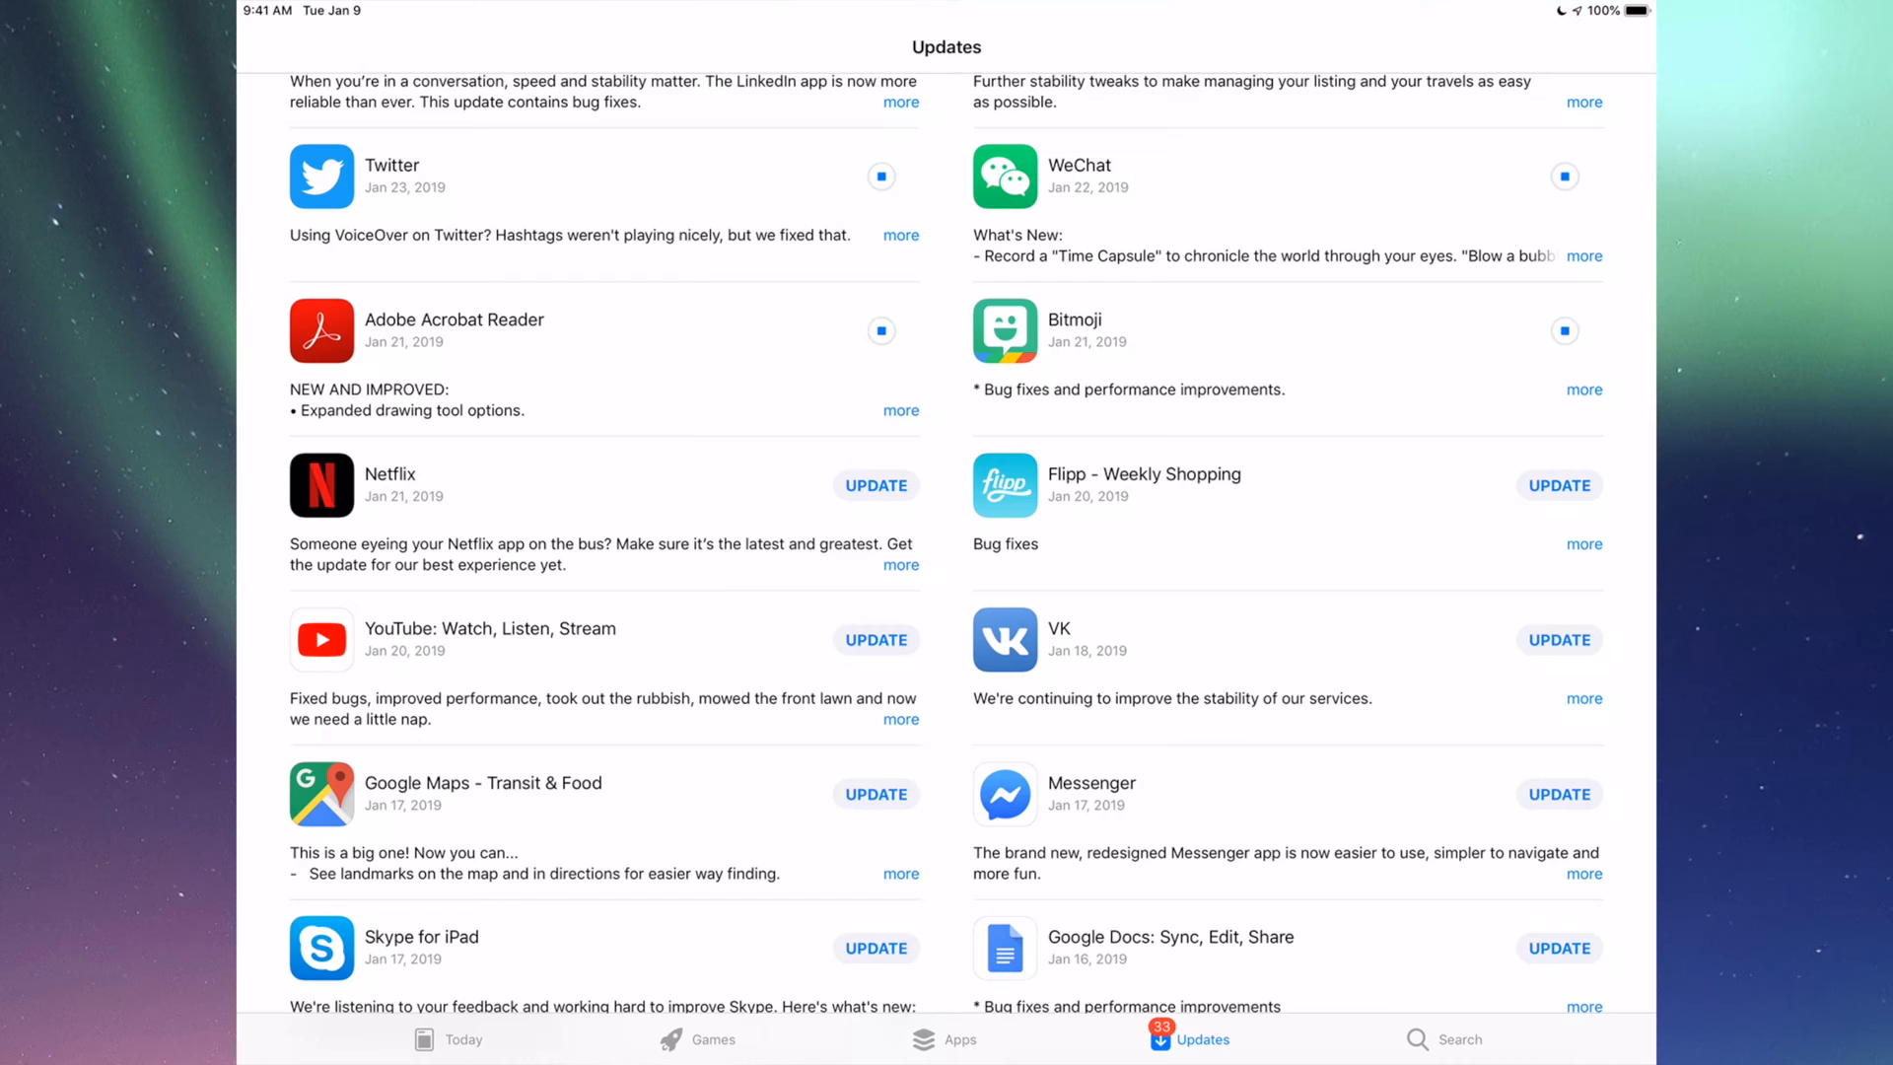
{"action": "scroll", "scroll_direction": "down", "scroll_amount": 3}
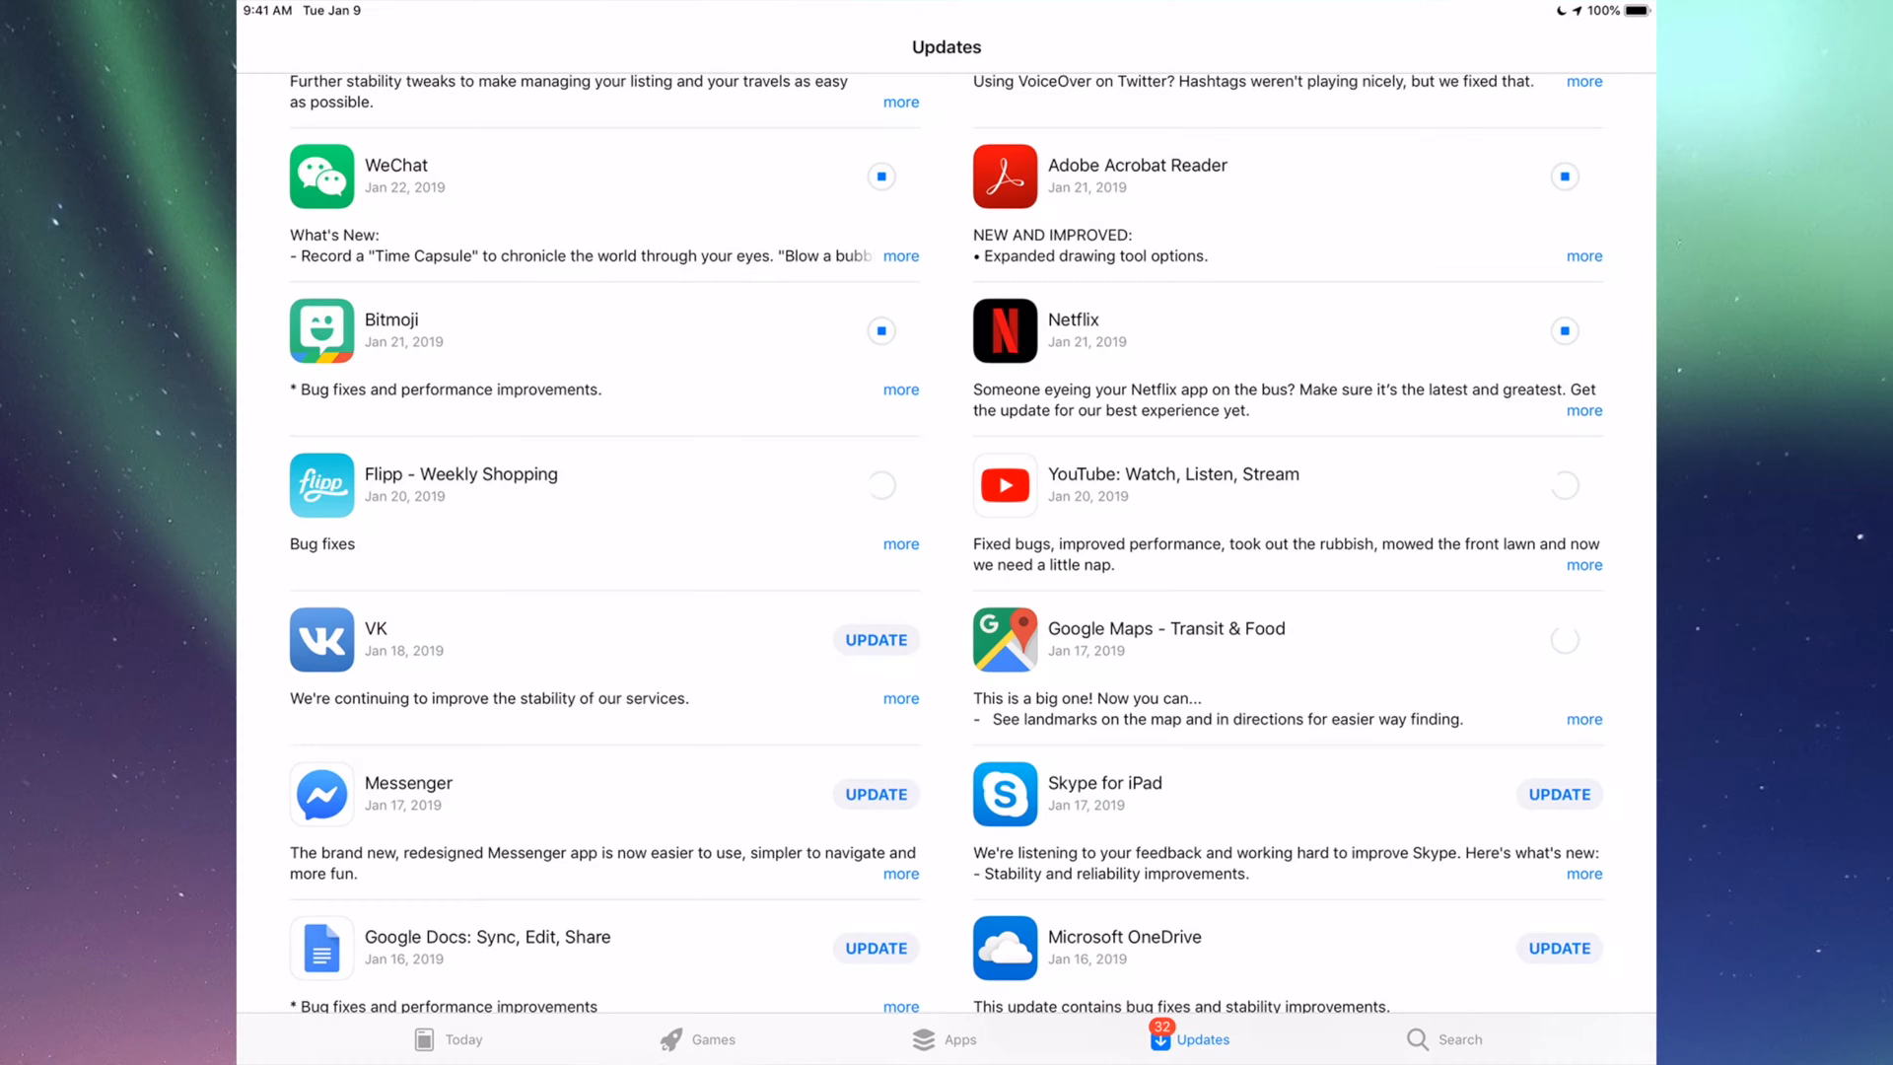
{"action": "scroll", "scroll_direction": "down", "scroll_amount": 3}
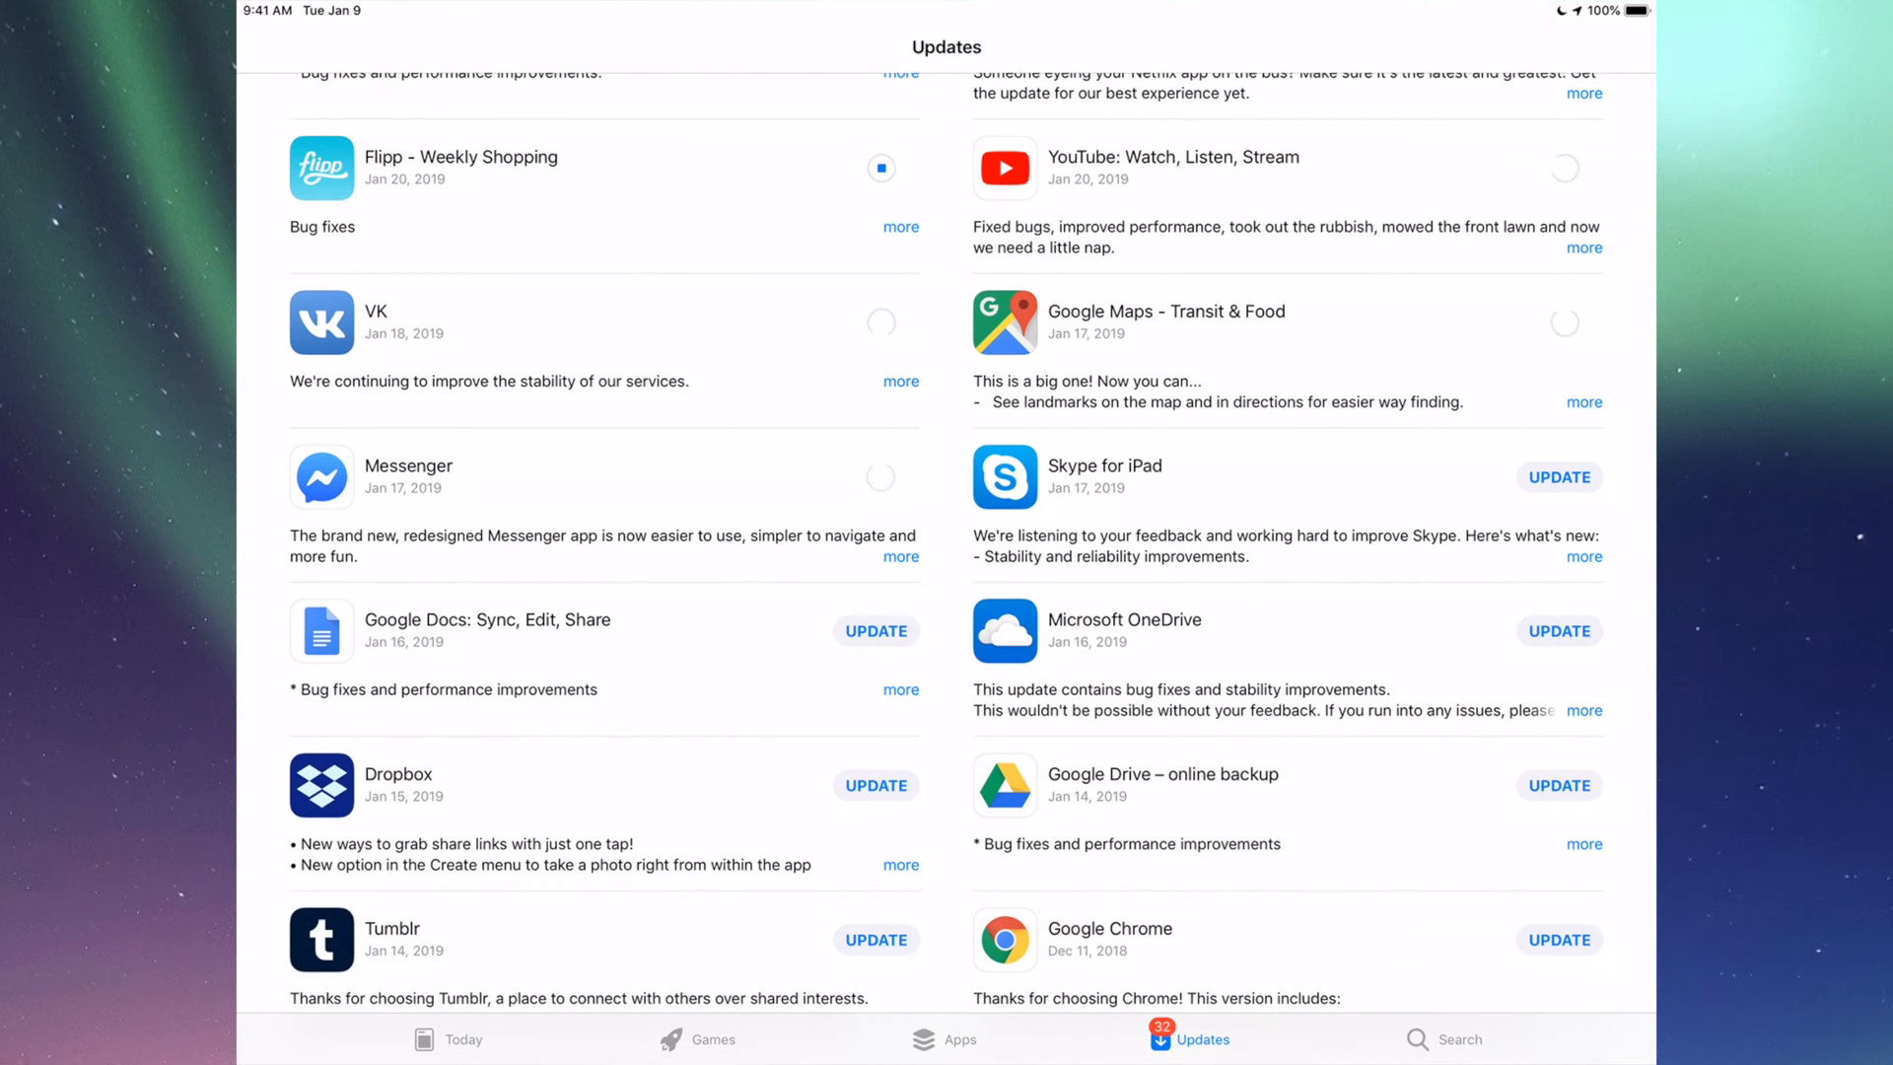
{"action": "scroll", "scroll_direction": "down", "scroll_amount": 3}
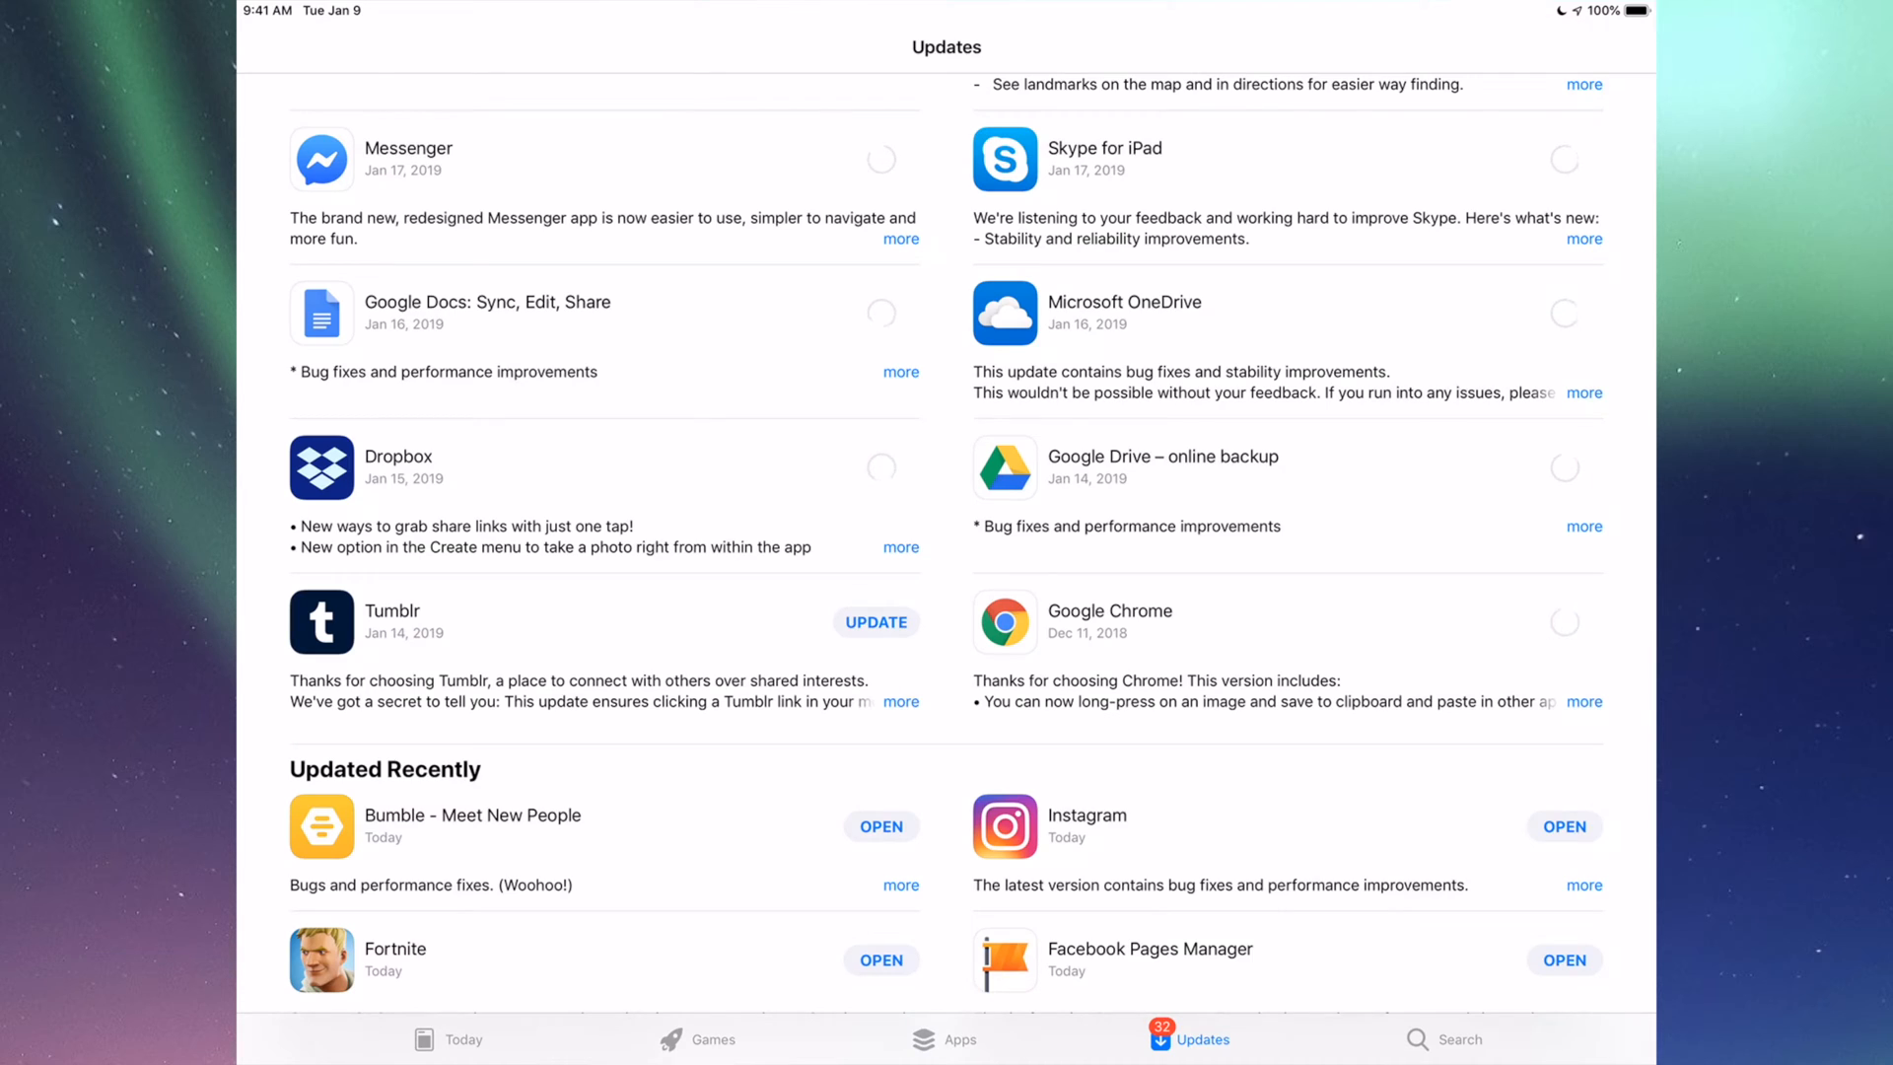
Step: Jump back to the top of Updates and scroll the list to confirm everything is queued
{"action": "left_click", "coordinate": [875, 623]}
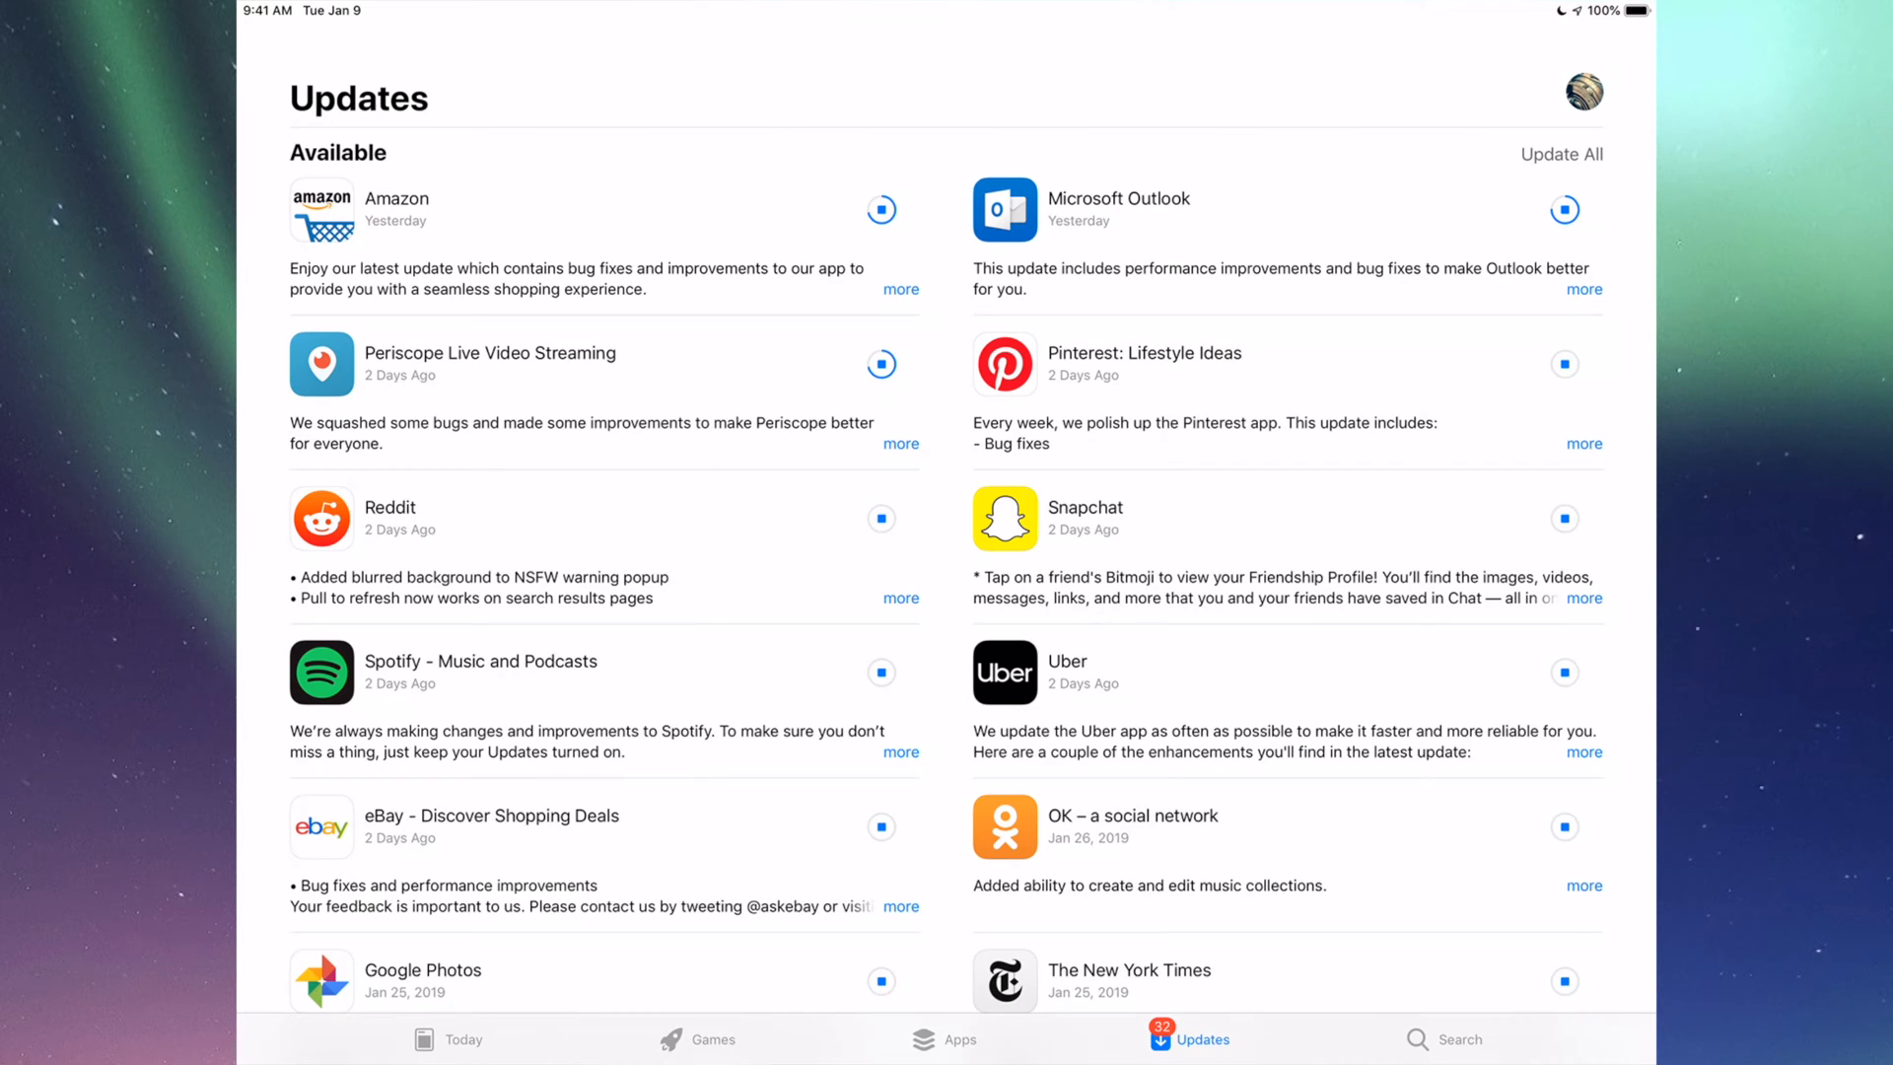
{"action": "scroll", "scroll_direction": "down", "scroll_amount": 3}
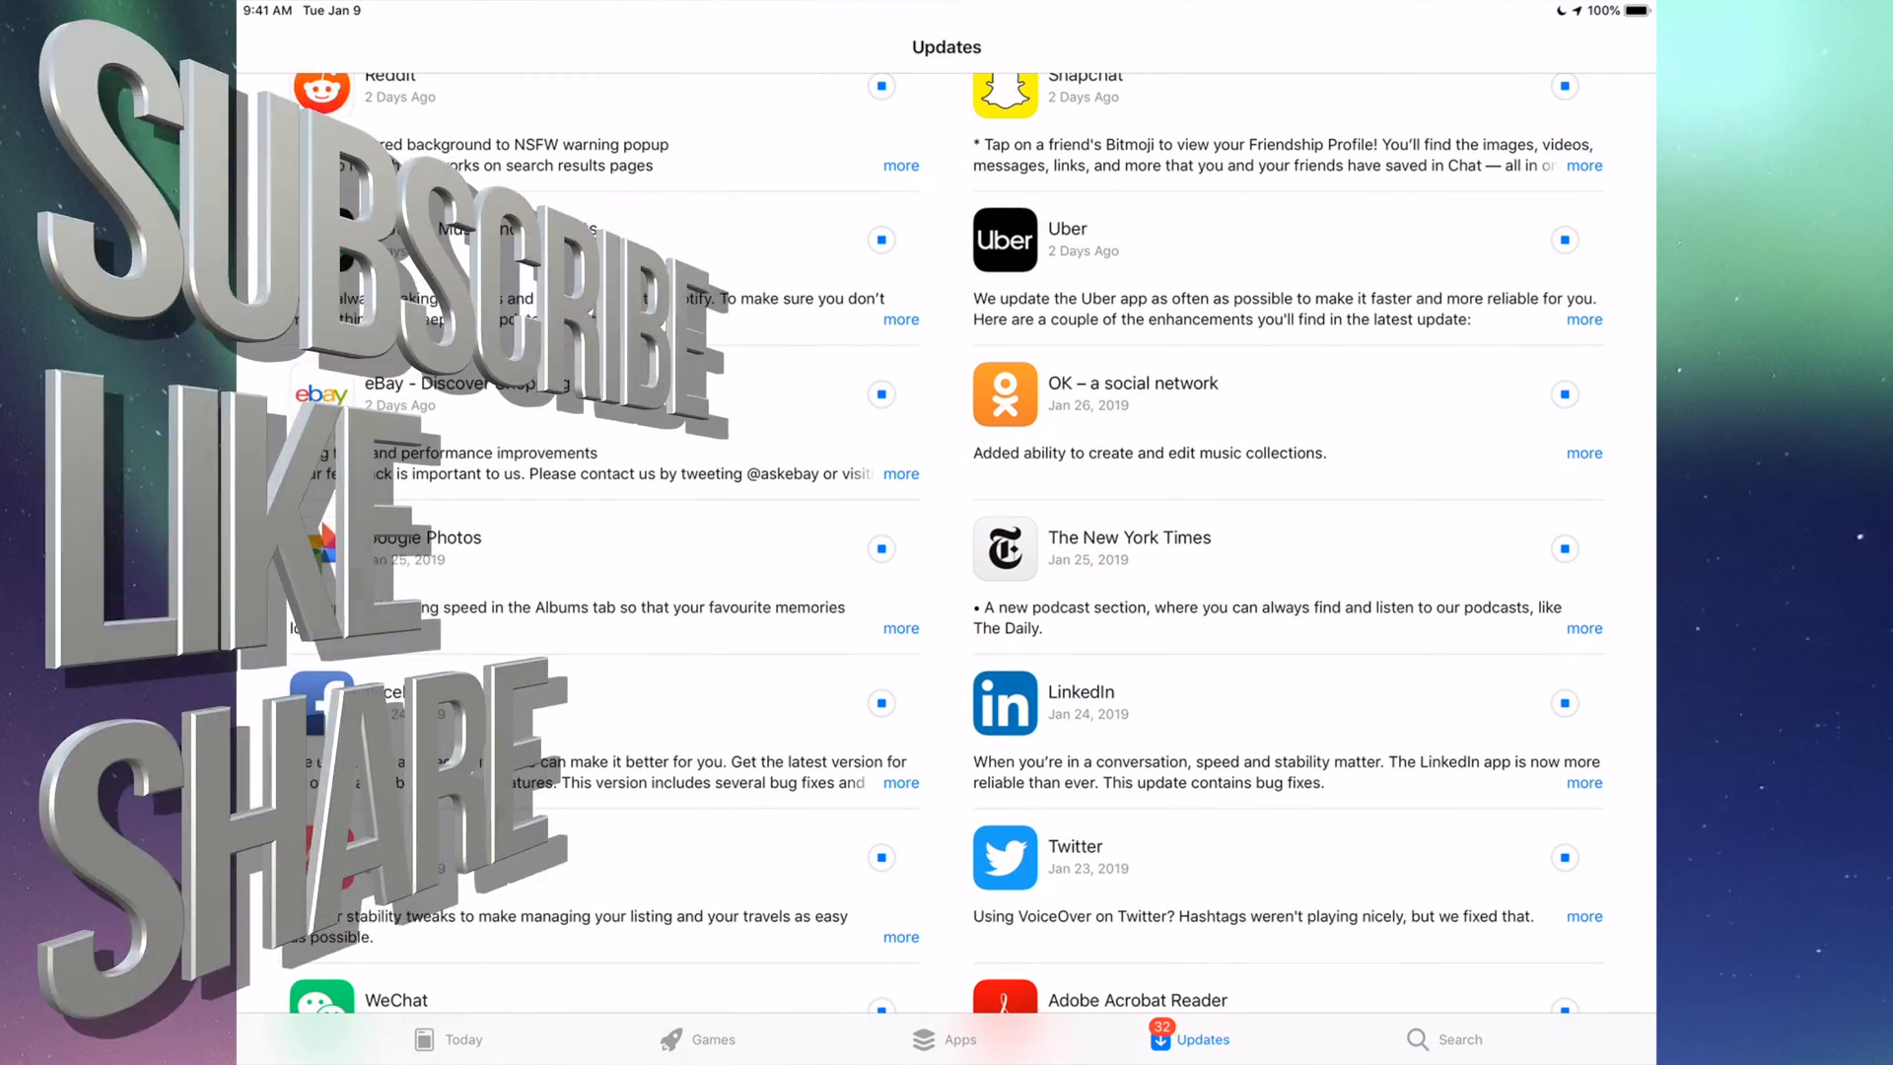
{"action": "scroll", "scroll_direction": "down", "scroll_amount": 3}
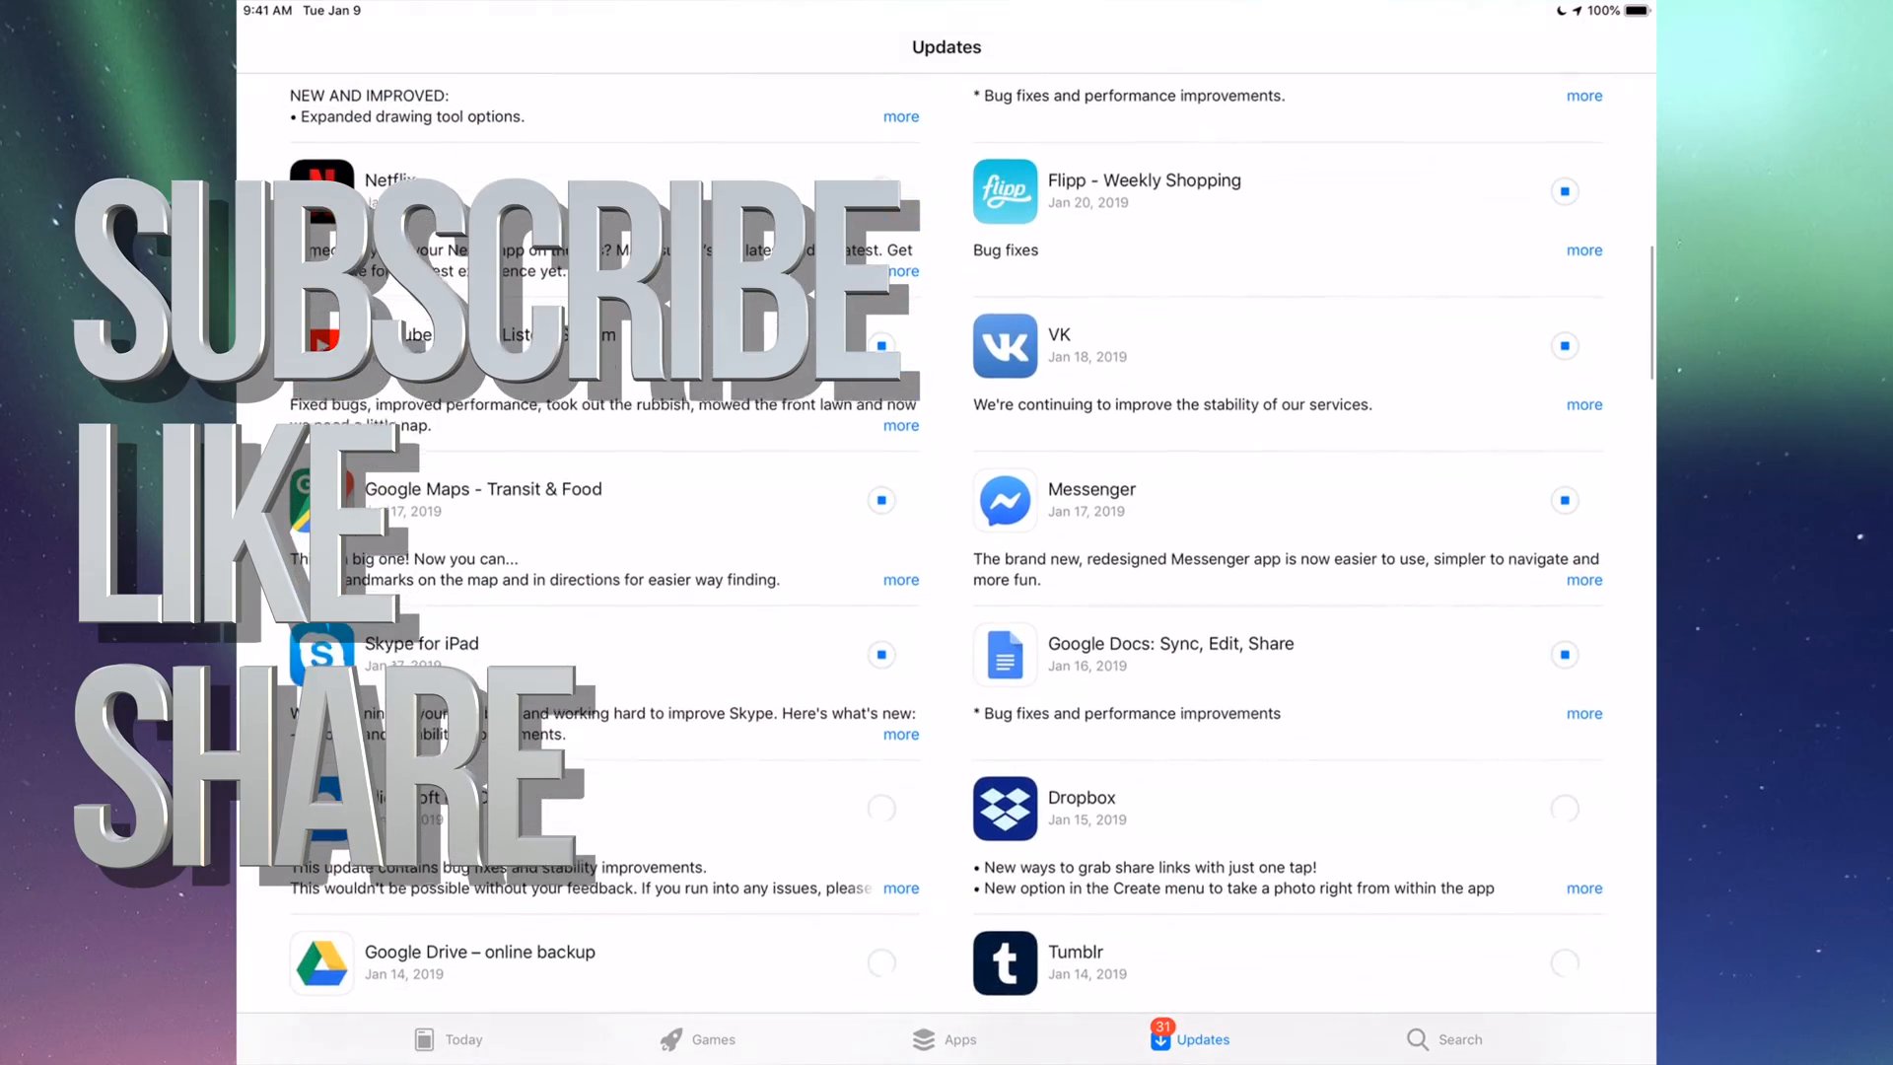
{"action": "scroll", "scroll_direction": "down", "scroll_amount": 3}
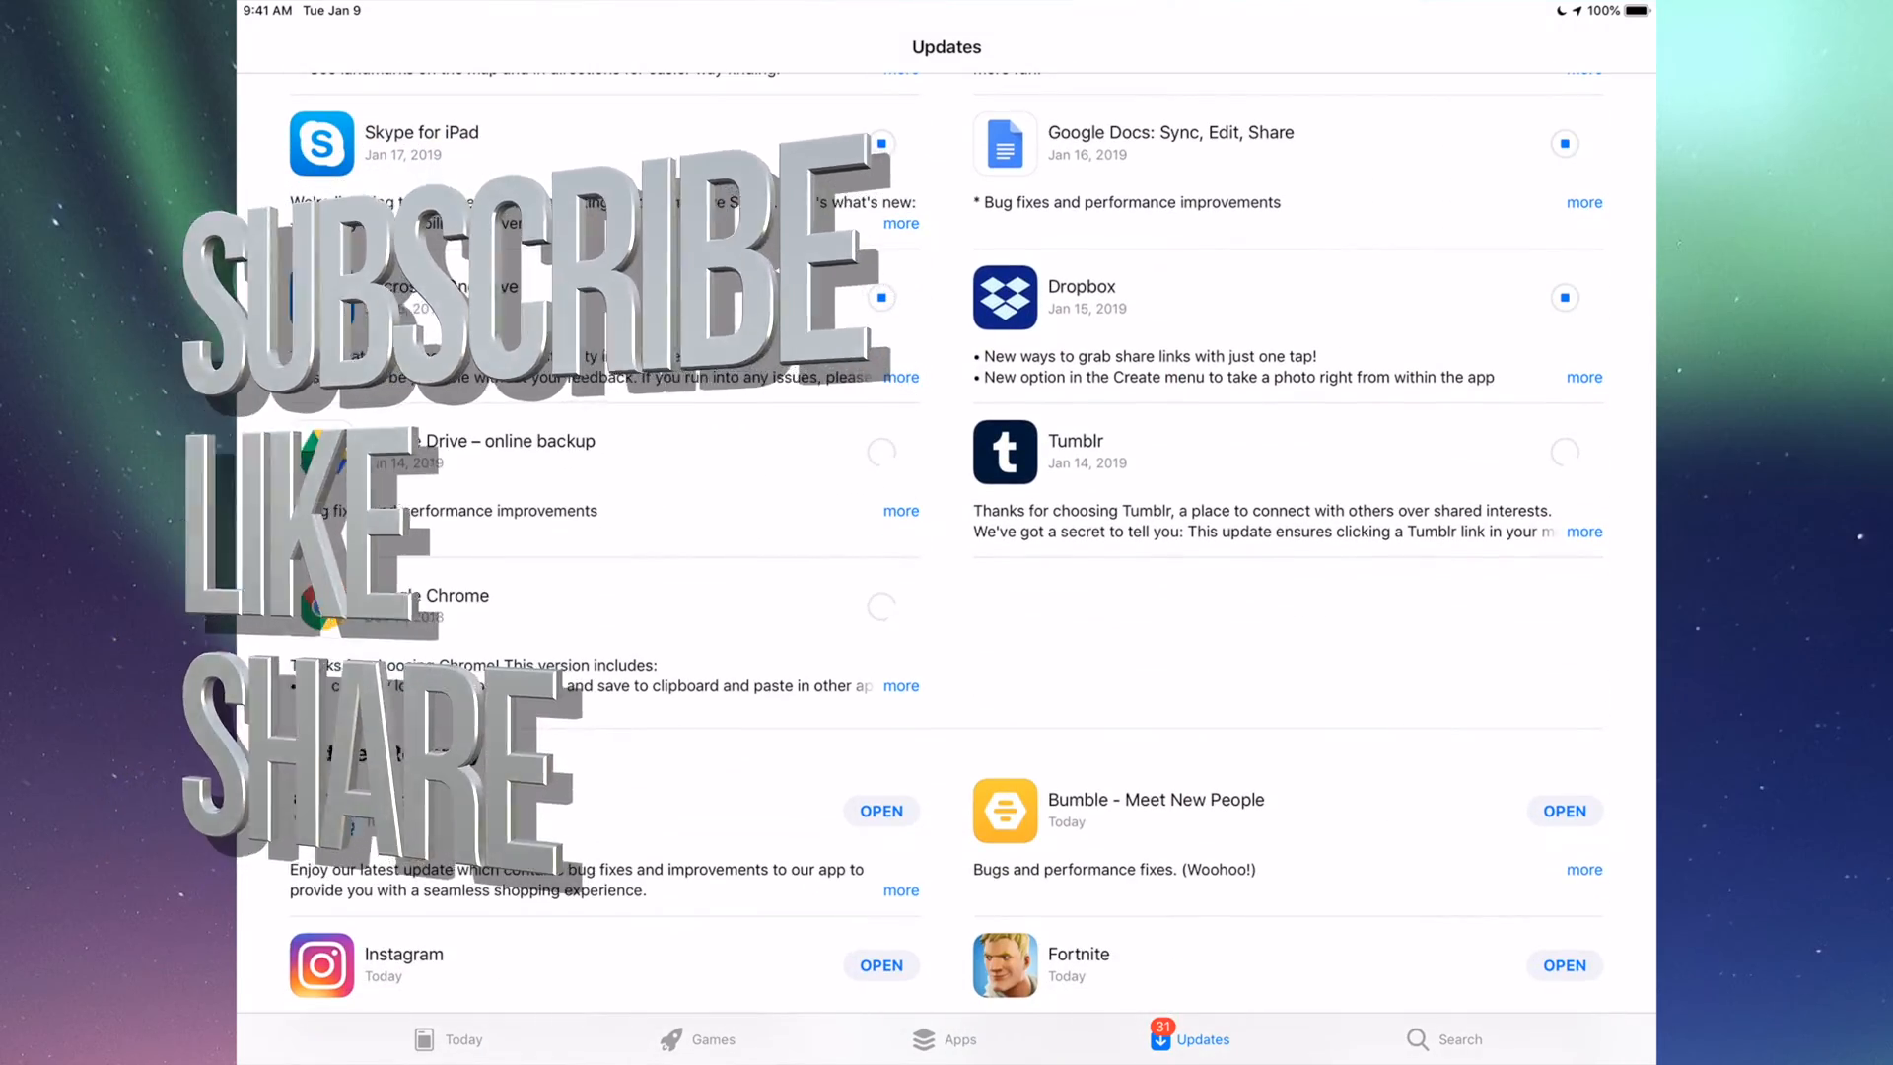